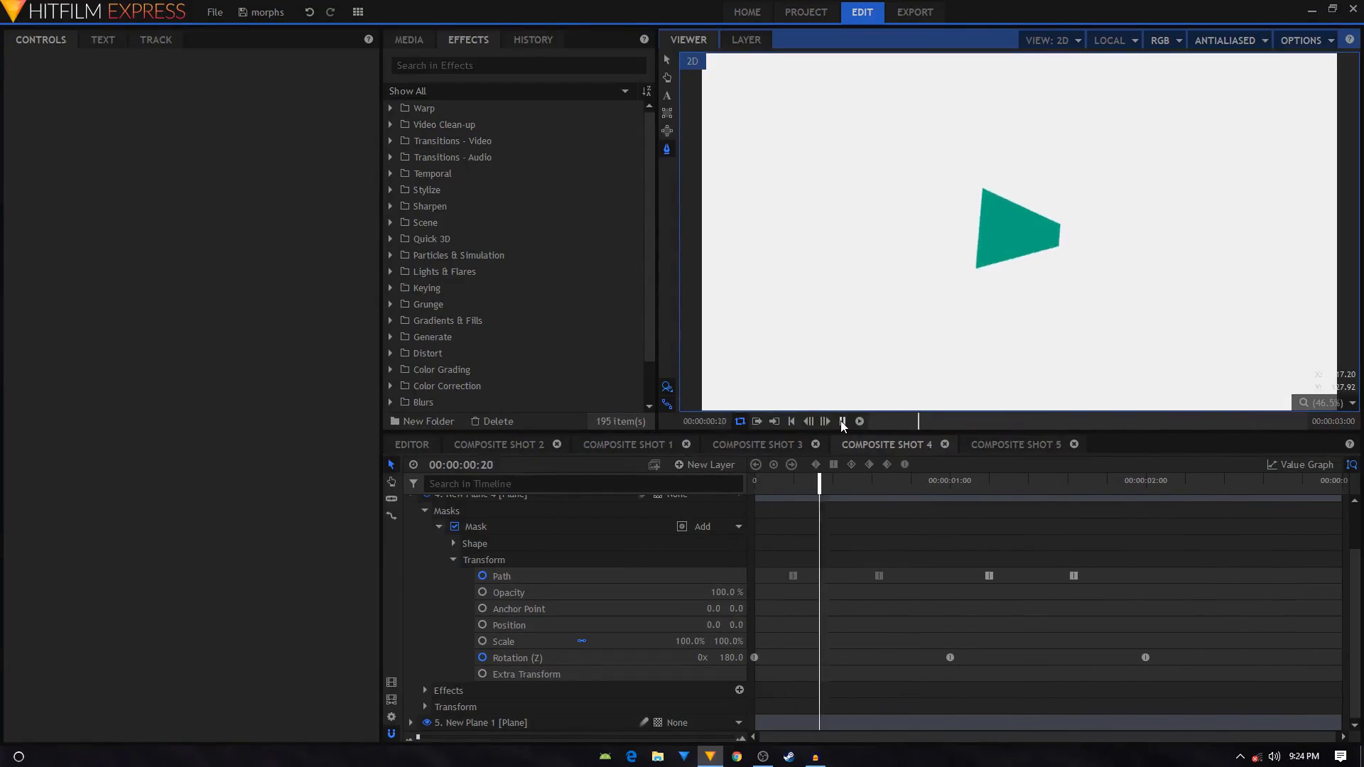
Play back the triangle-to-square morph animation in the viewer, then stop it.
{"action": "left_click", "coordinate": [841, 422]}
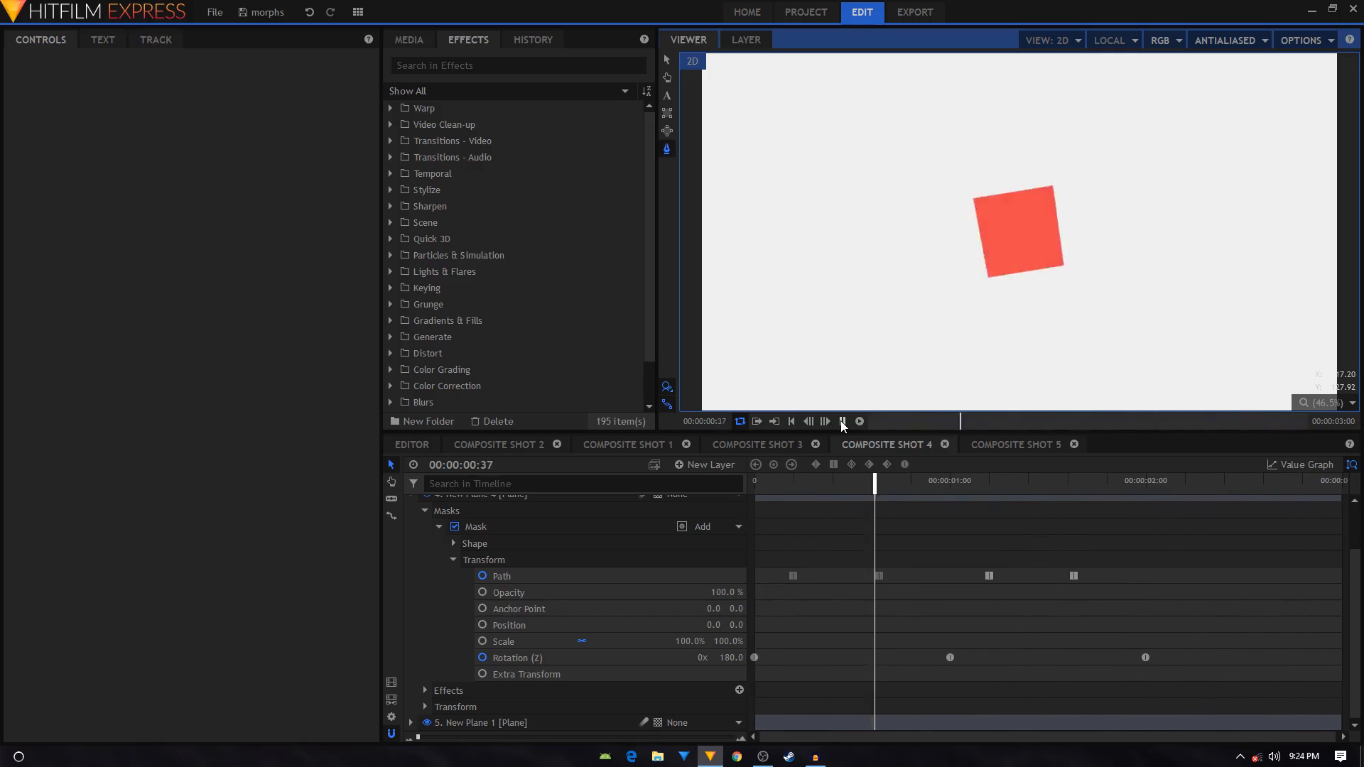
{"action": "left_click", "coordinate": [1013, 445]}
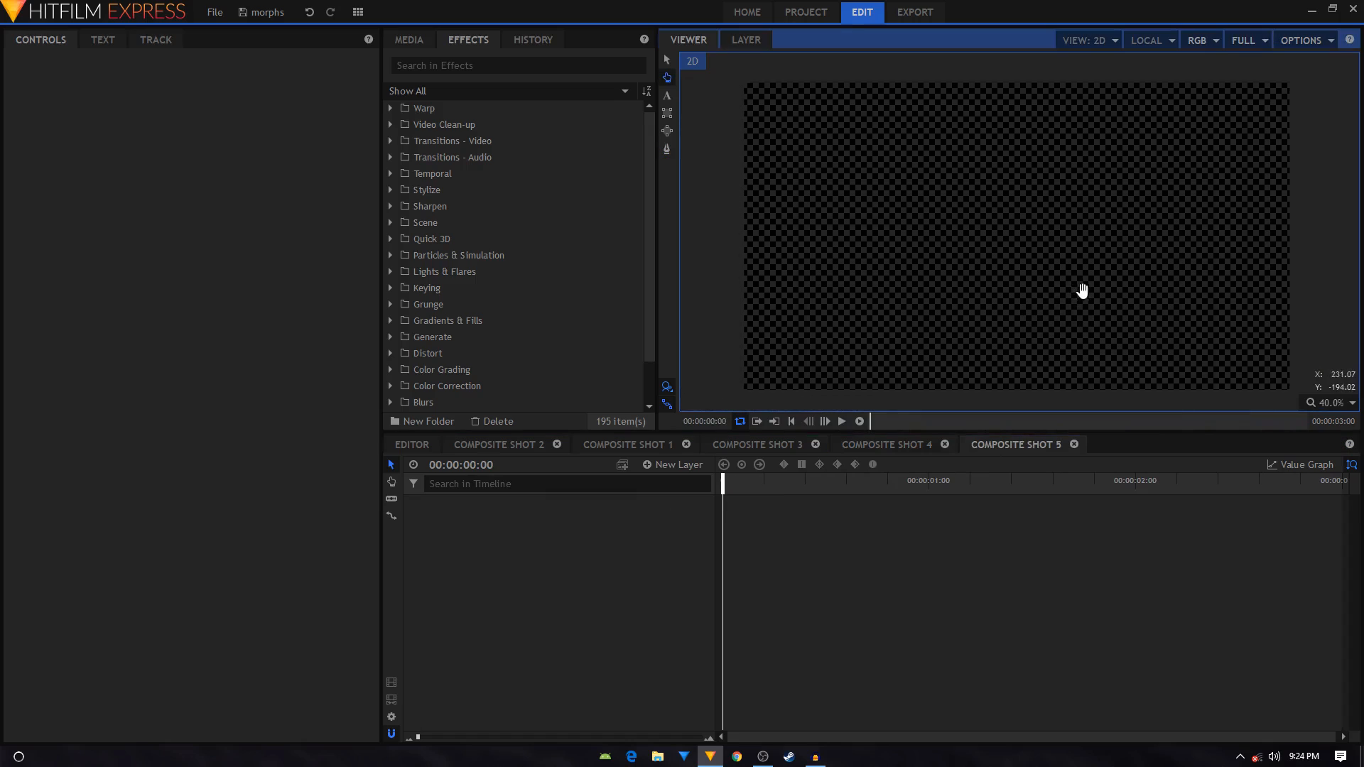
Add a white full-frame plane layer with default settings to Composite Shot 5.
{"action": "left_click", "coordinate": [672, 463]}
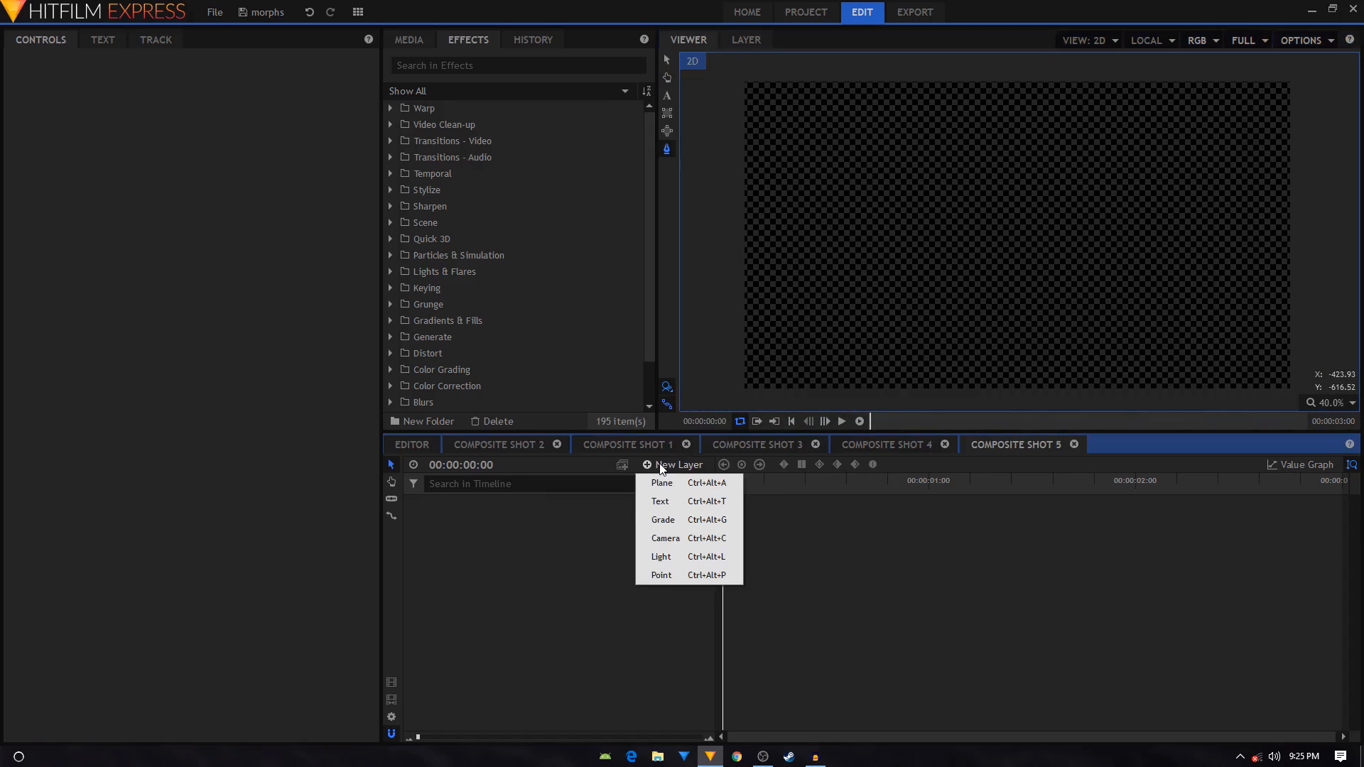
{"action": "left_click", "coordinate": [662, 483]}
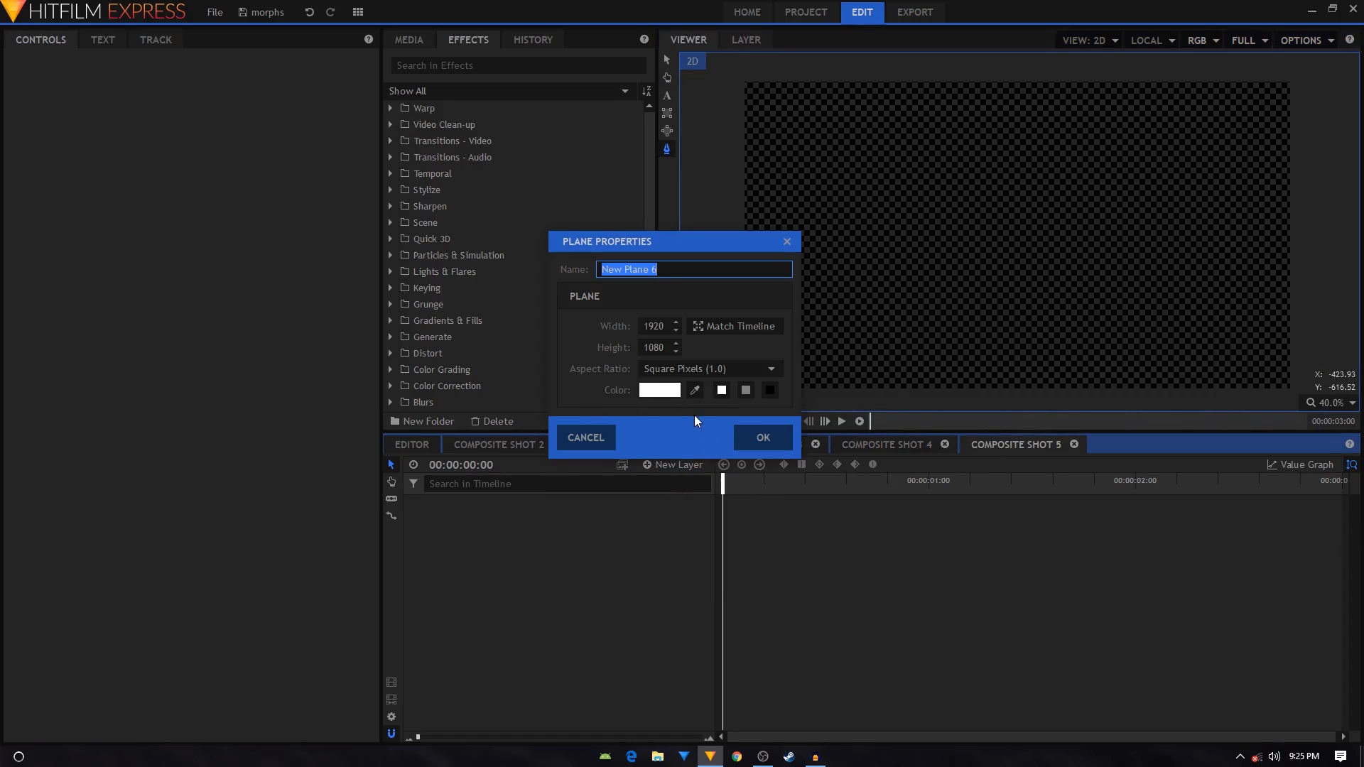
{"action": "left_click", "coordinate": [760, 436]}
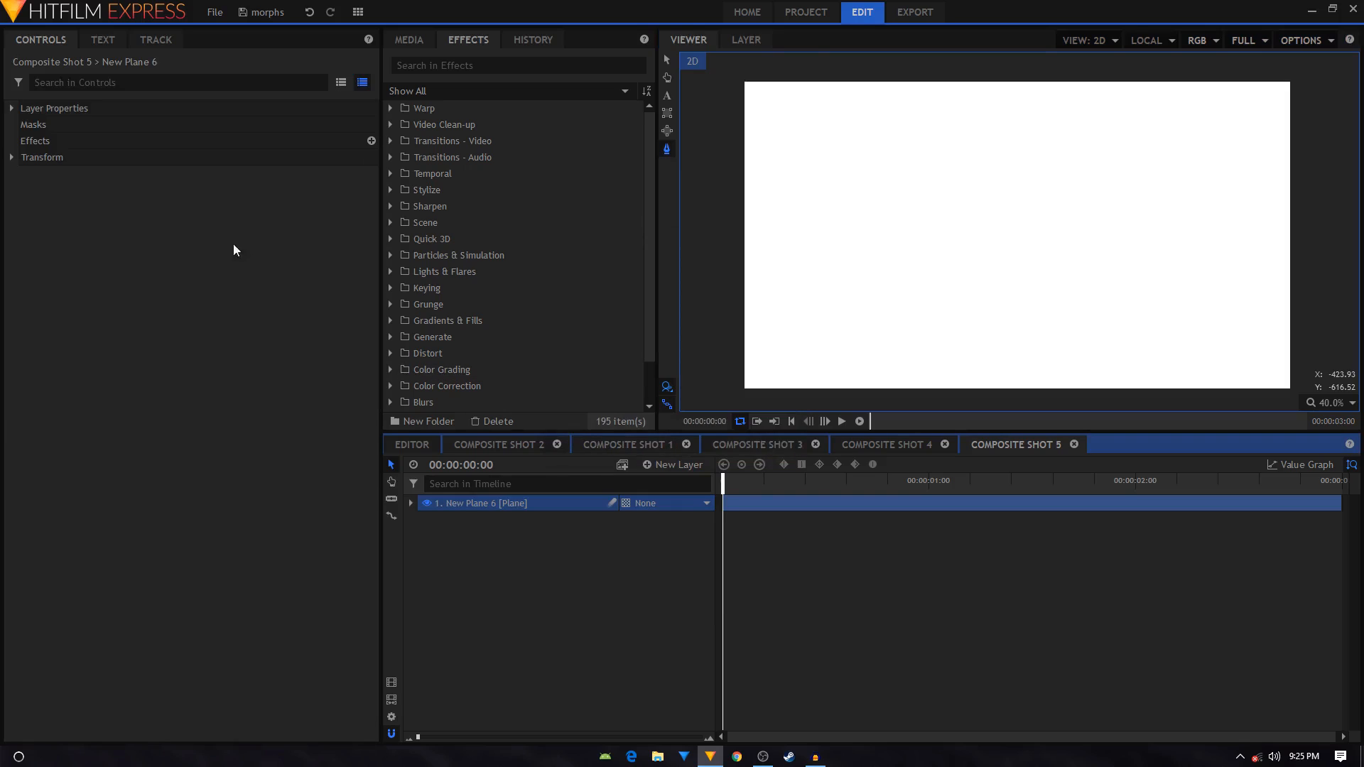
Find the 1080p Title Safe Guide preset (search '10') and apply it to the plane.
{"action": "left_click", "coordinate": [517, 64]}
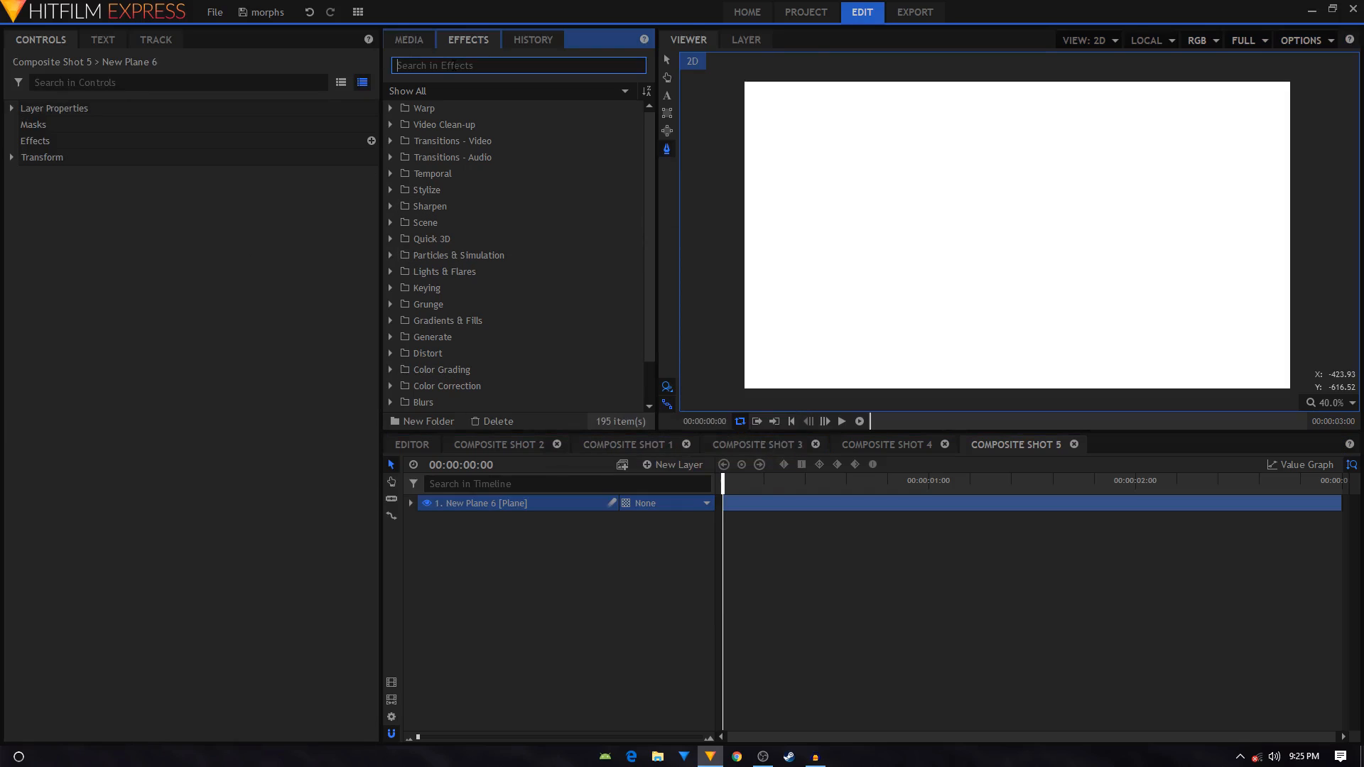
{"action": "type", "text": "10"}
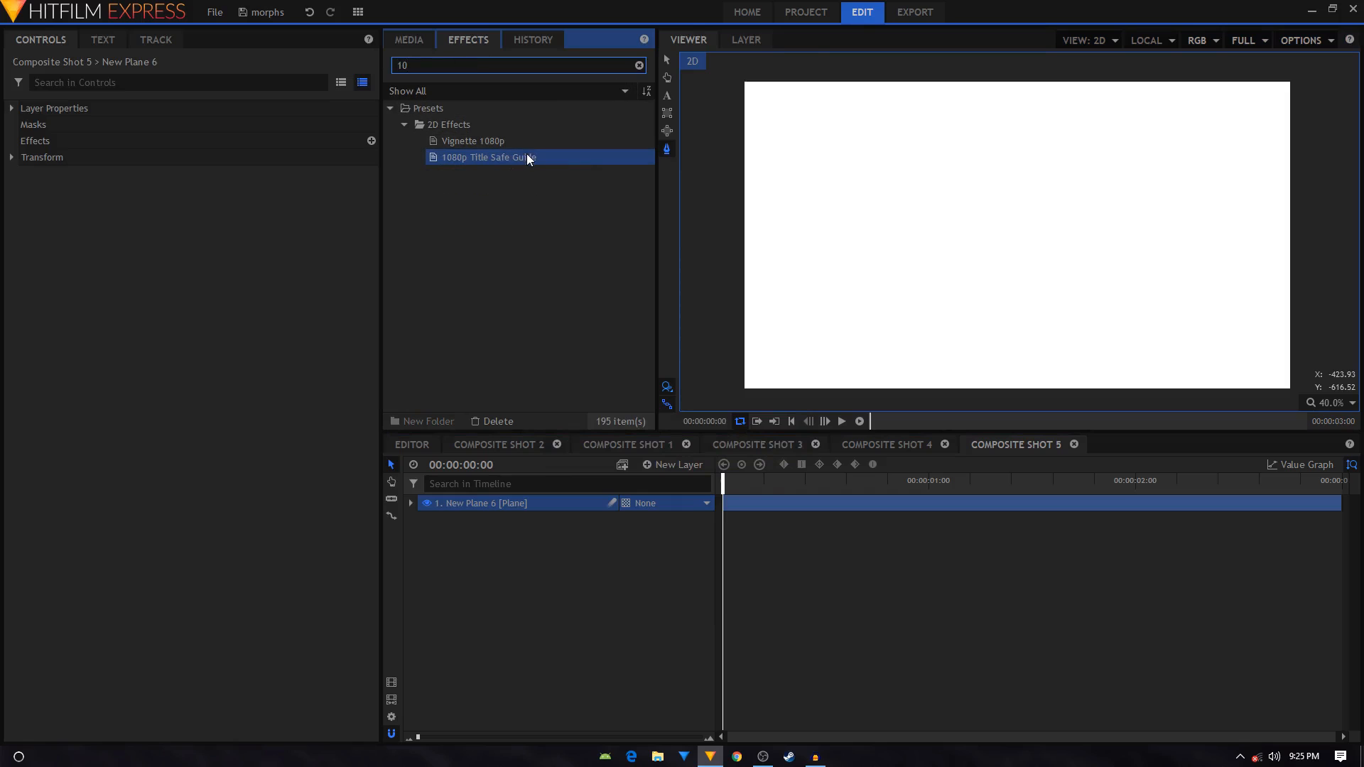
{"action": "double_click", "coordinate": [487, 158]}
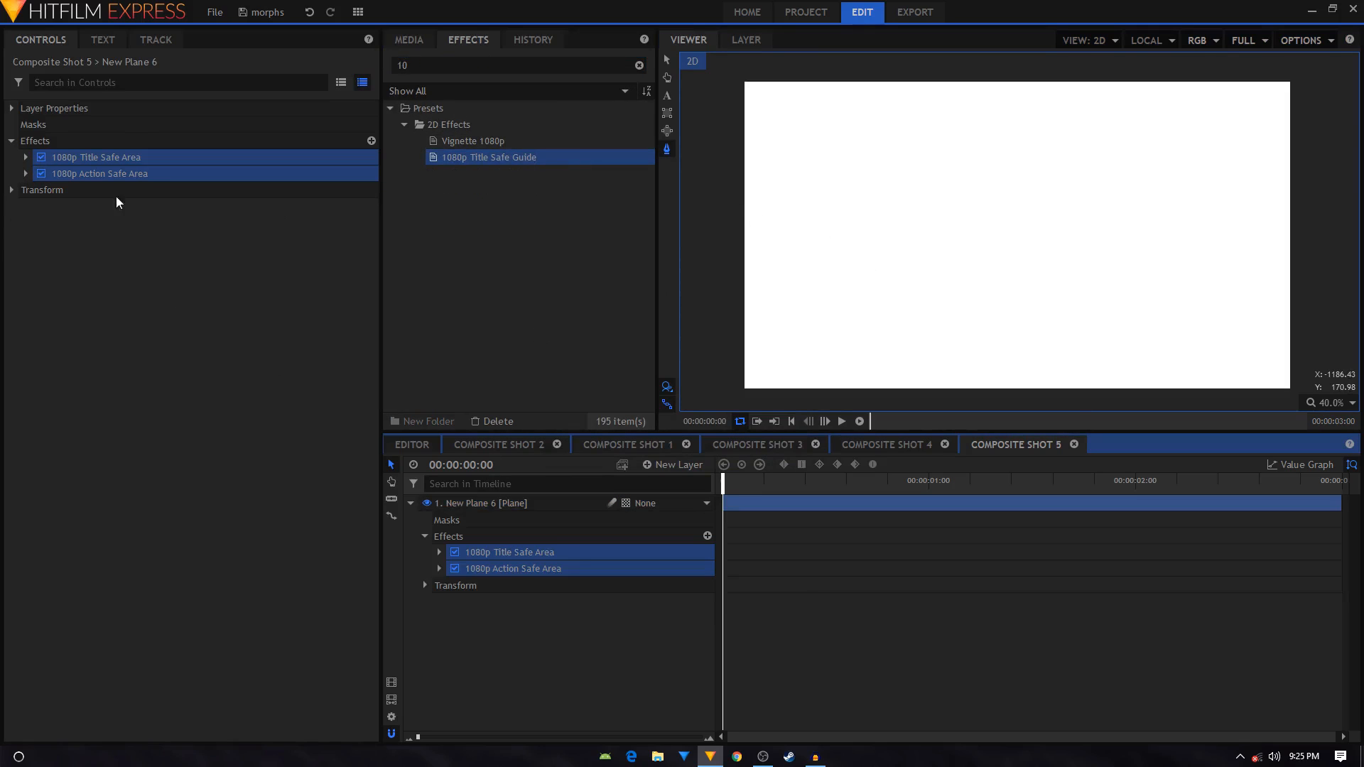
Set the Title Safe Area guide's blend mode to Normal and recolour its lines pink.
{"action": "left_click", "coordinate": [25, 158]}
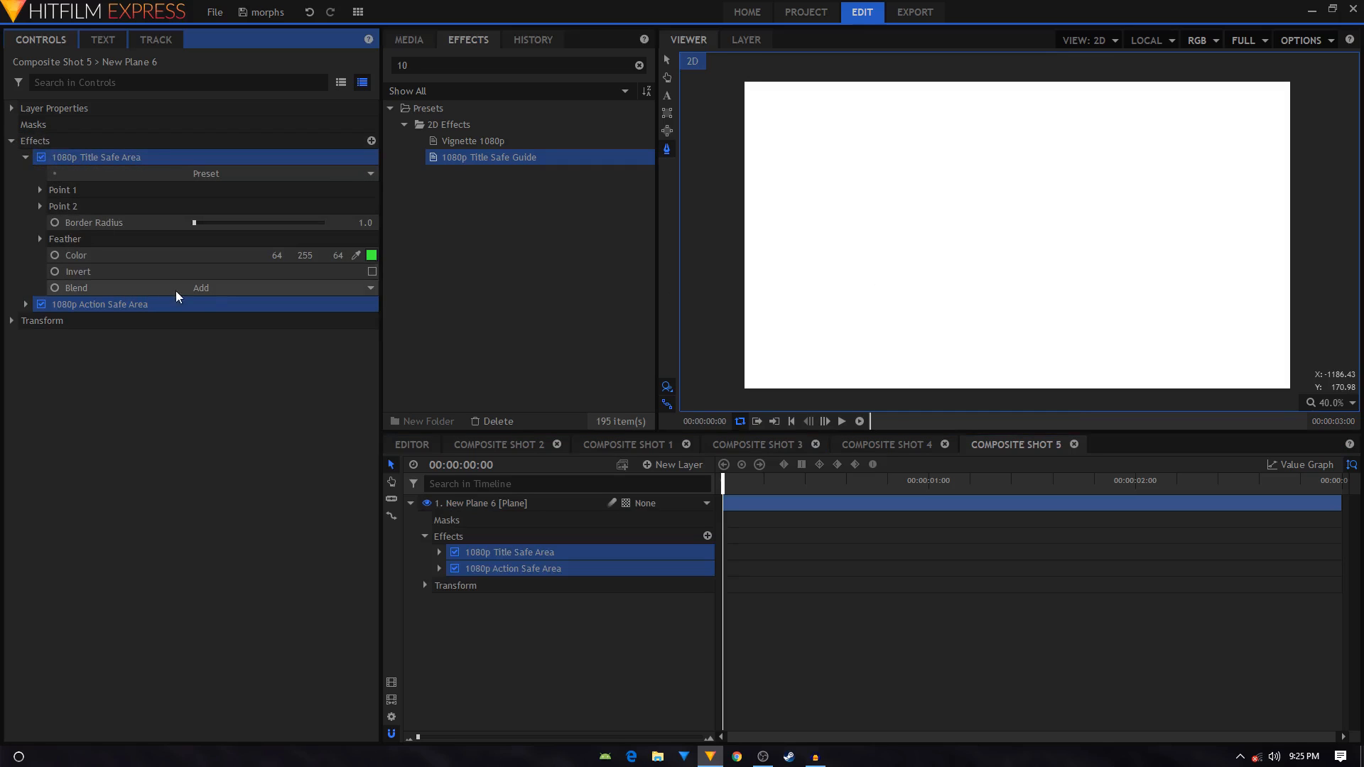
{"action": "left_click", "coordinate": [279, 289]}
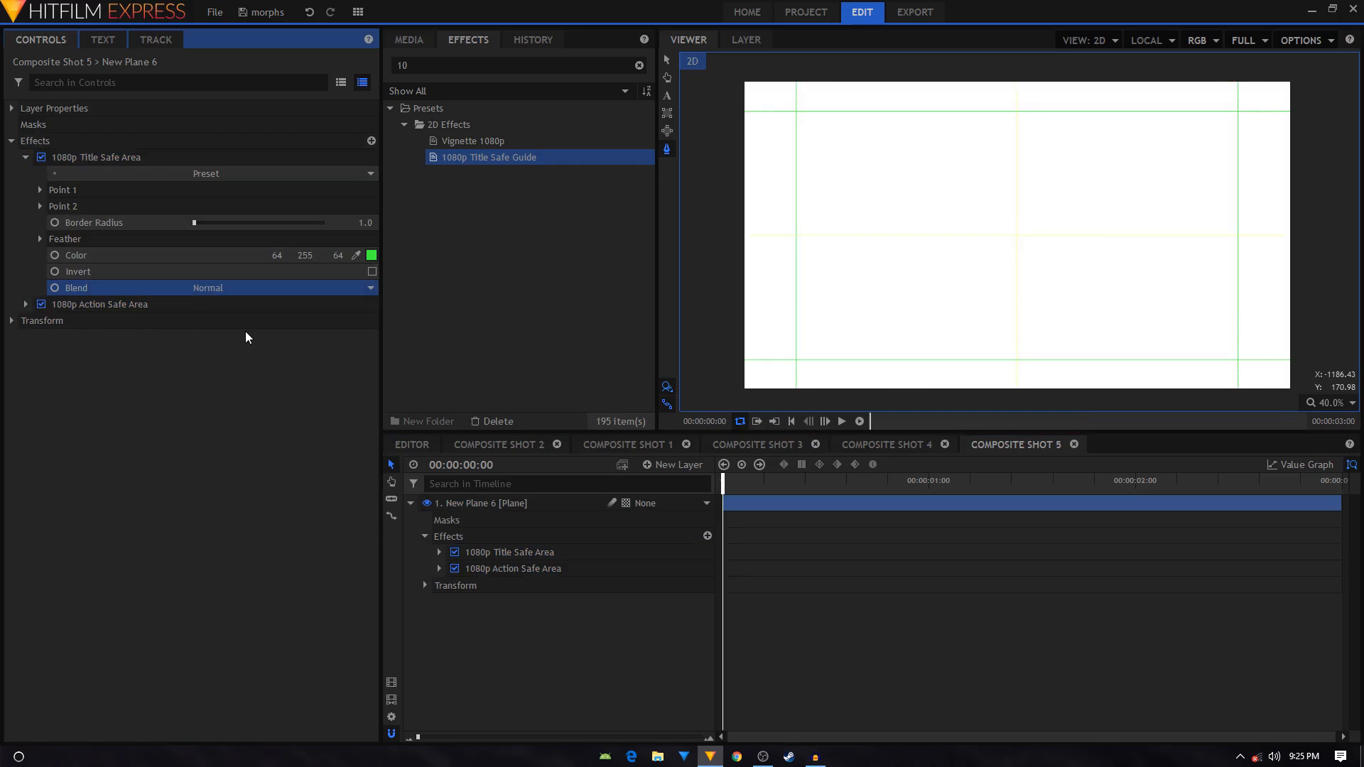
{"action": "left_click", "coordinate": [370, 255]}
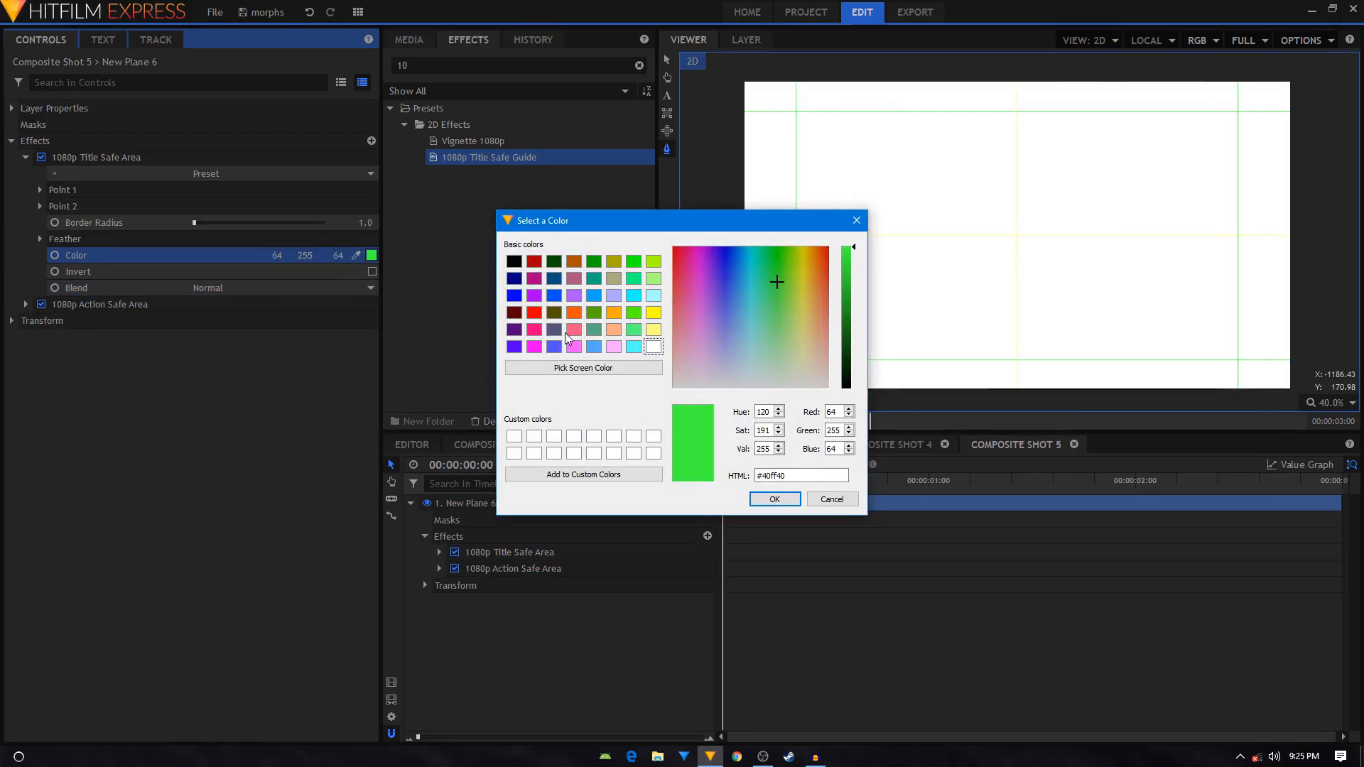
{"action": "left_click", "coordinate": [772, 498]}
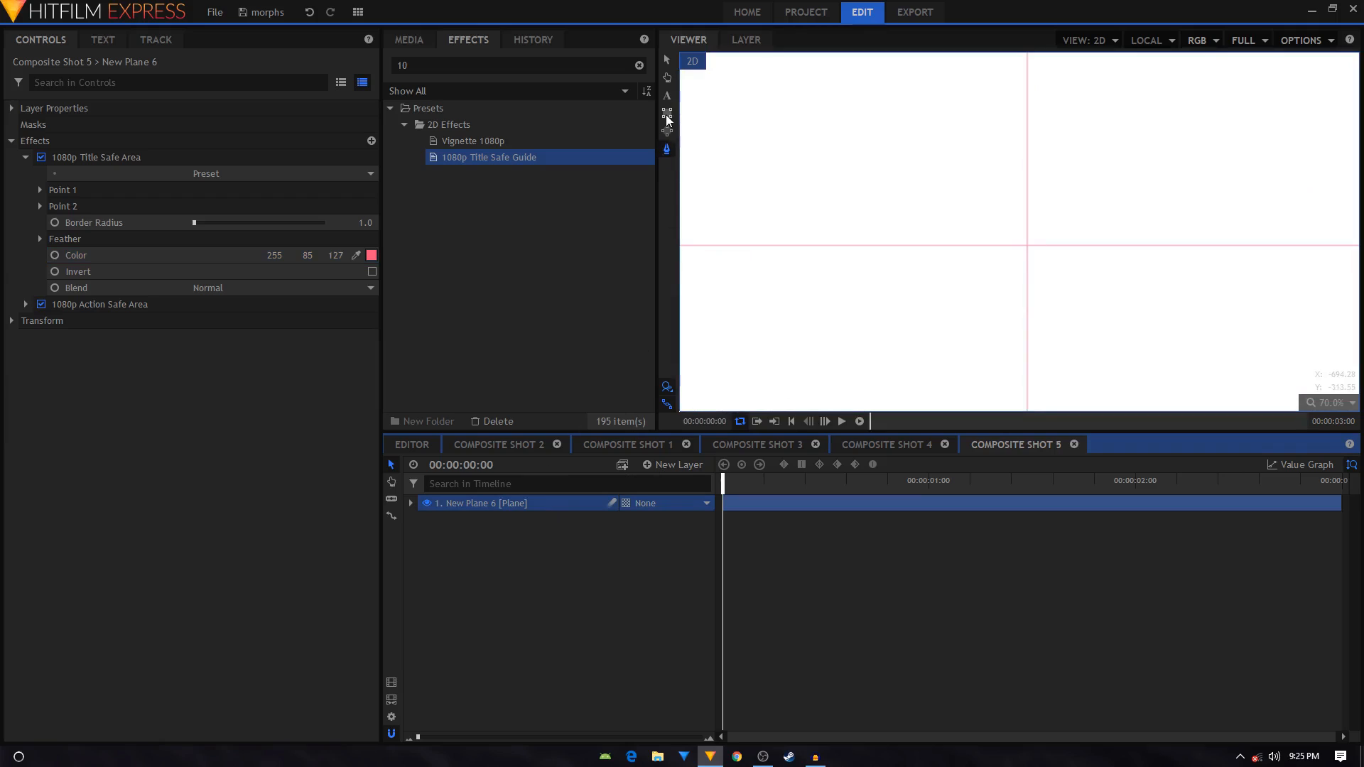
{"action": "mouse_move", "coordinate": [972, 215]}
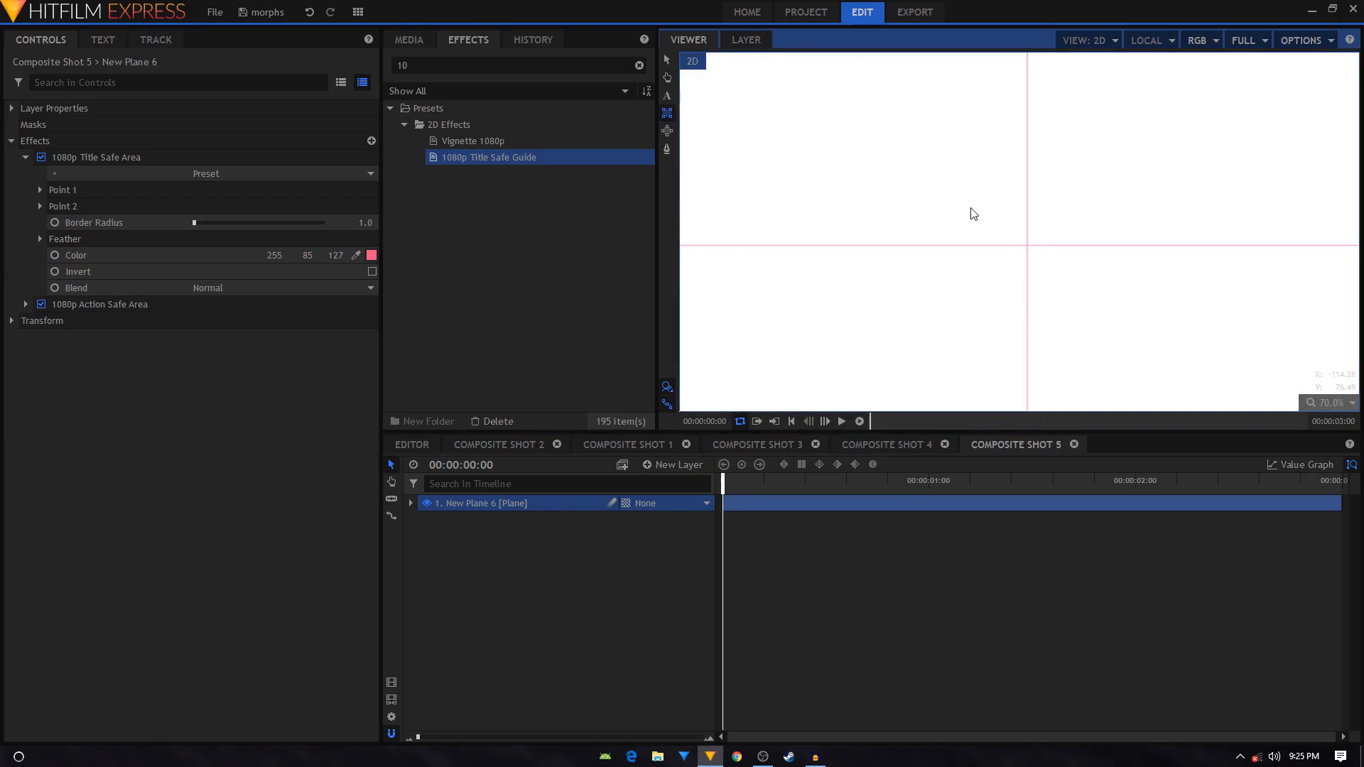
{"action": "mouse_move", "coordinate": [1056, 205]}
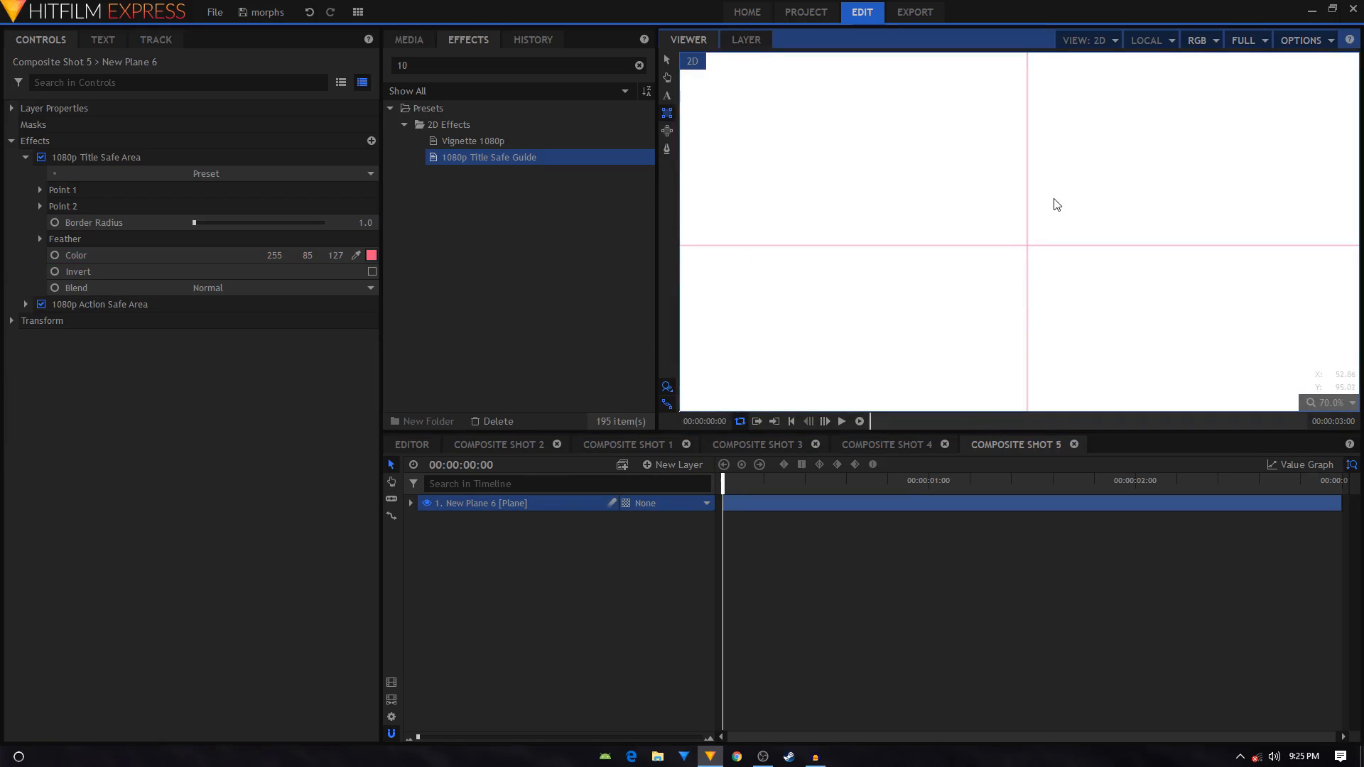
{"action": "mouse_move", "coordinate": [1031, 253]}
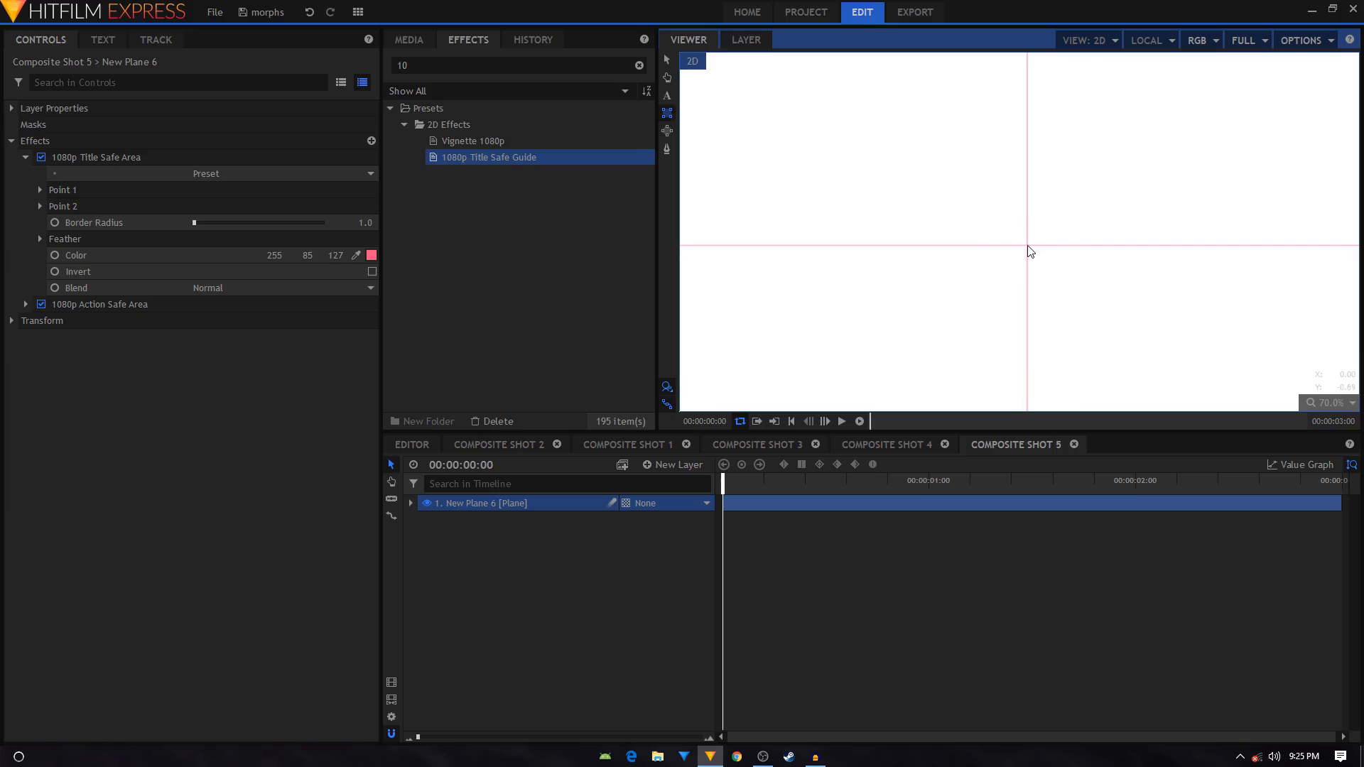
{"action": "mouse_move", "coordinate": [1020, 266]}
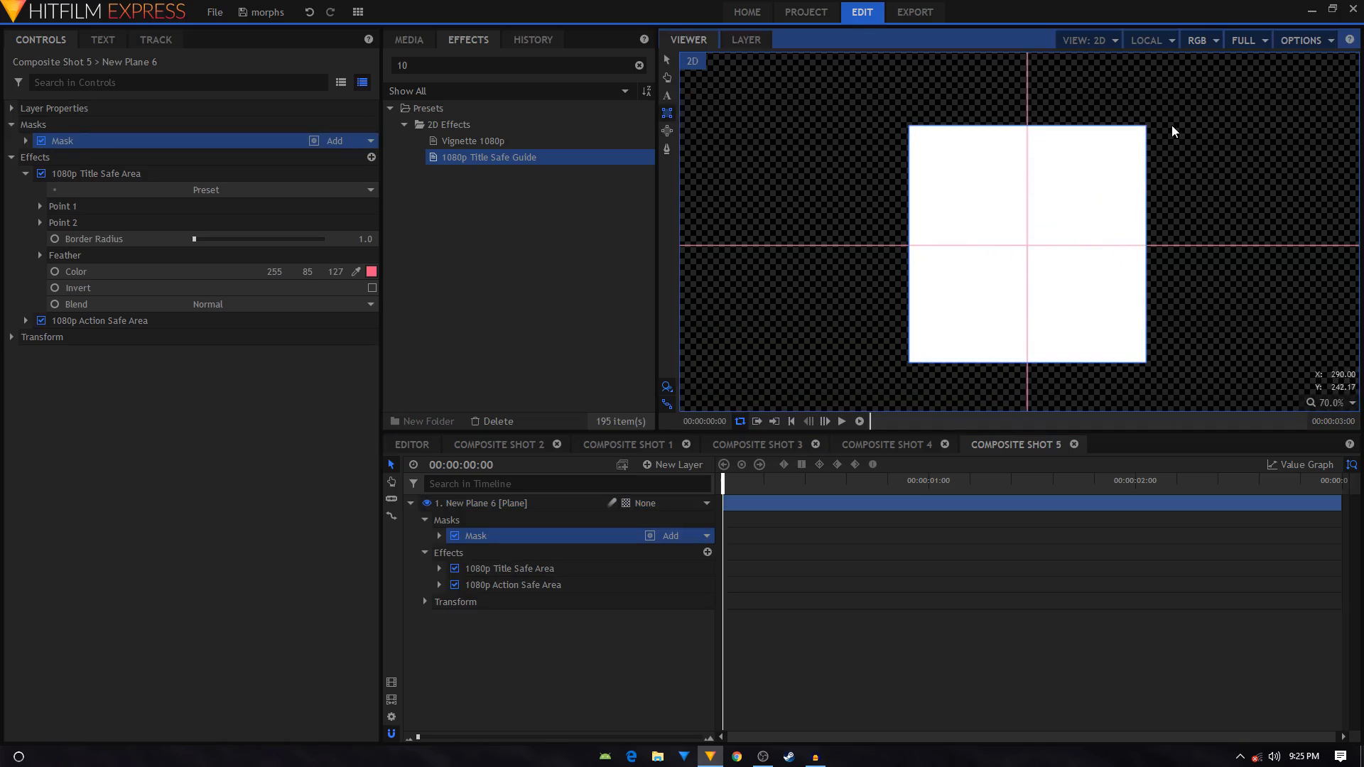
{"action": "mouse_move", "coordinate": [493, 552]}
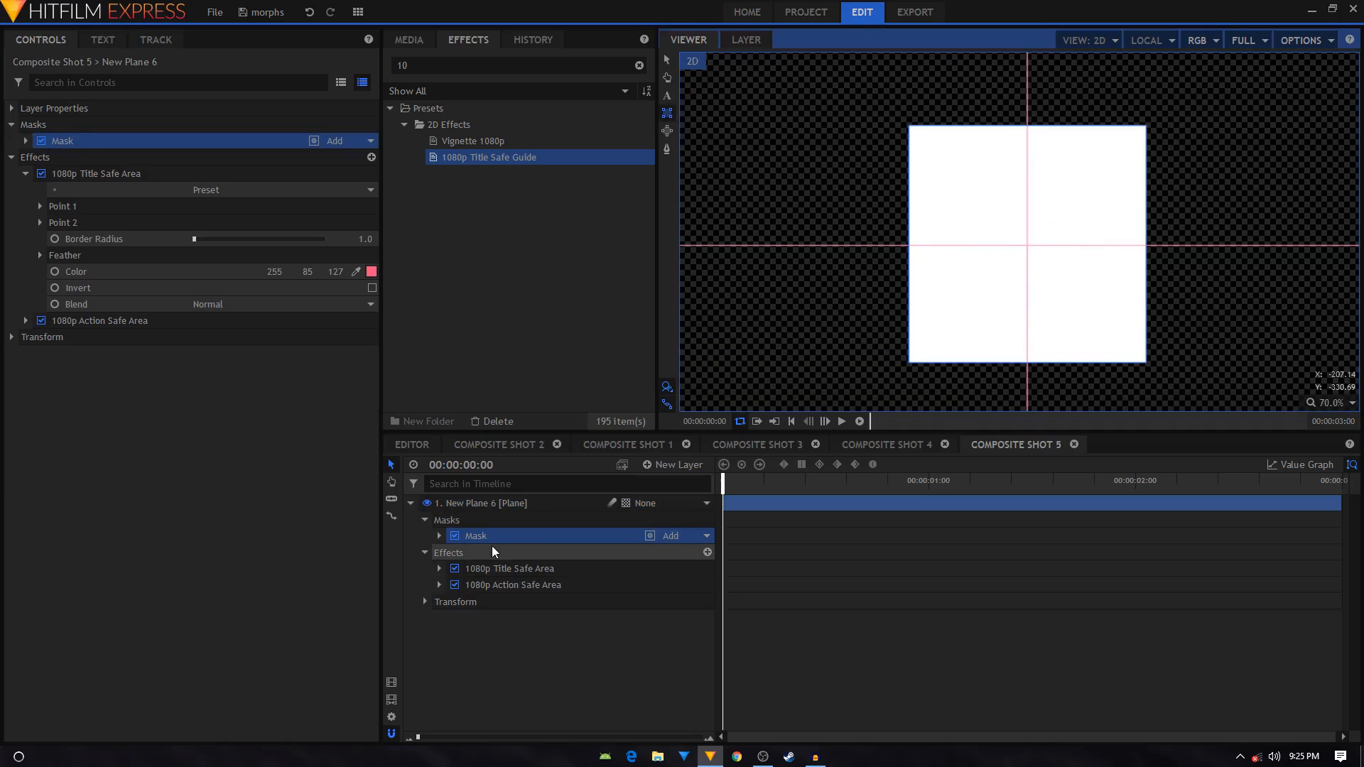
Expand the mask's Transform properties and select Composite Shot 4's Rotation (Z) keyframes for reference.
{"action": "left_click", "coordinate": [438, 536]}
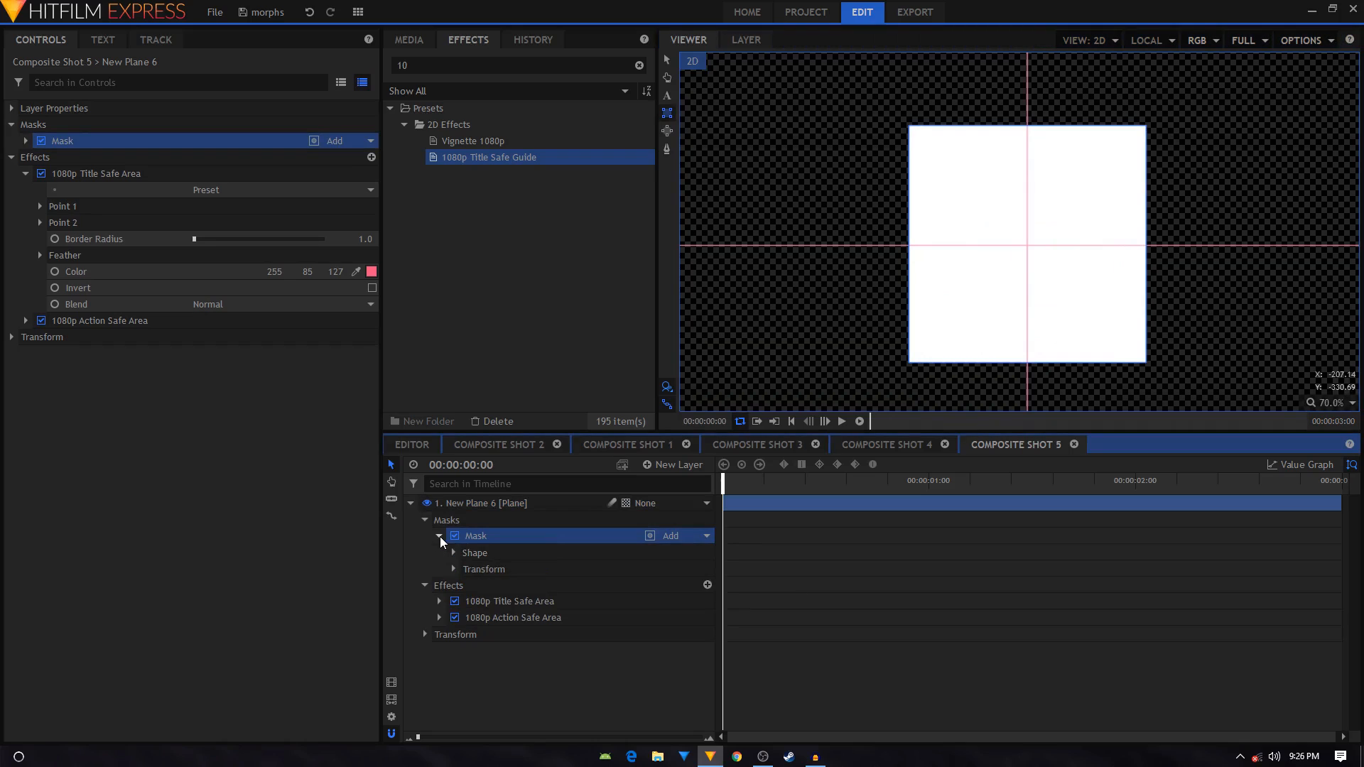
{"action": "left_click", "coordinate": [453, 568]}
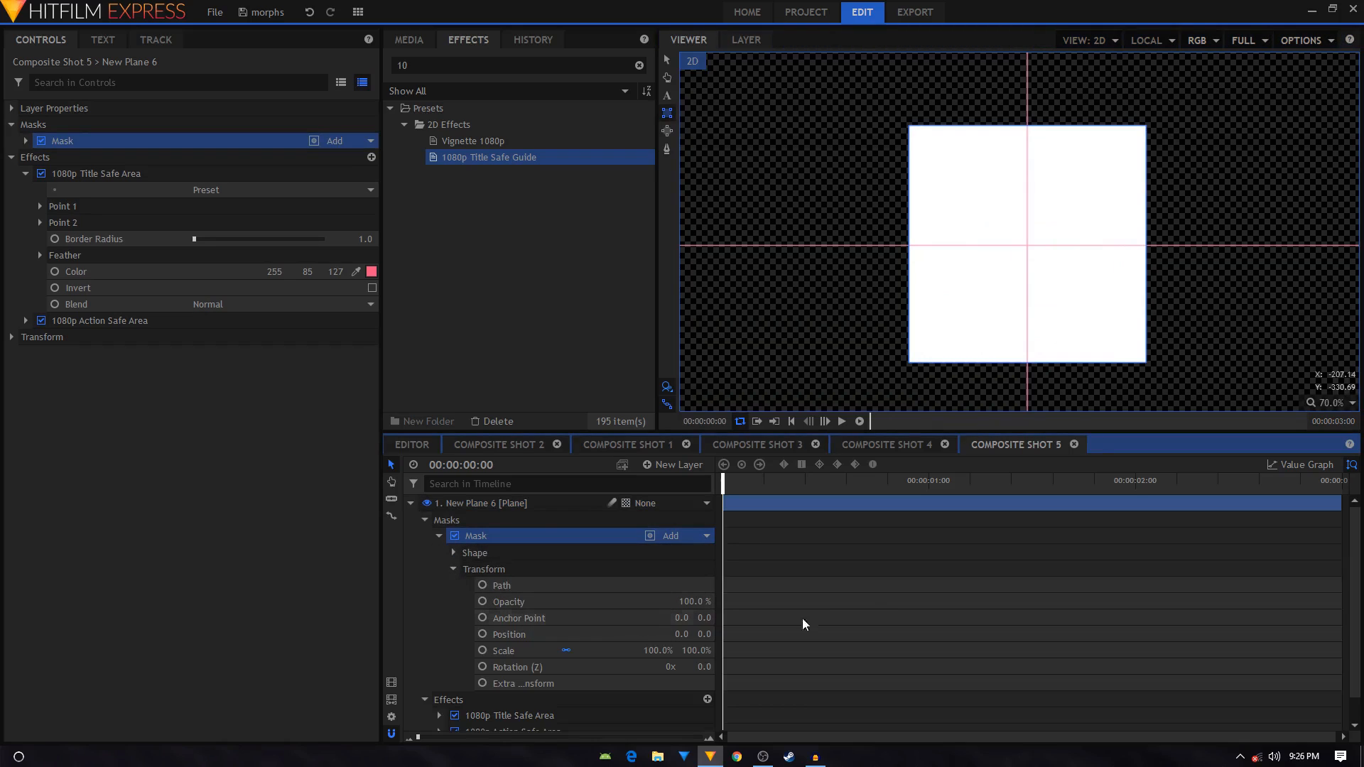
{"action": "mouse_move", "coordinate": [743, 467]}
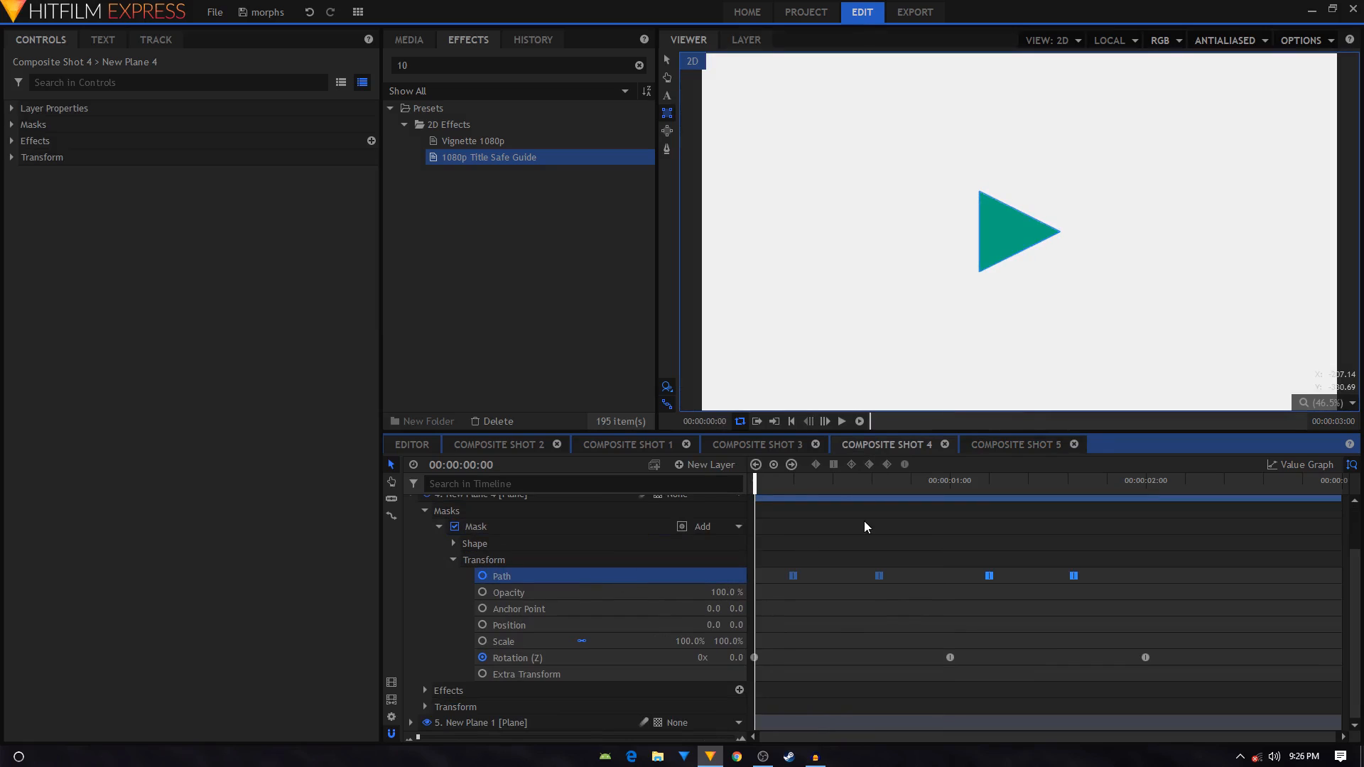
{"action": "left_click", "coordinate": [516, 658]}
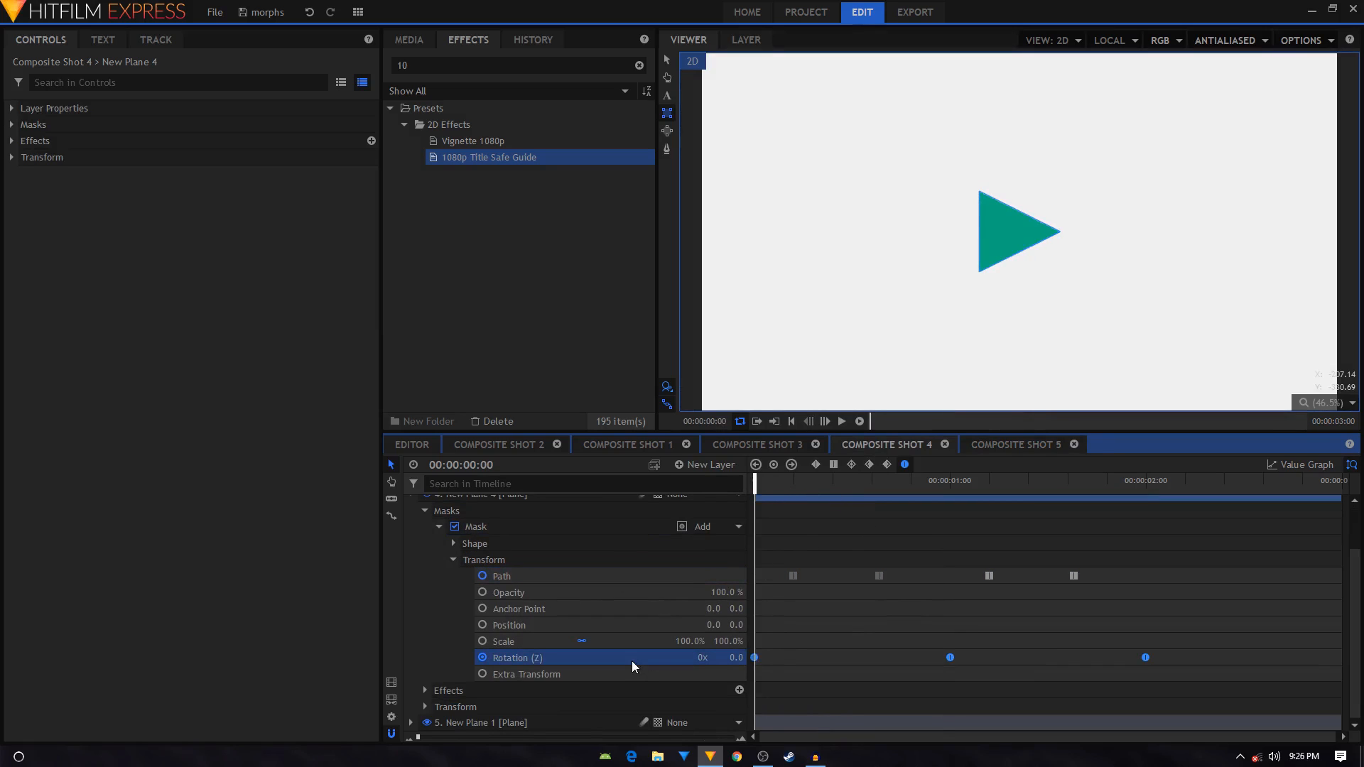
{"action": "mouse_move", "coordinate": [796, 500]}
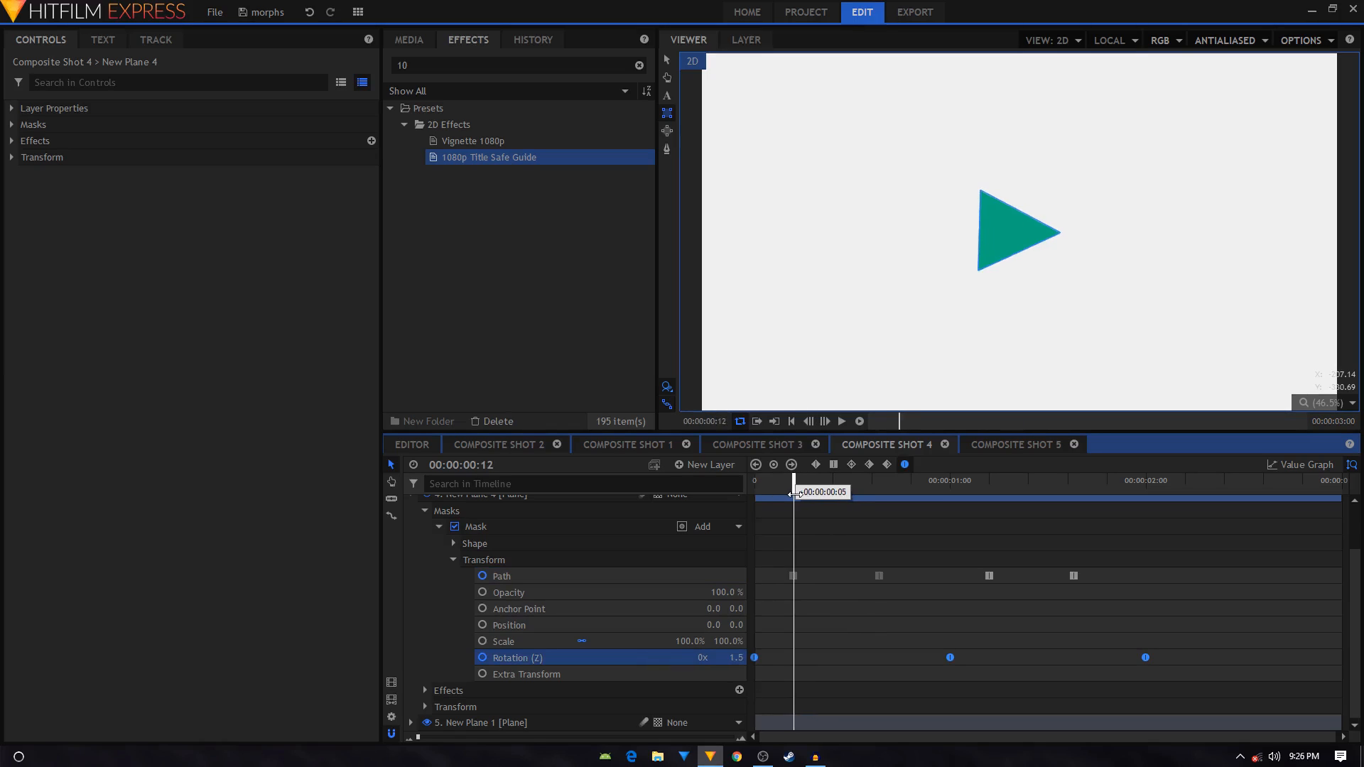
{"action": "mouse_move", "coordinate": [1057, 323]}
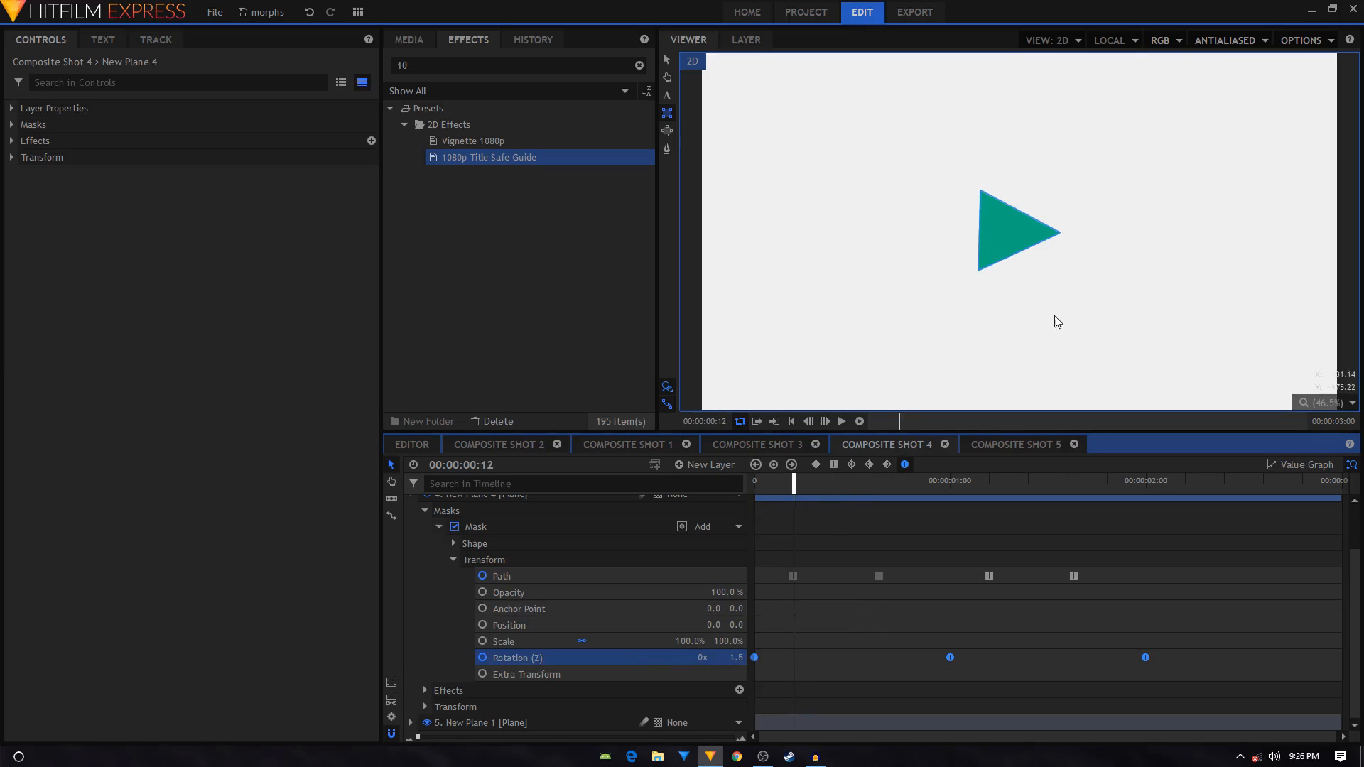
Keyframe the mask's Path at the start and reshape the square into an upright white triangle.
{"action": "left_click", "coordinate": [1012, 443]}
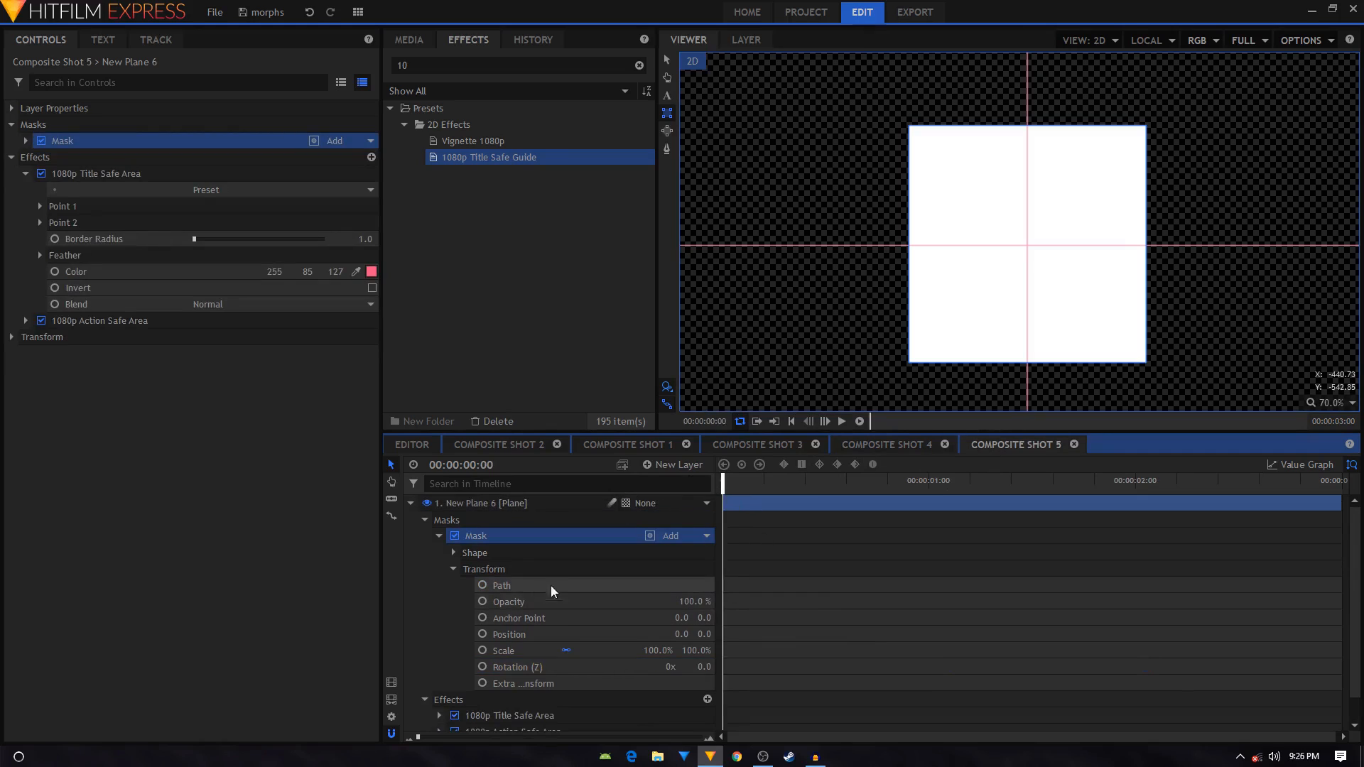
{"action": "left_click", "coordinate": [501, 584]}
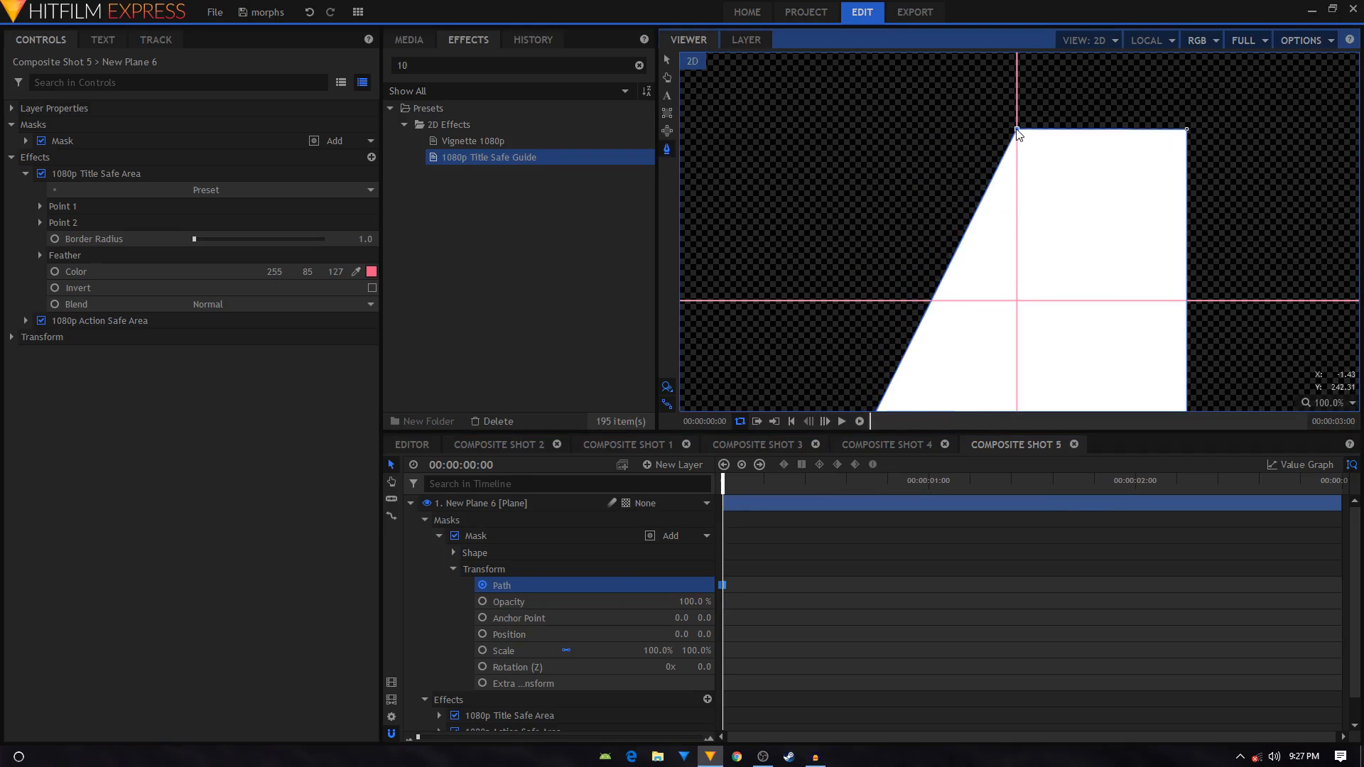
{"action": "scroll", "scroll_direction": "up", "scroll_amount": 3}
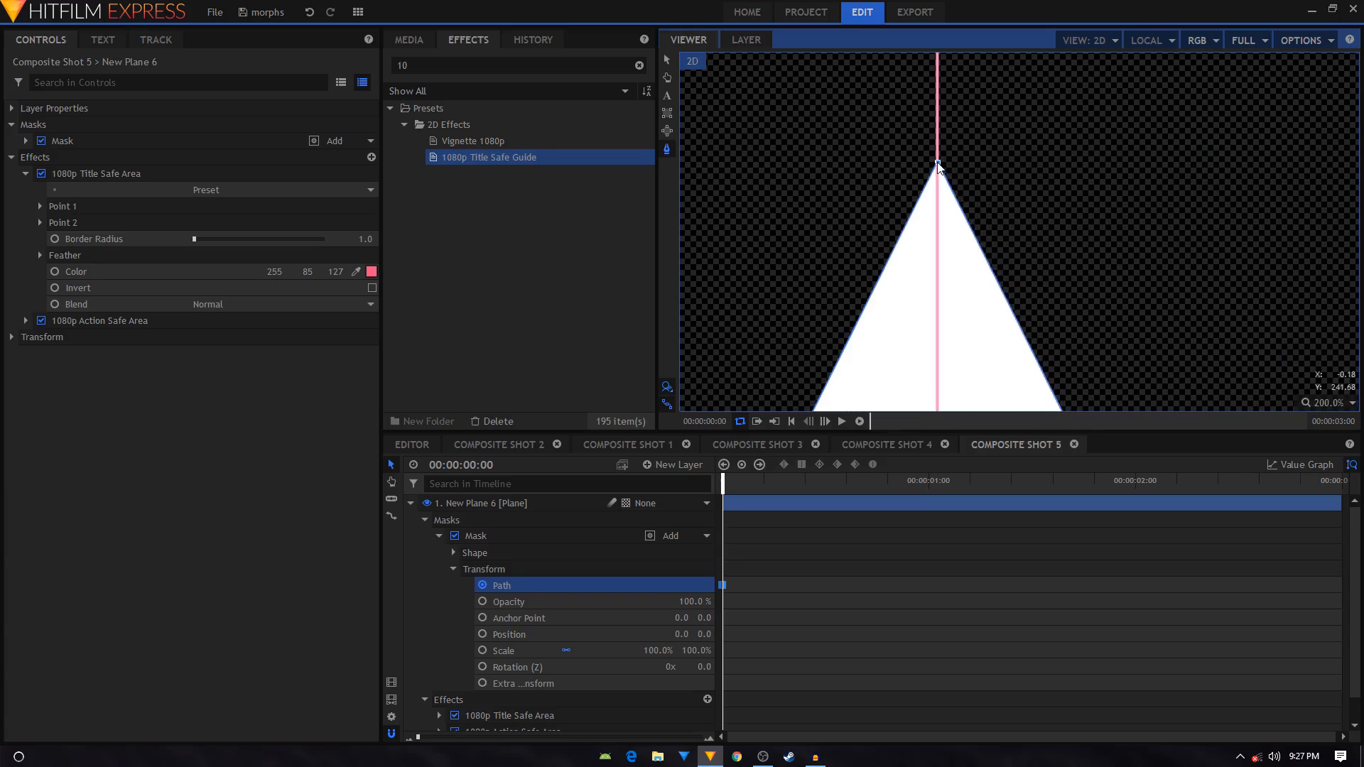
{"action": "scroll", "scroll_direction": "up", "scroll_amount": 3}
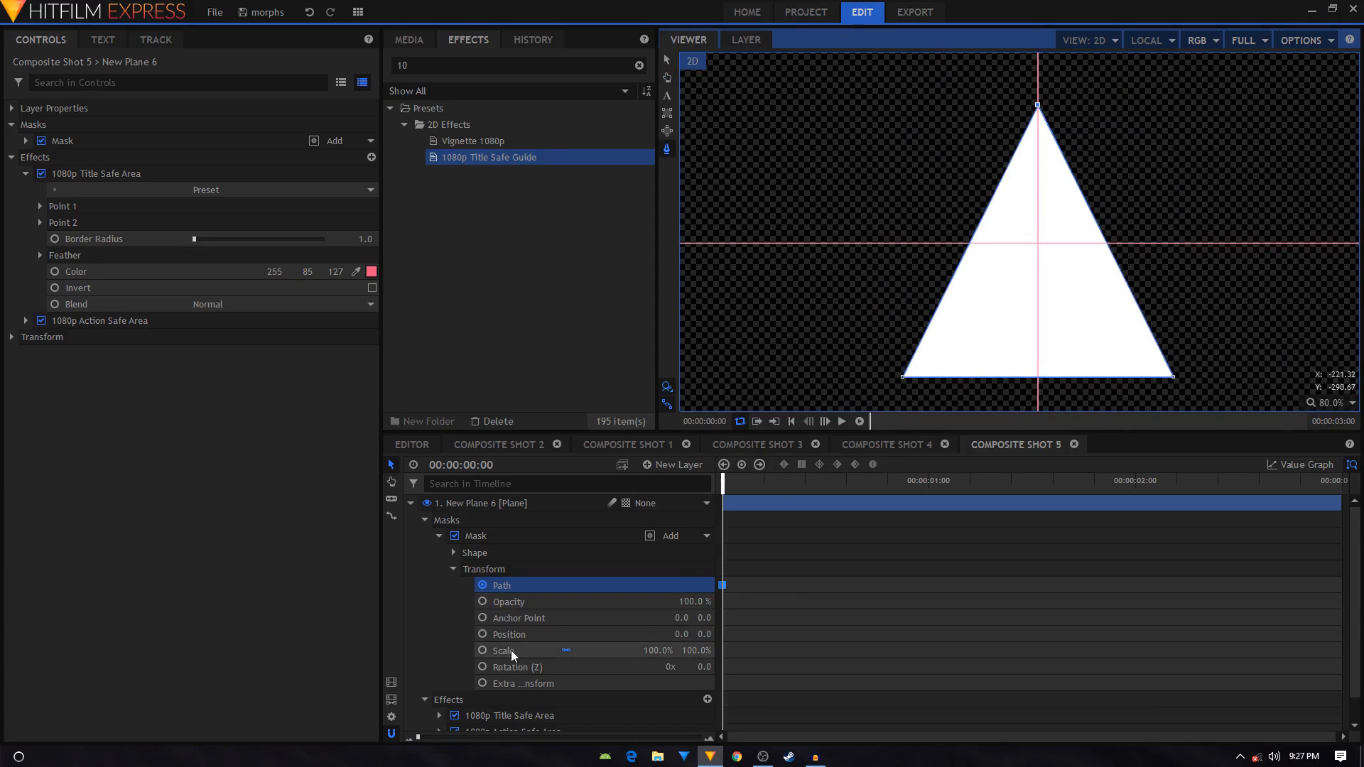
Keyframe the mask's Rotation (Z) from 0 to 90 degrees at one second, pointing the triangle right.
{"action": "left_click", "coordinate": [517, 667]}
{"action": "type", "text": "90"}
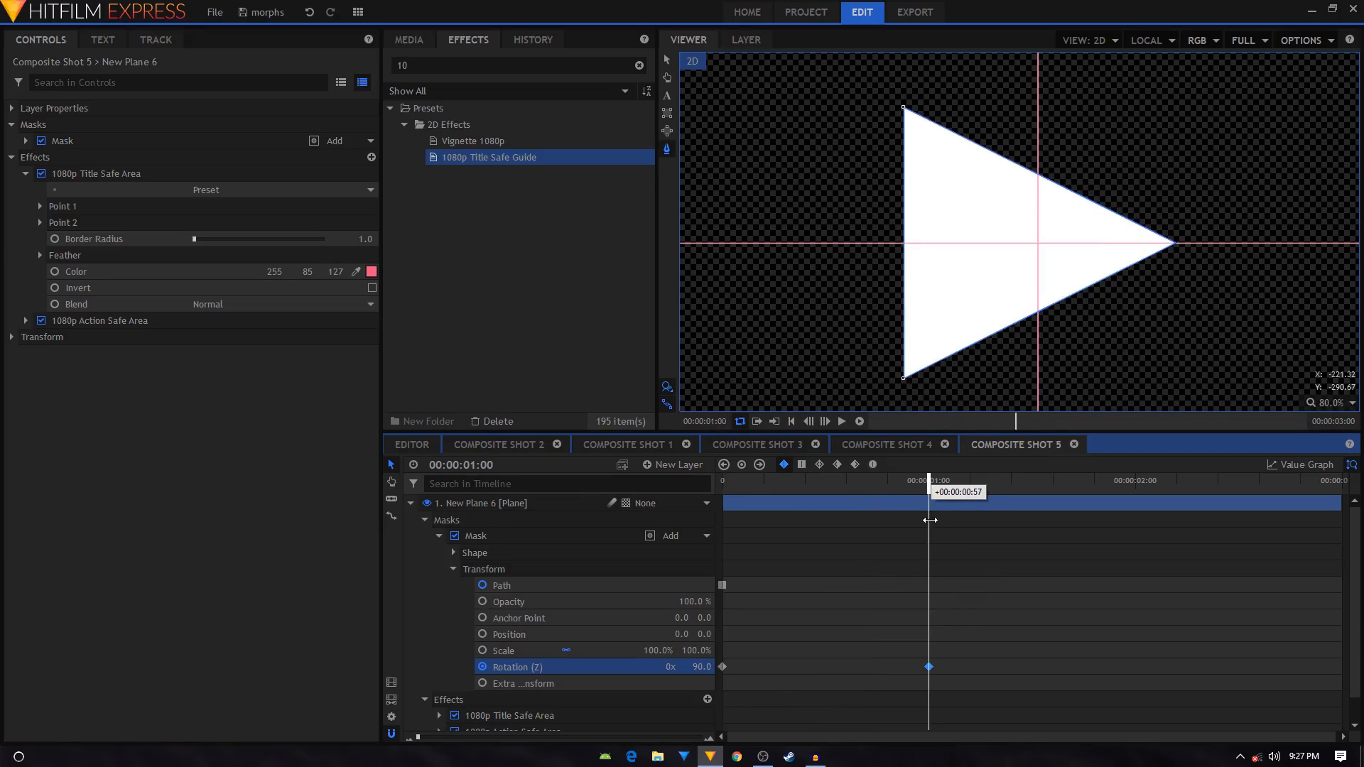
{"action": "mouse_move", "coordinate": [1202, 301]}
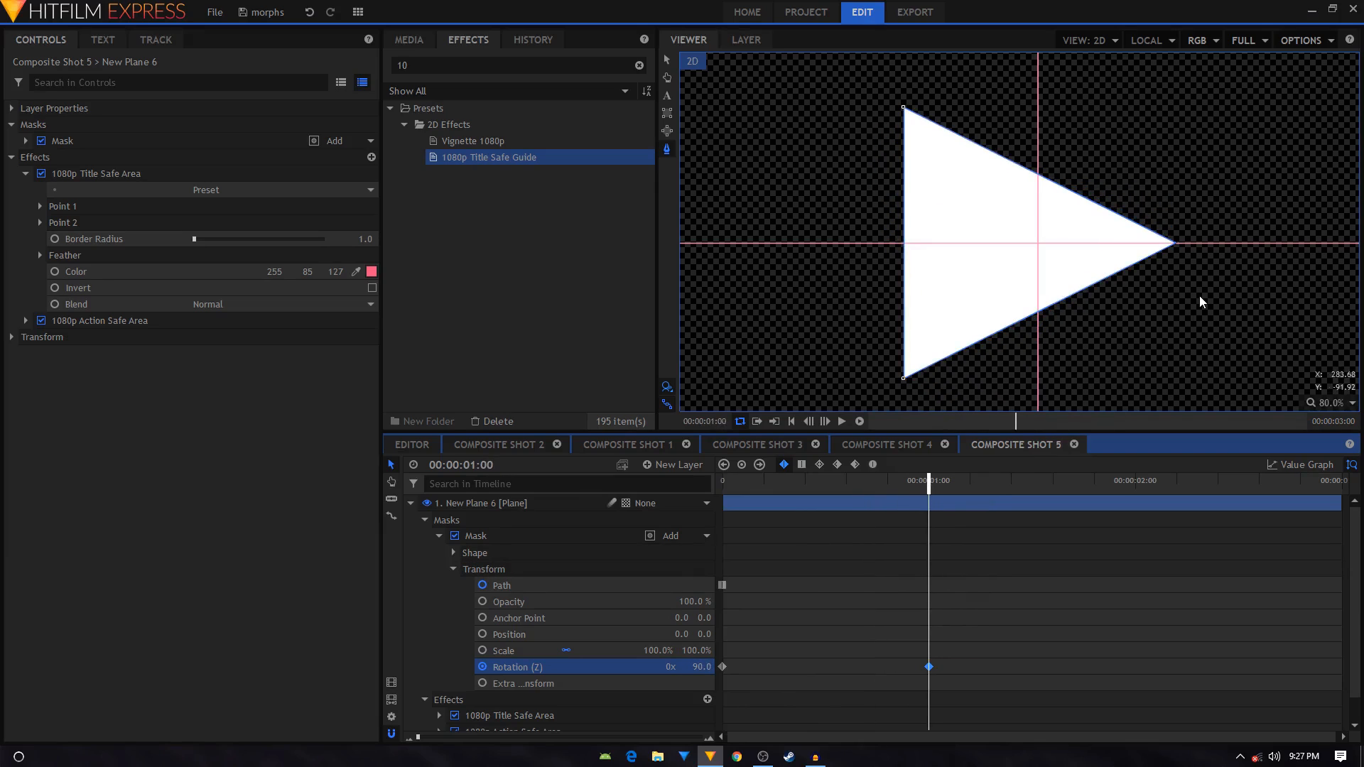
{"action": "scroll", "scroll_direction": "up", "scroll_amount": 3}
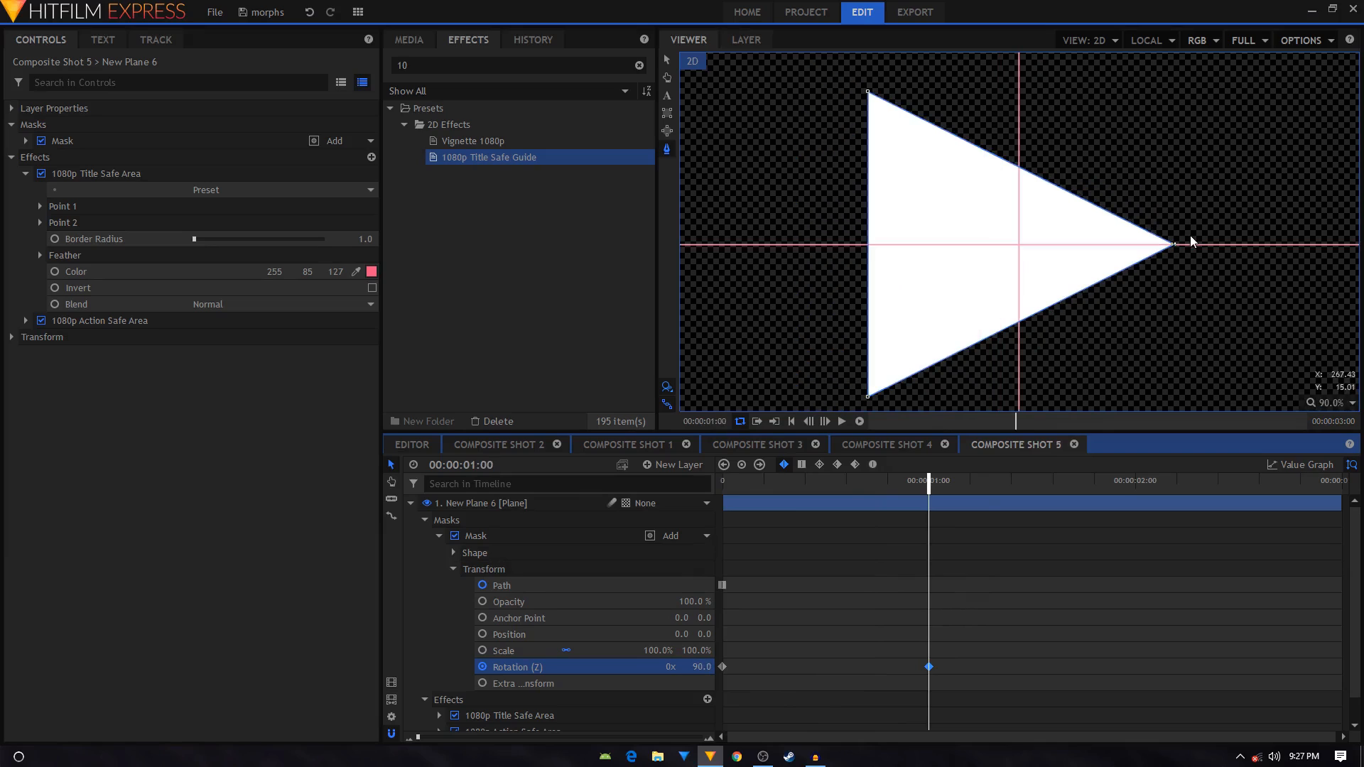
Select the mask Path at 1:00 to reshape the triangle back into a square.
{"action": "left_click", "coordinate": [502, 583]}
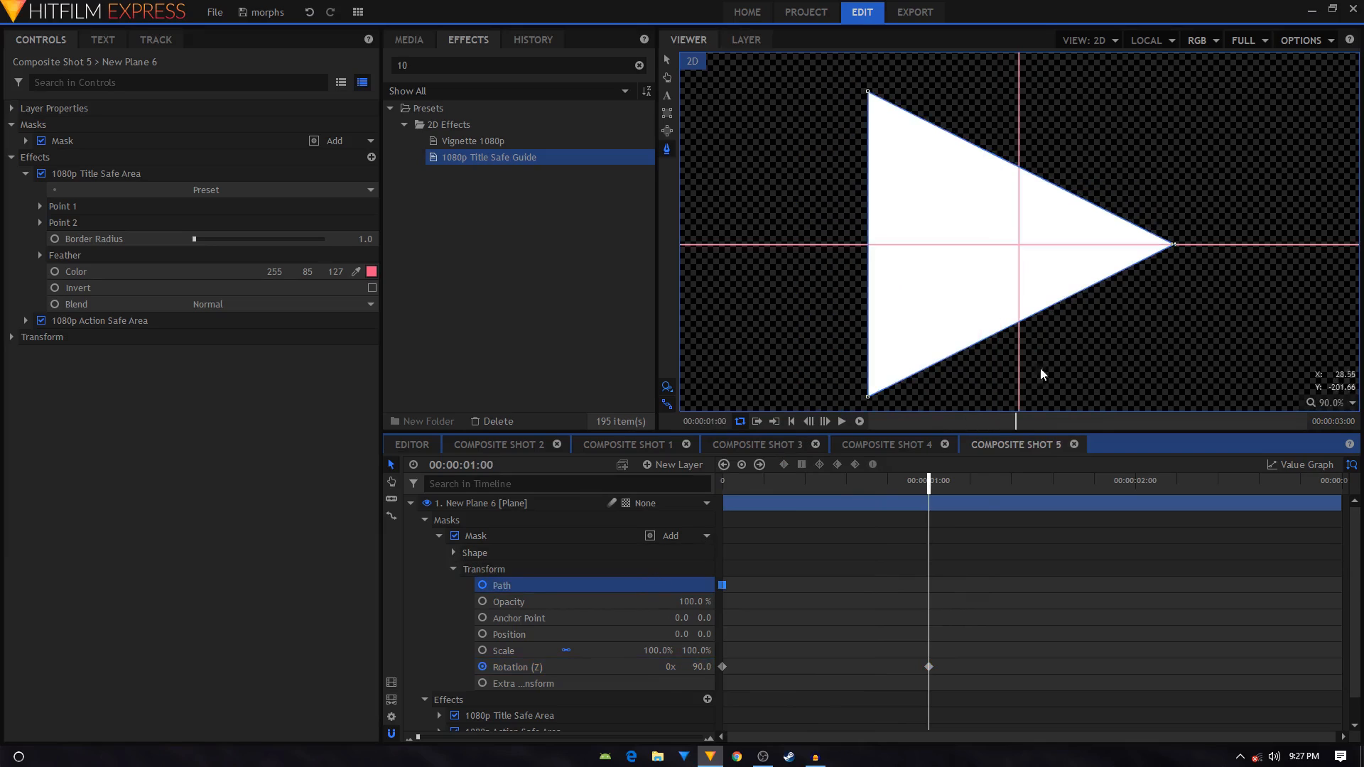
{"action": "mouse_move", "coordinate": [666, 150]}
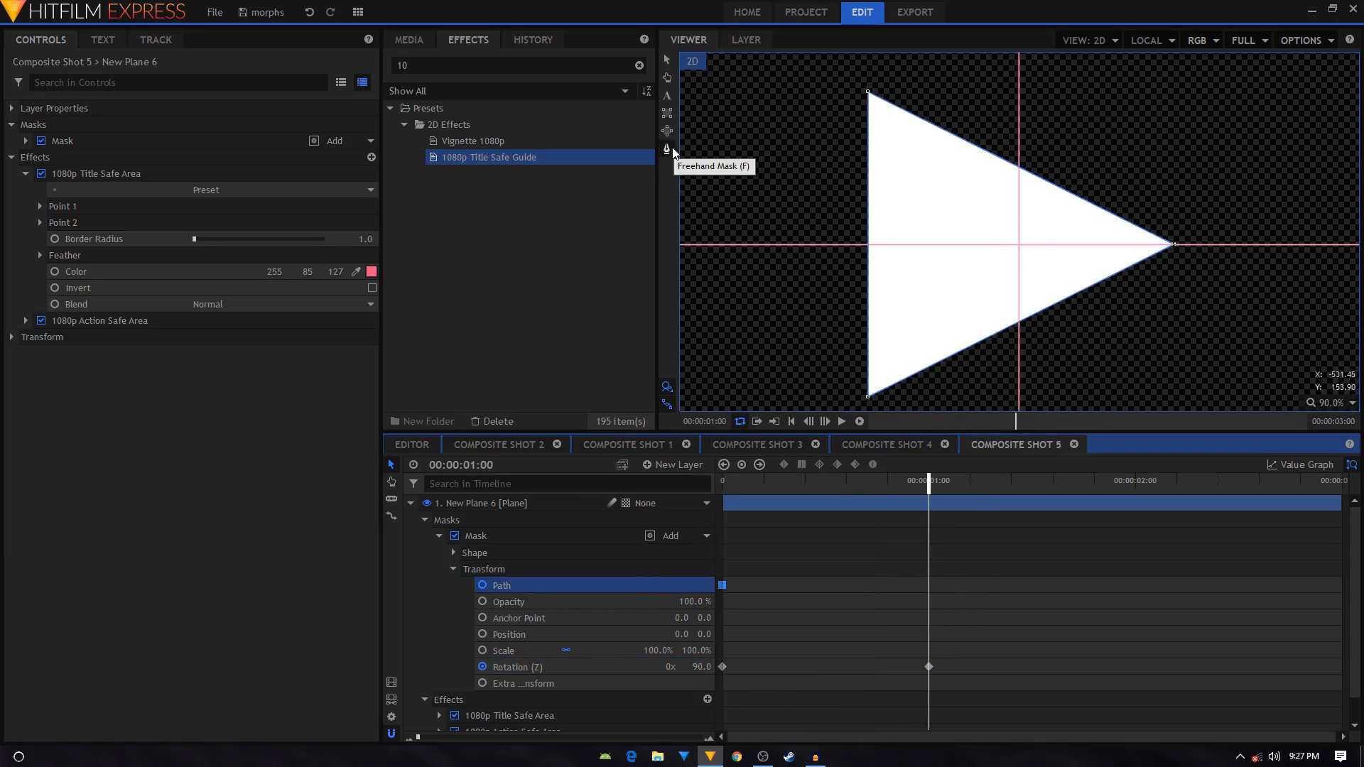
{"action": "mouse_move", "coordinate": [1179, 258]}
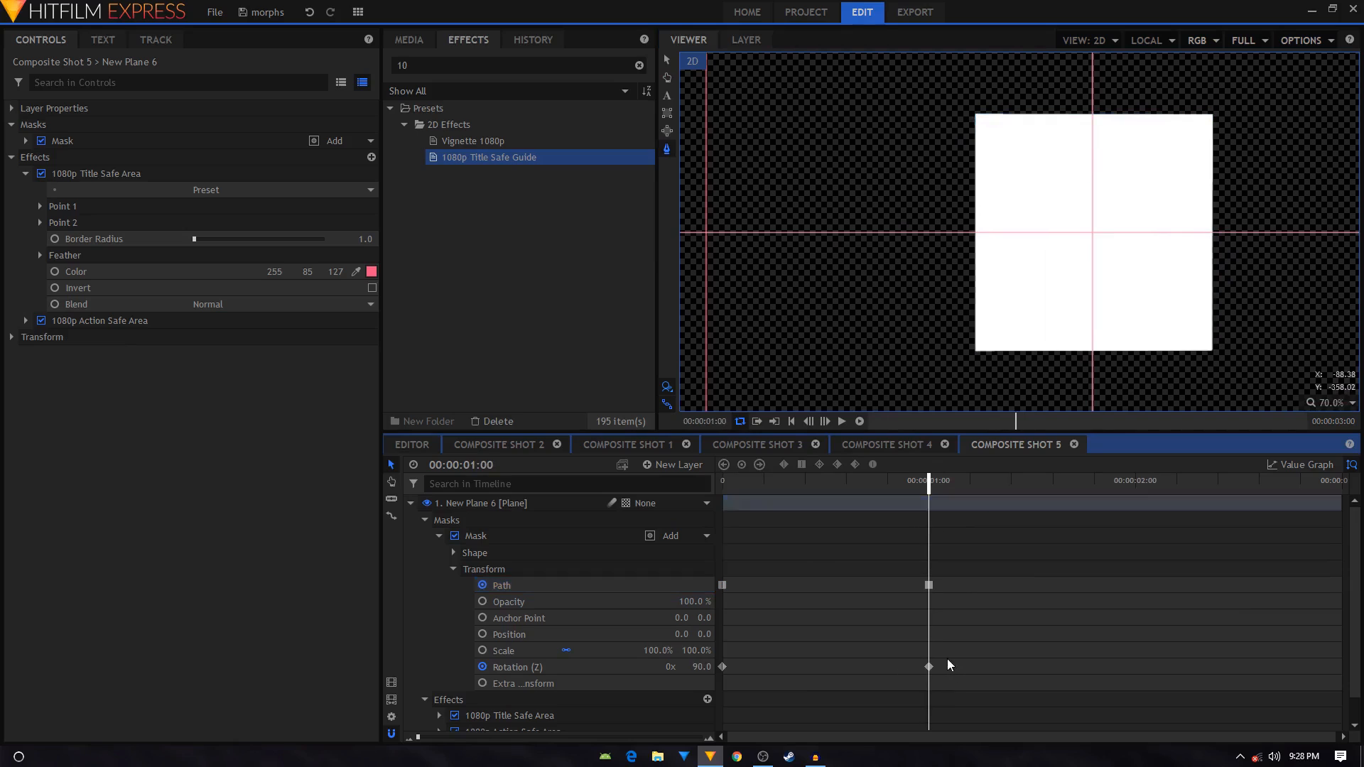
Check the rotation's value graph, then drag the Path keyframes earlier in the shot.
{"action": "left_click", "coordinate": [872, 463]}
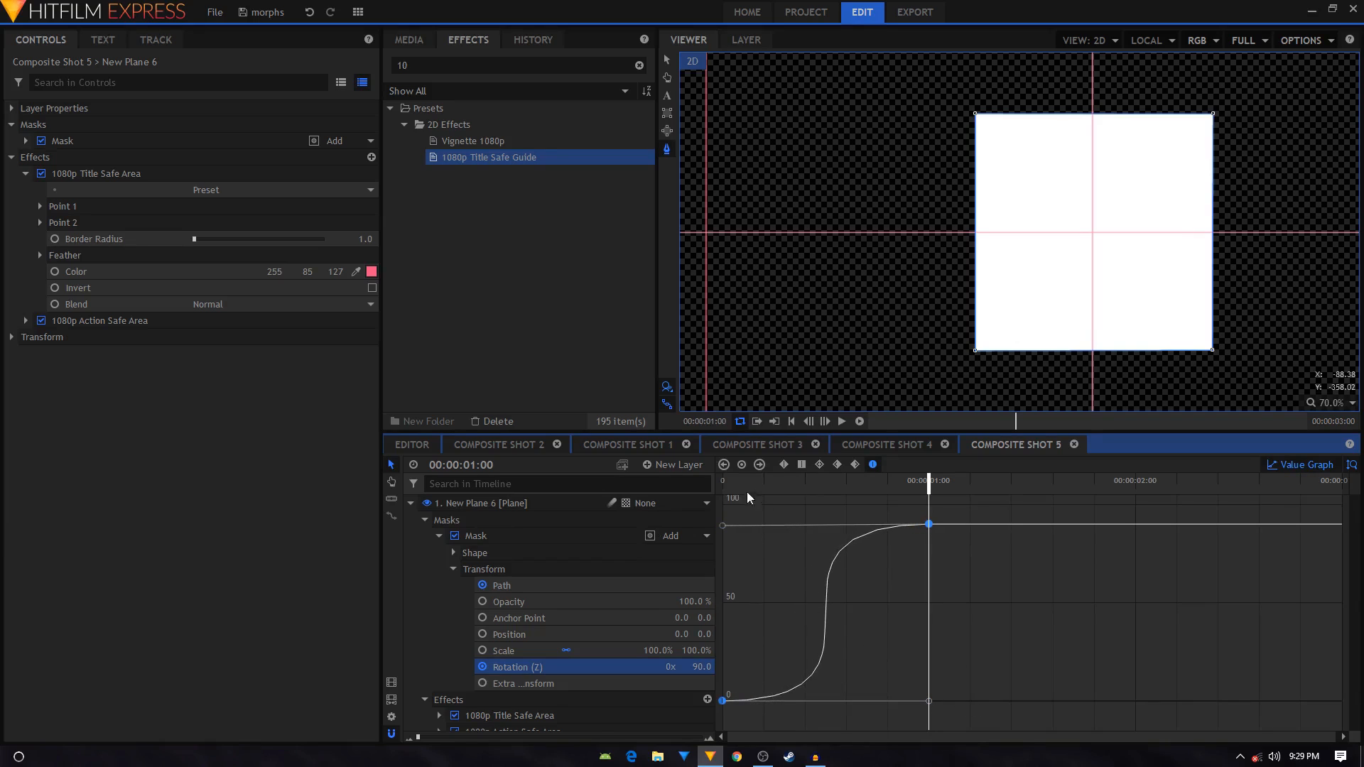
{"action": "left_click", "coordinate": [839, 421]}
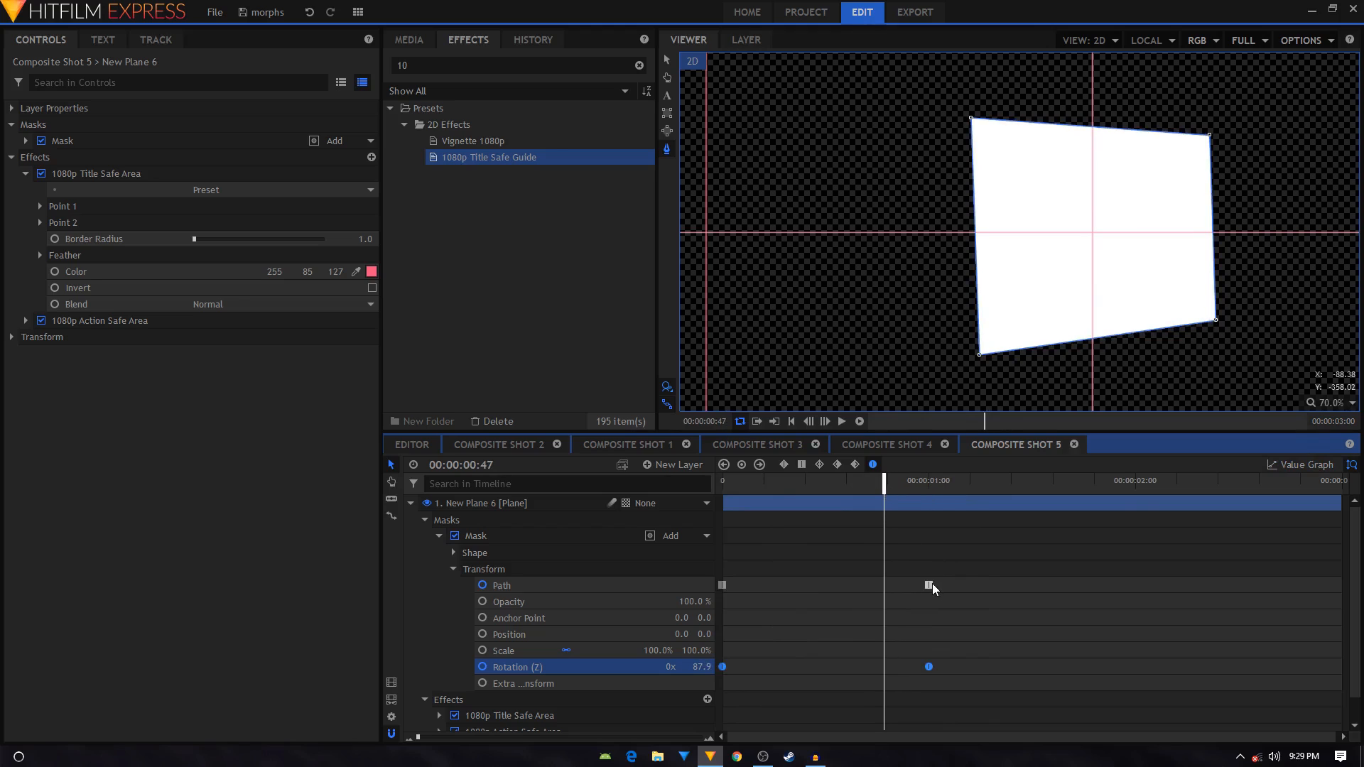
{"action": "left_click", "coordinate": [501, 584]}
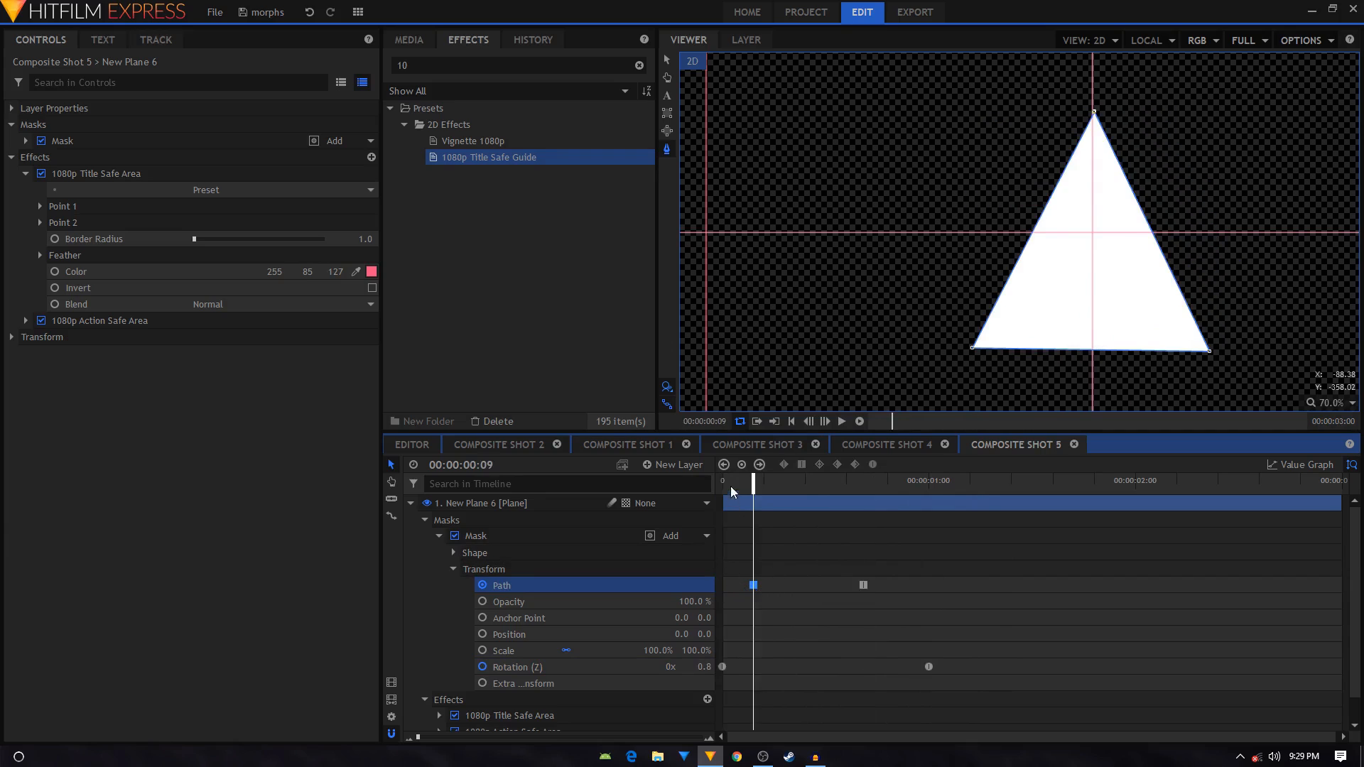
Move the playhead past one second and compare against Composite Shot 4's path keyframe.
{"action": "left_click", "coordinate": [952, 480]}
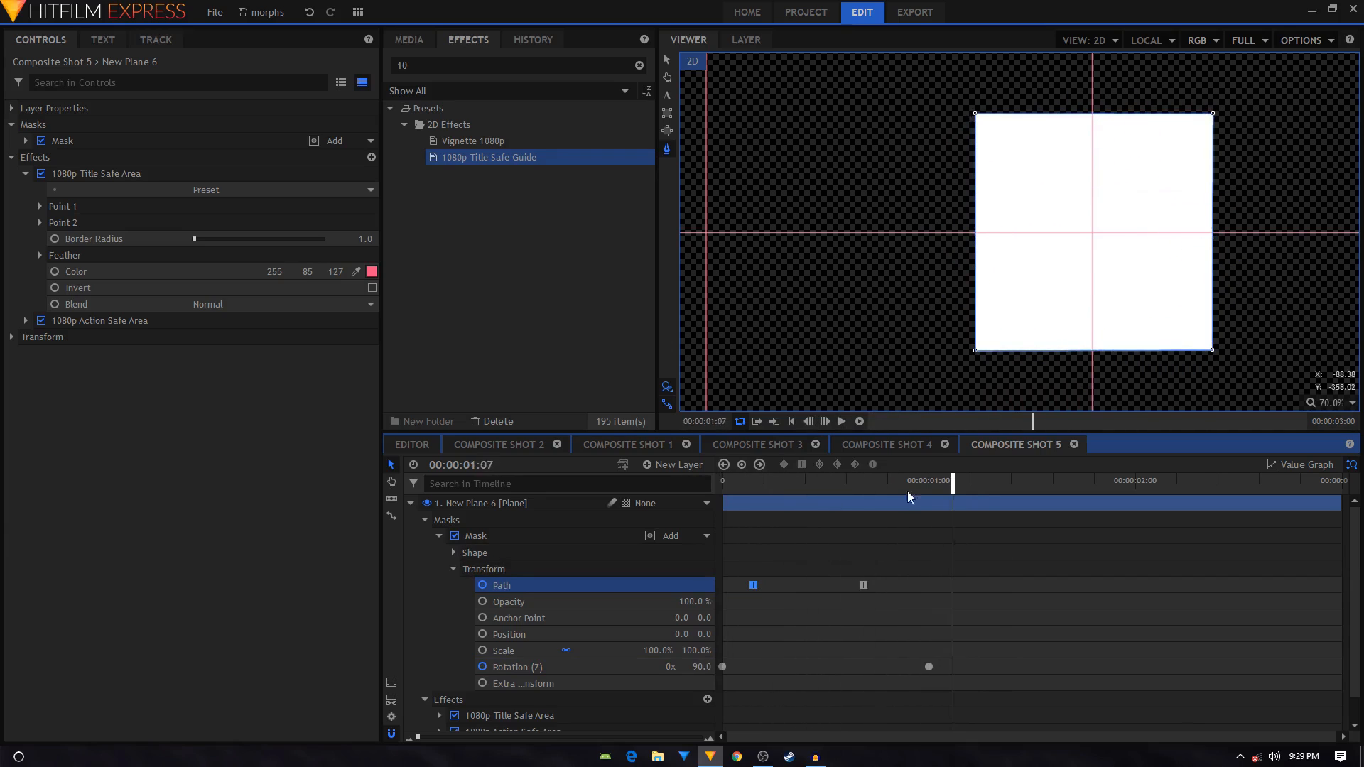
{"action": "left_click", "coordinate": [886, 444]}
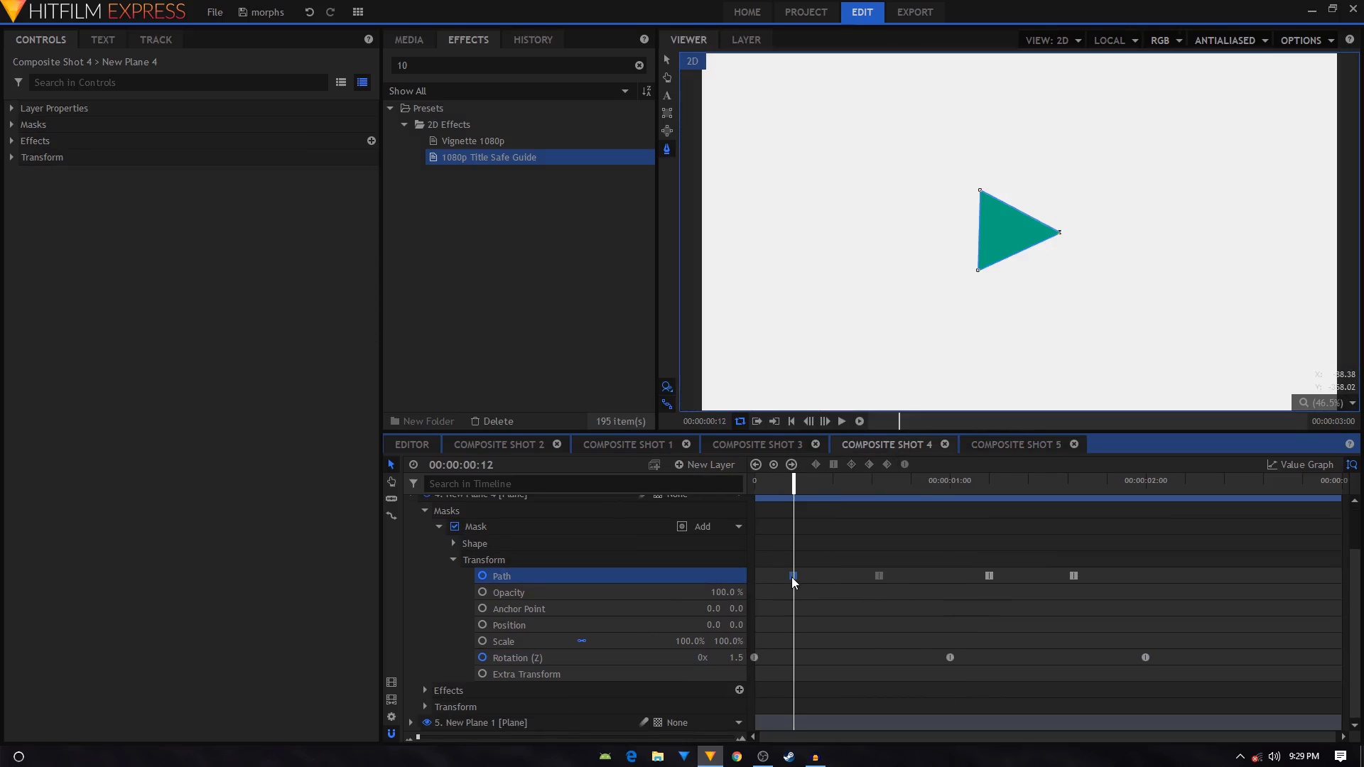
{"action": "left_click", "coordinate": [1012, 443]}
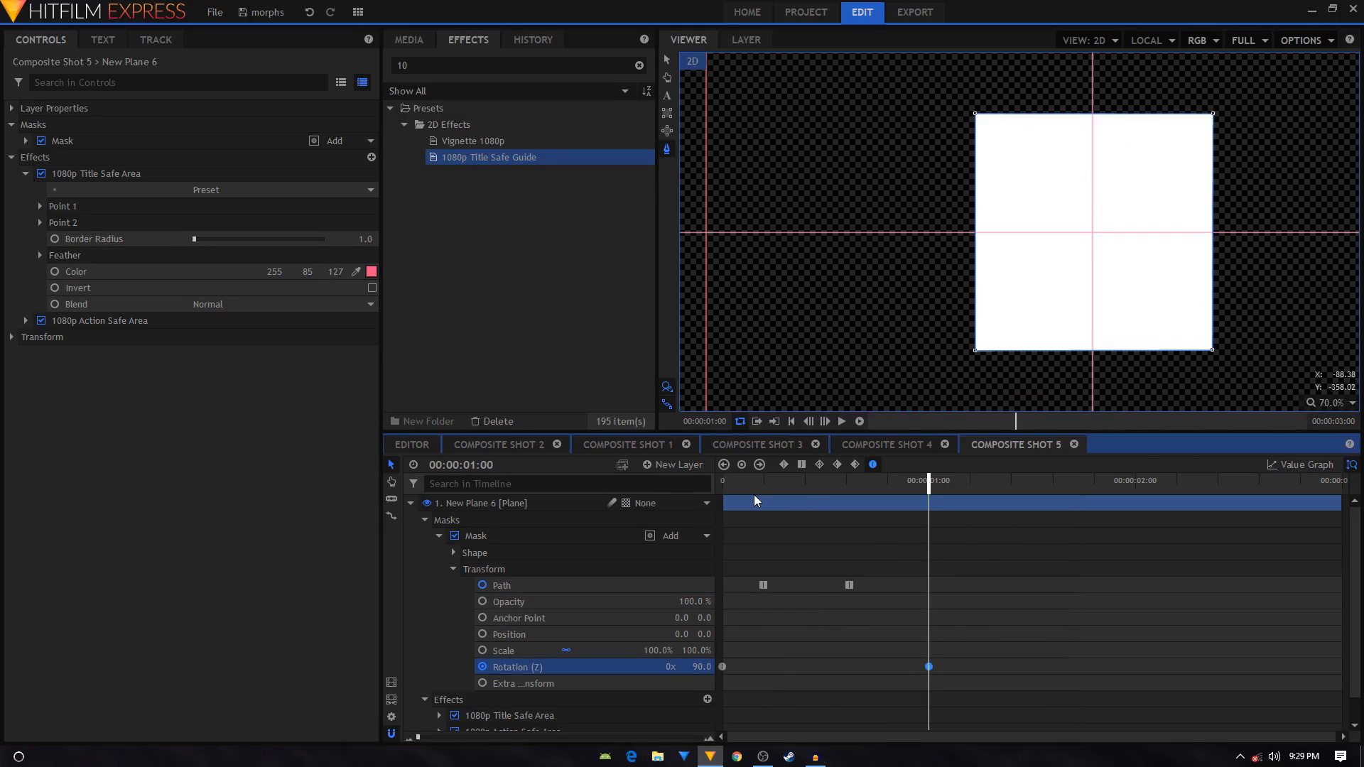
{"action": "mouse_move", "coordinate": [973, 646]}
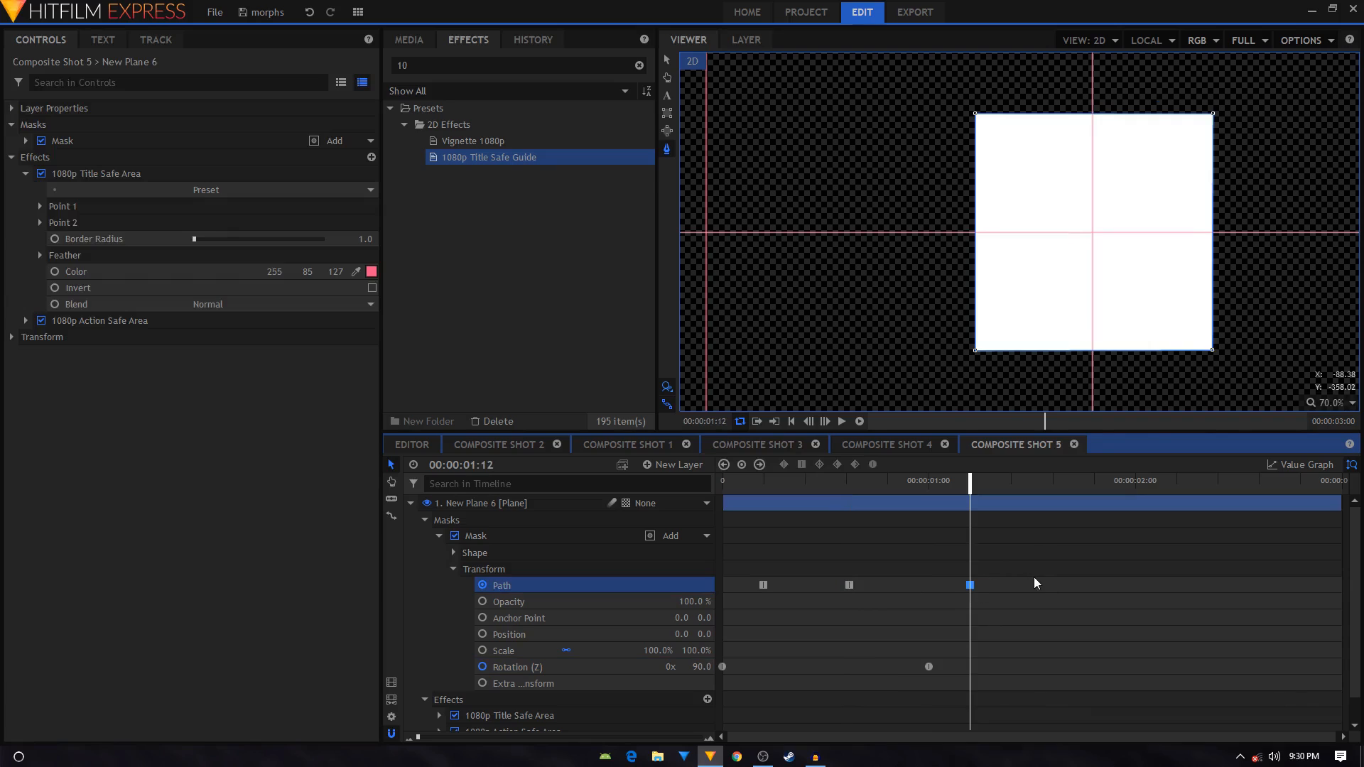
{"action": "mouse_move", "coordinate": [1106, 550]}
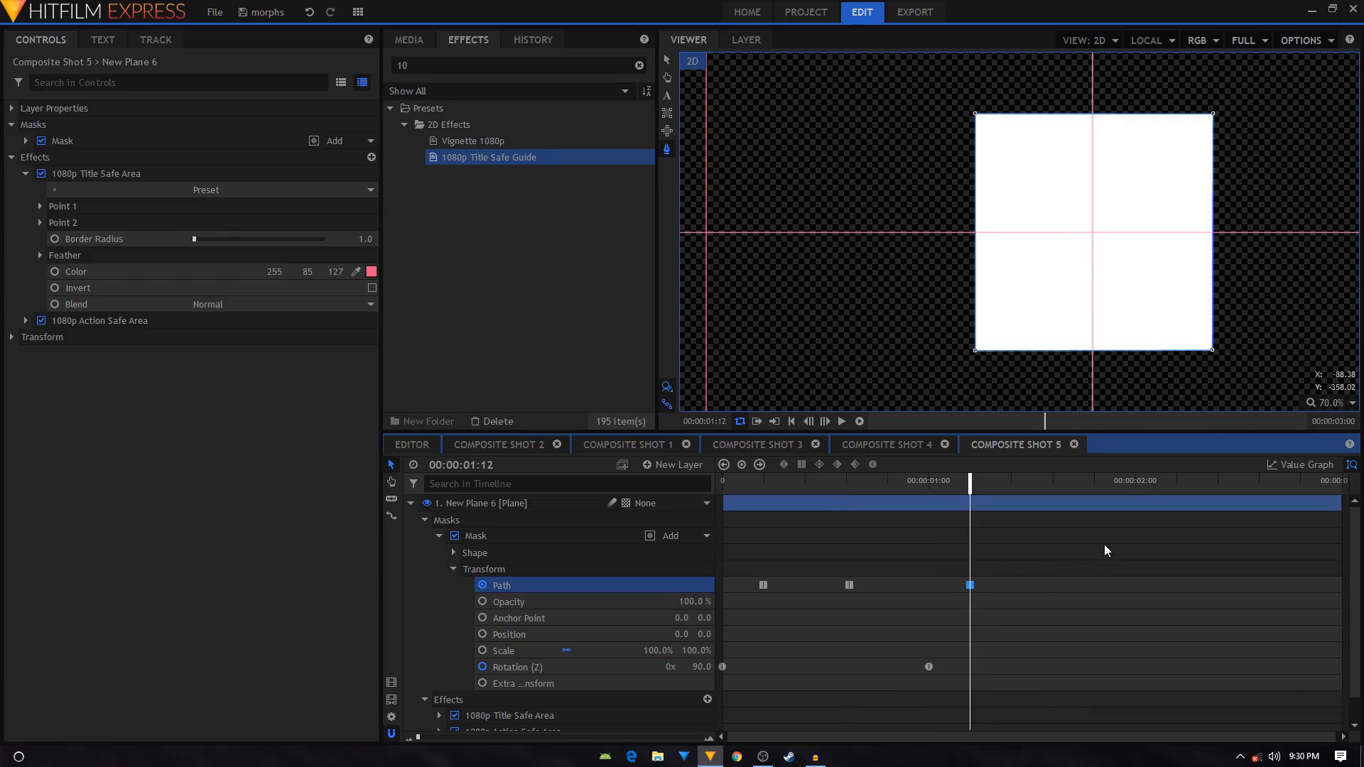
{"action": "mouse_move", "coordinate": [1136, 490]}
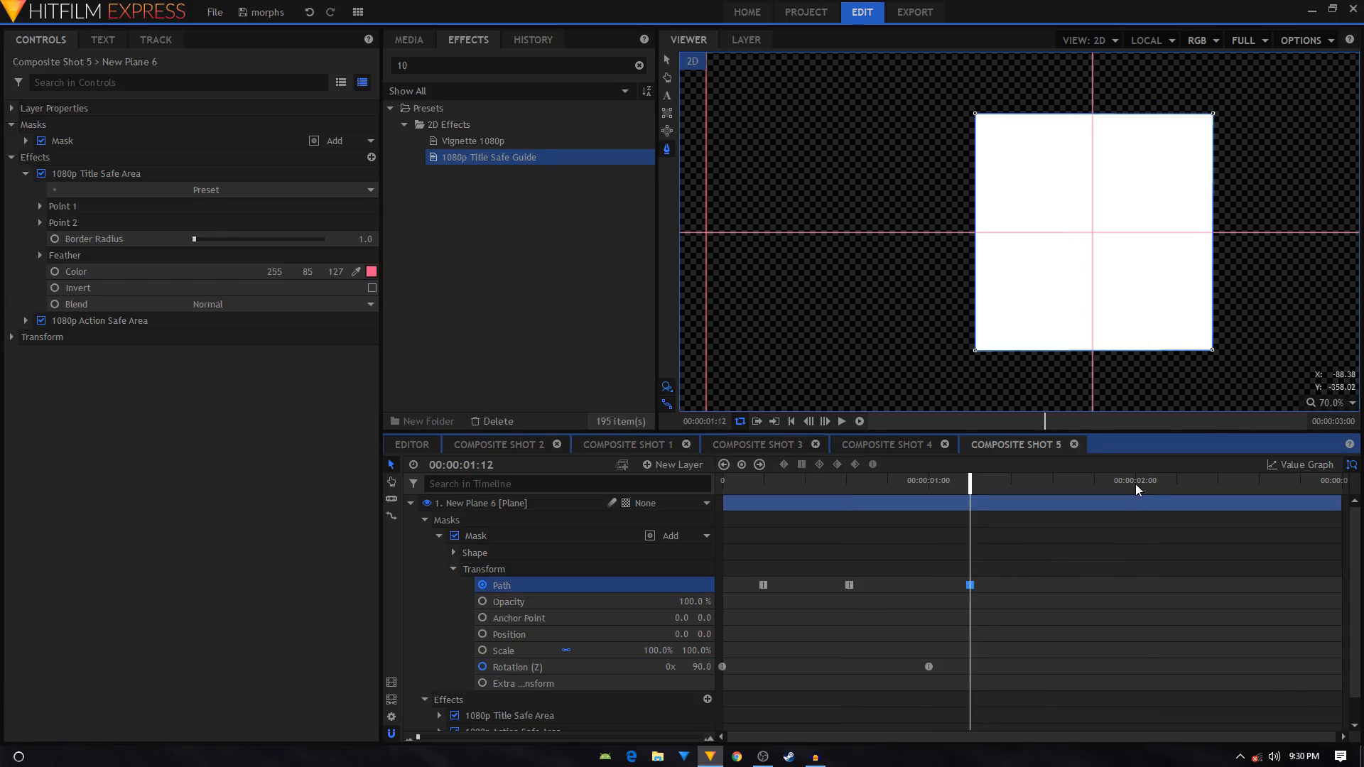
At 2:00, set Rotation (Z) to 180 and reshape the Path back into a right-pointing triangle, checking Composite Shot 4.
{"action": "left_click", "coordinate": [1135, 479]}
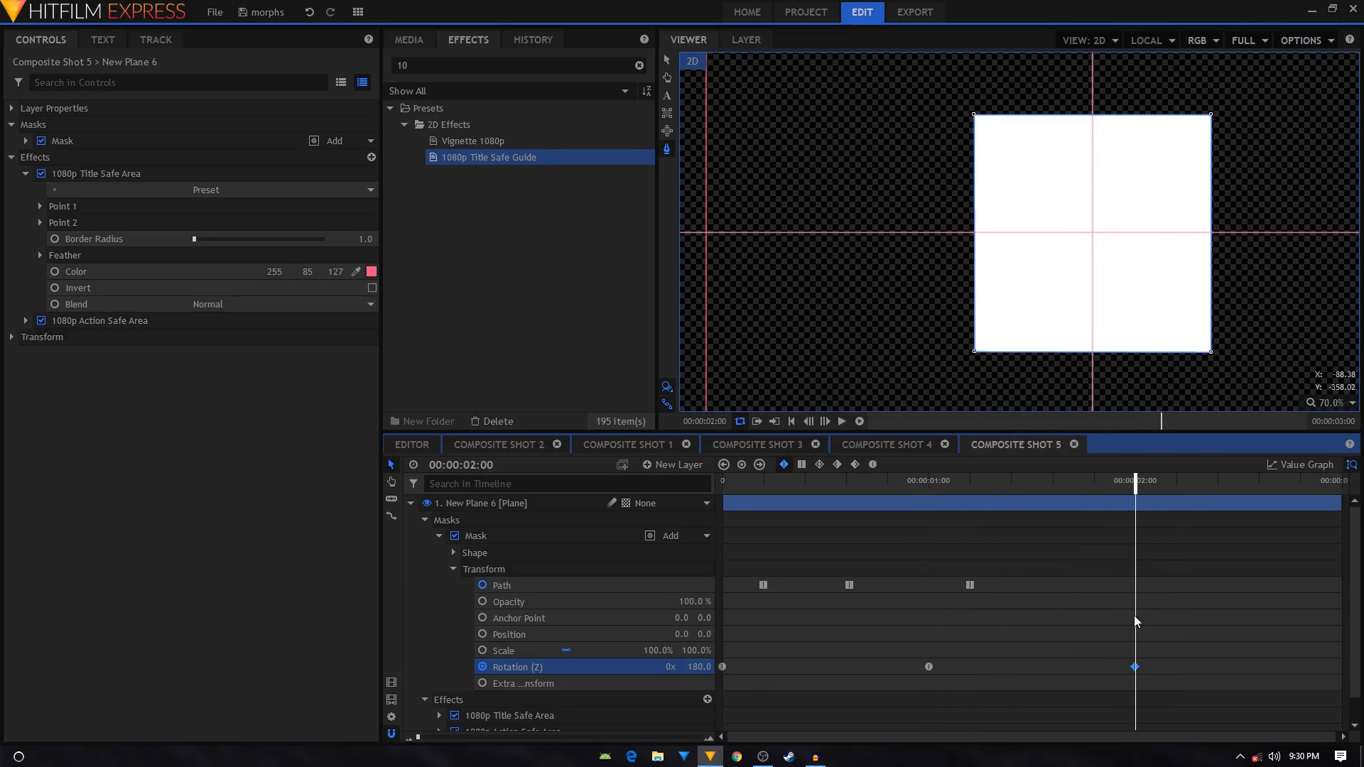
{"action": "left_click", "coordinate": [502, 584]}
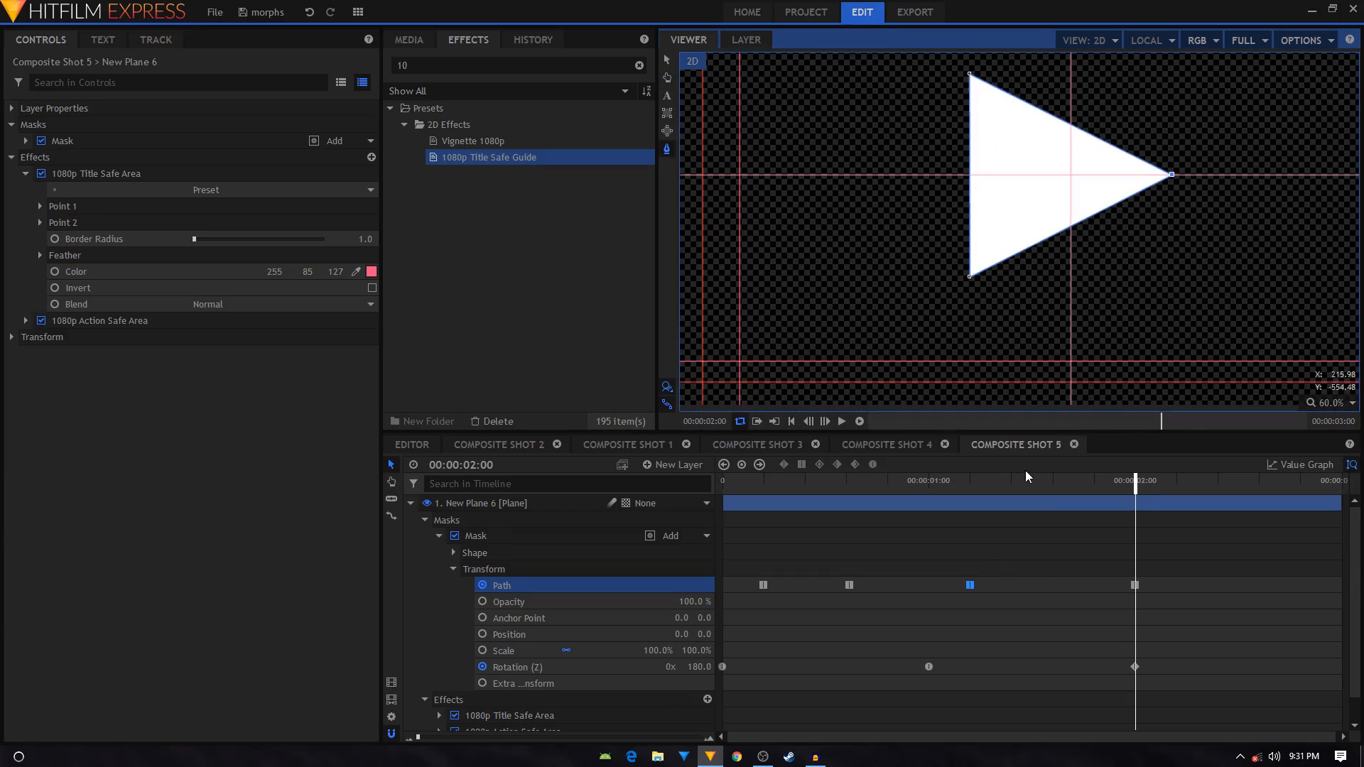
{"action": "left_click", "coordinate": [517, 667]}
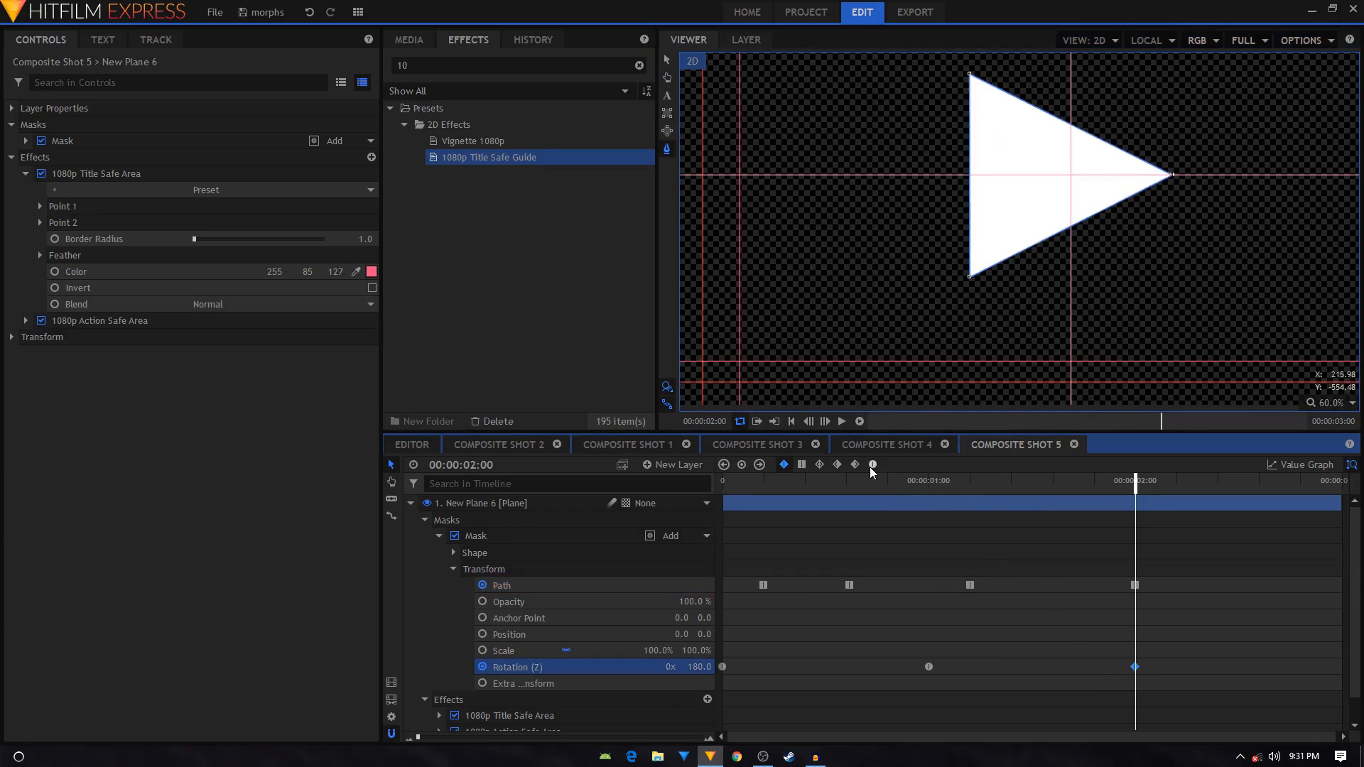
{"action": "left_click", "coordinate": [1299, 463]}
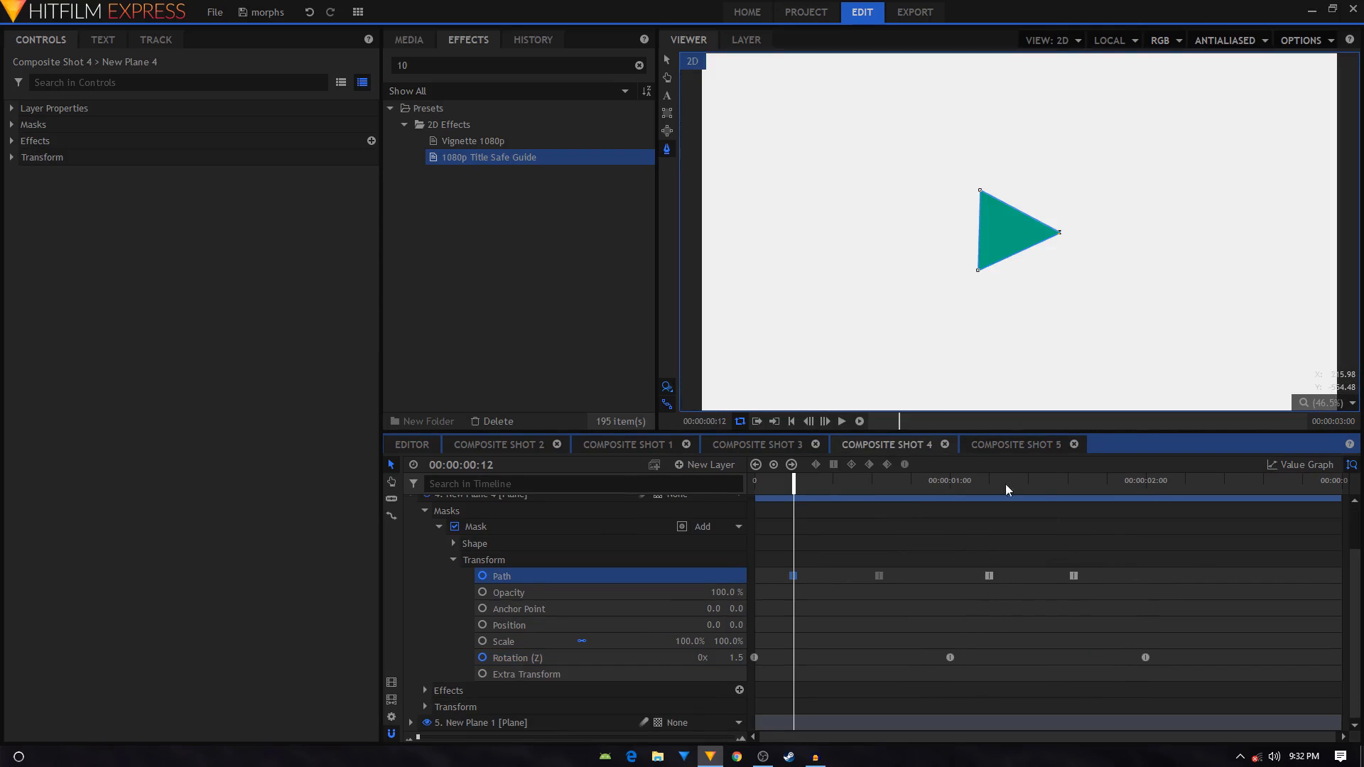
{"action": "left_click", "coordinate": [1011, 443]}
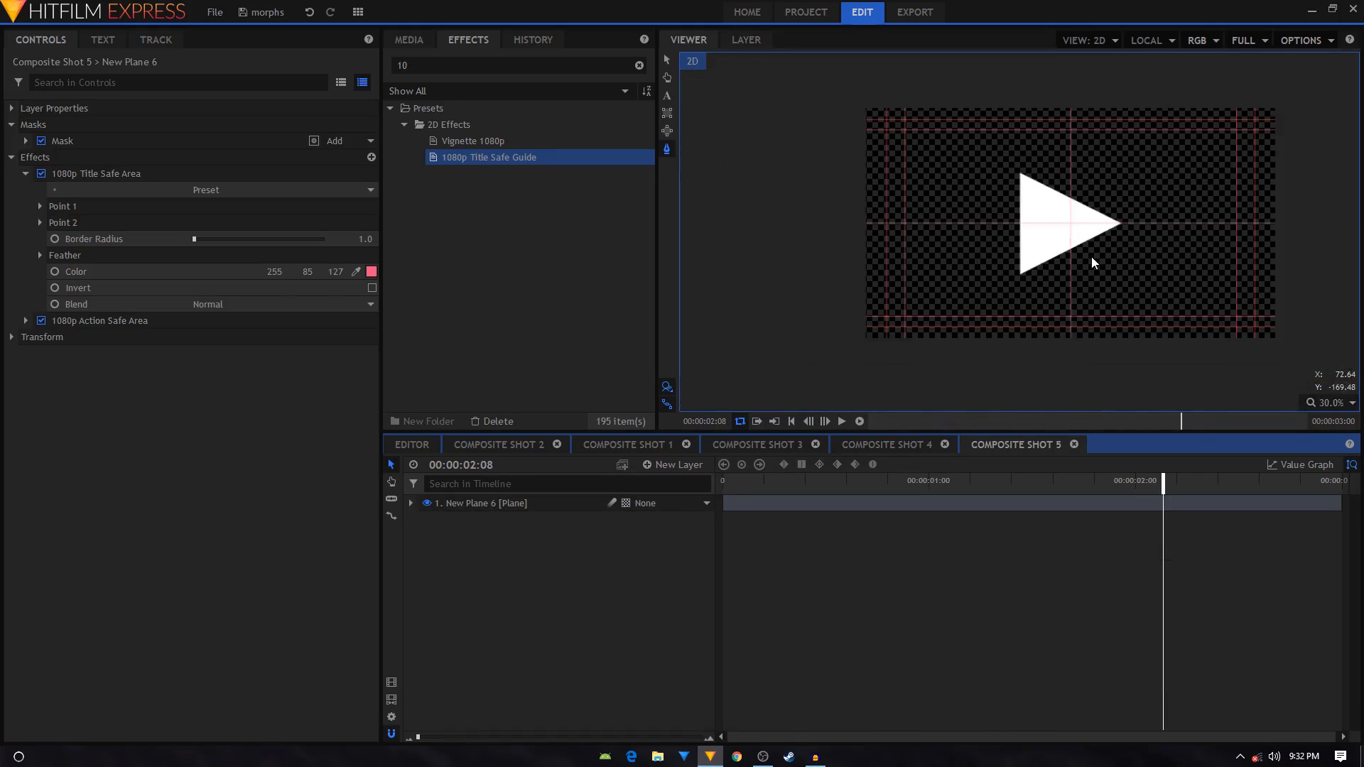
Apply a Fill Color effect (search 'fill') to New Plane 6 and expose its colour property.
{"action": "left_click", "coordinate": [410, 503]}
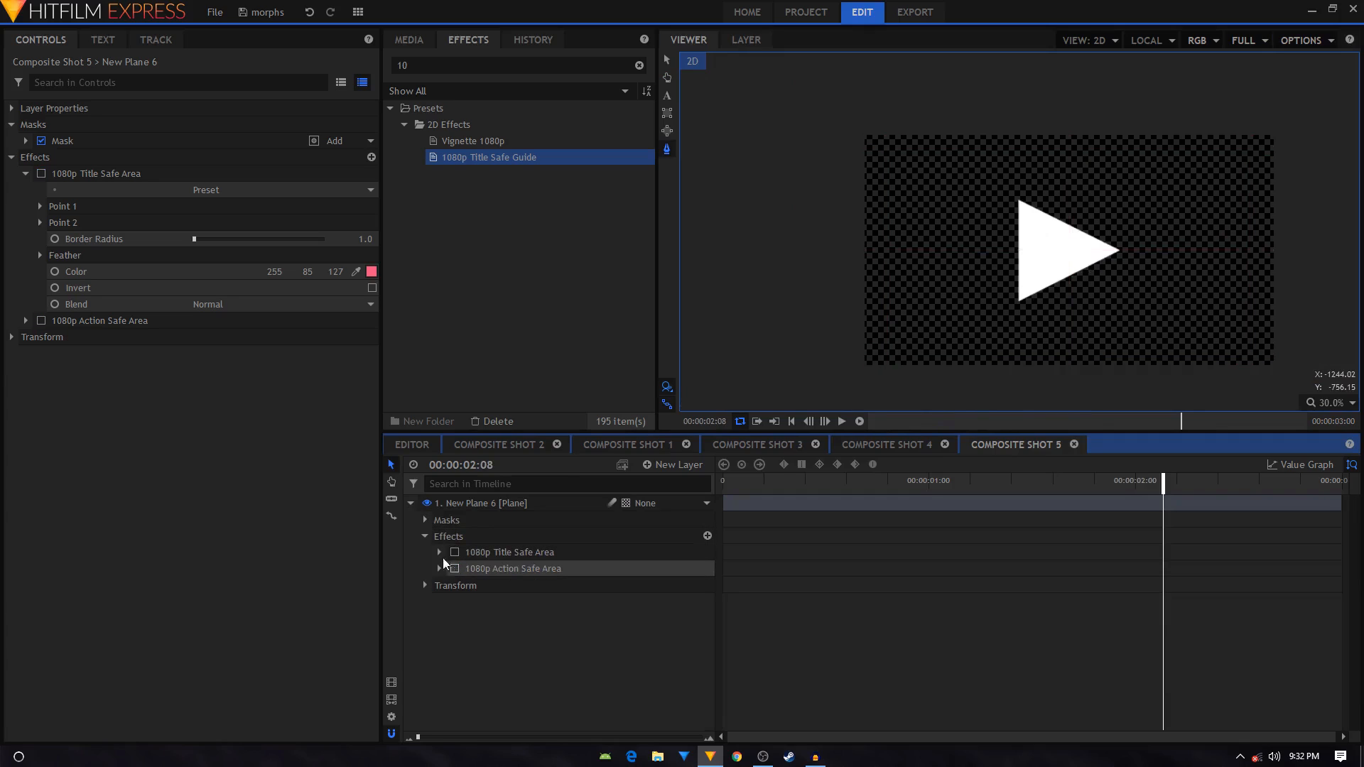
{"action": "left_click", "coordinate": [410, 503]}
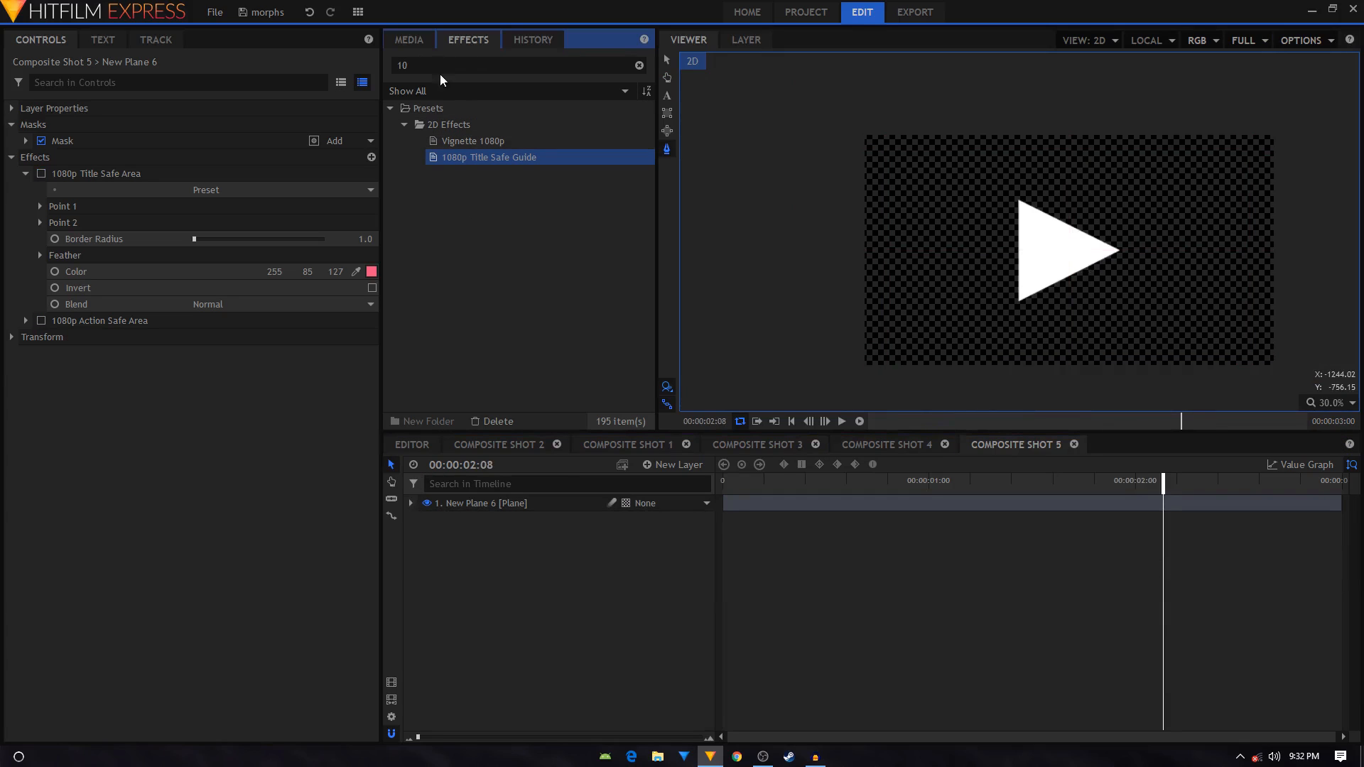
{"action": "type", "text": "fill"}
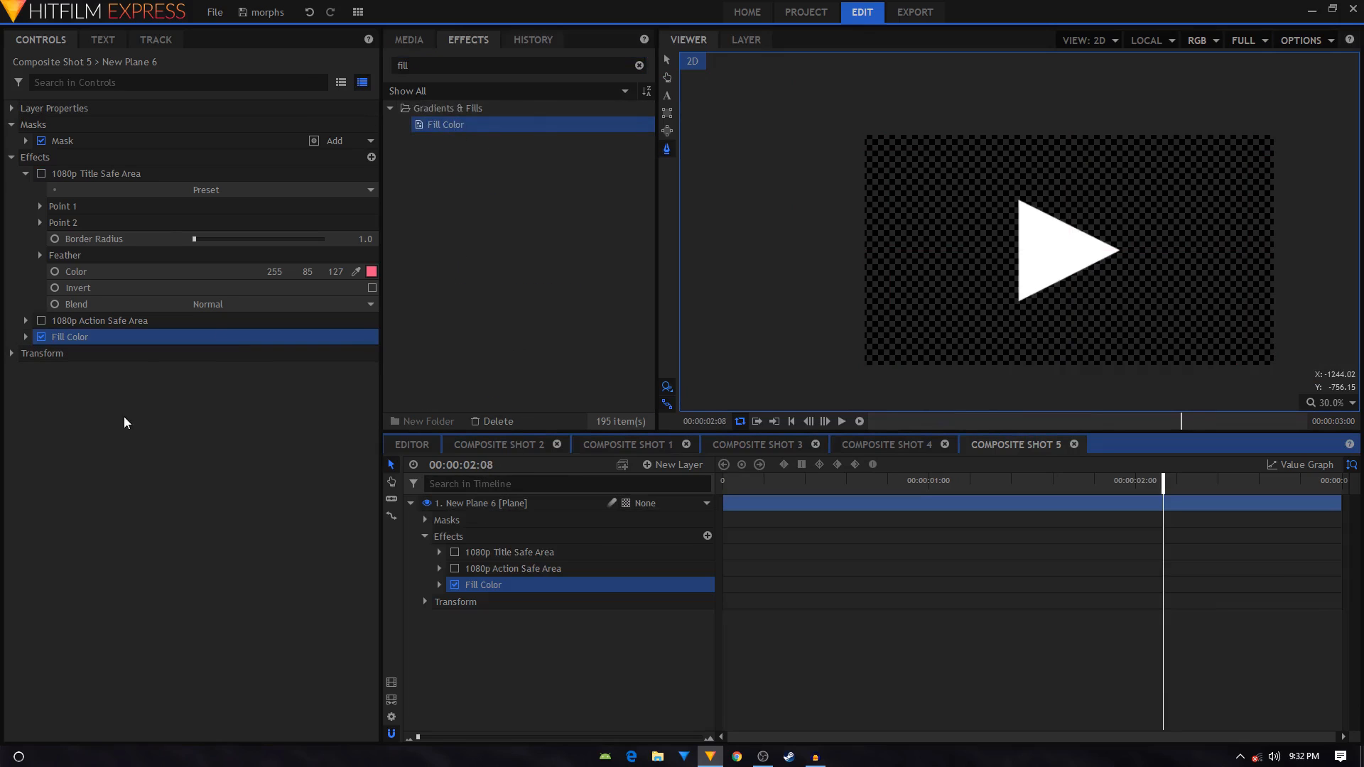
{"action": "left_click", "coordinate": [25, 338]}
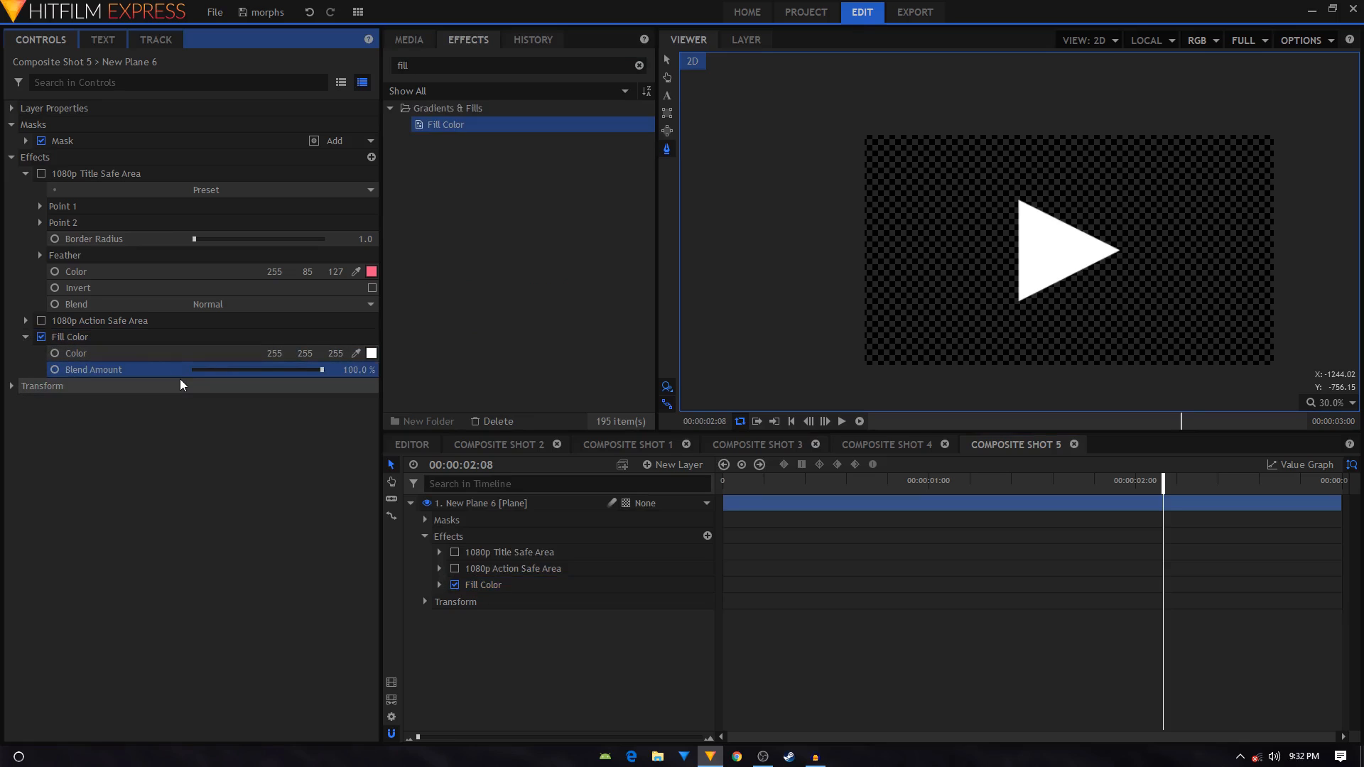
{"action": "left_click", "coordinate": [439, 584]}
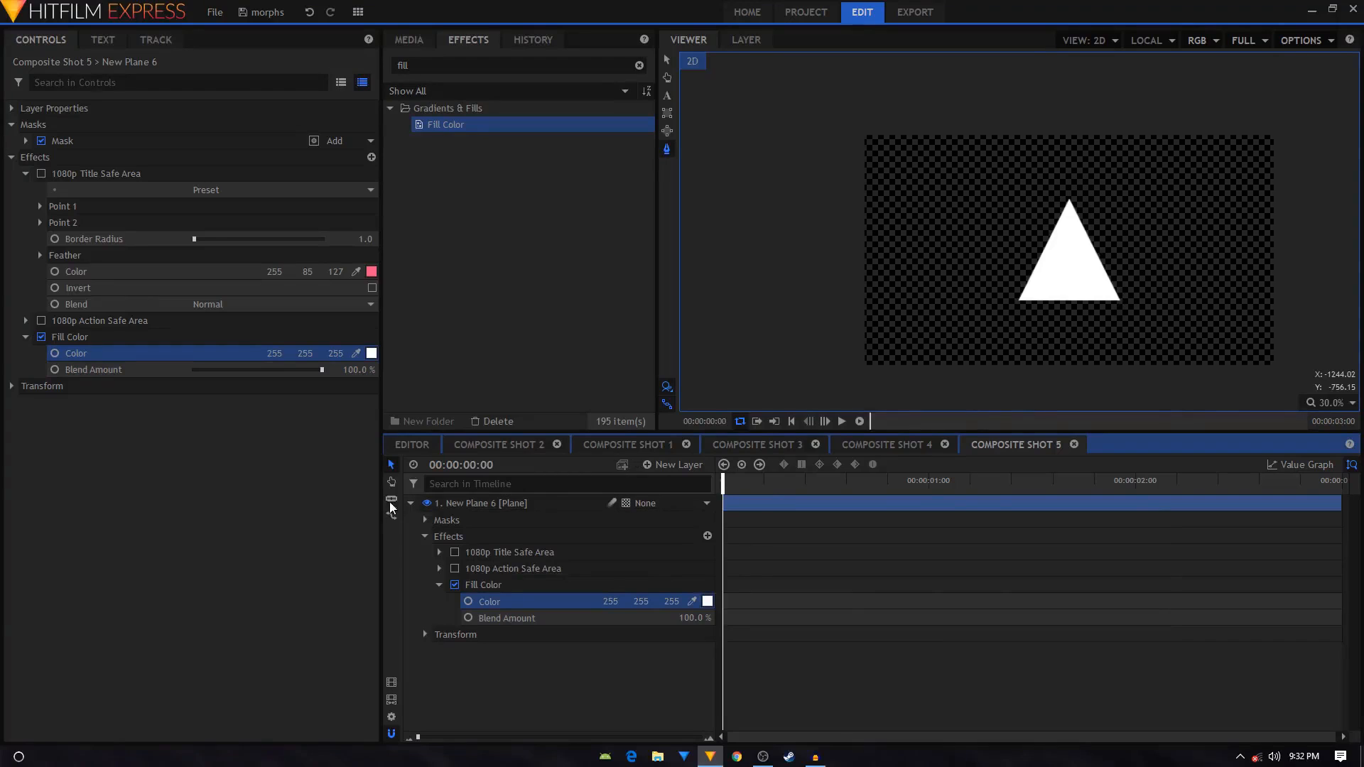
Copy the mask's square Path keyframe to the start so the shot opens on the white square.
{"action": "left_click", "coordinate": [425, 520]}
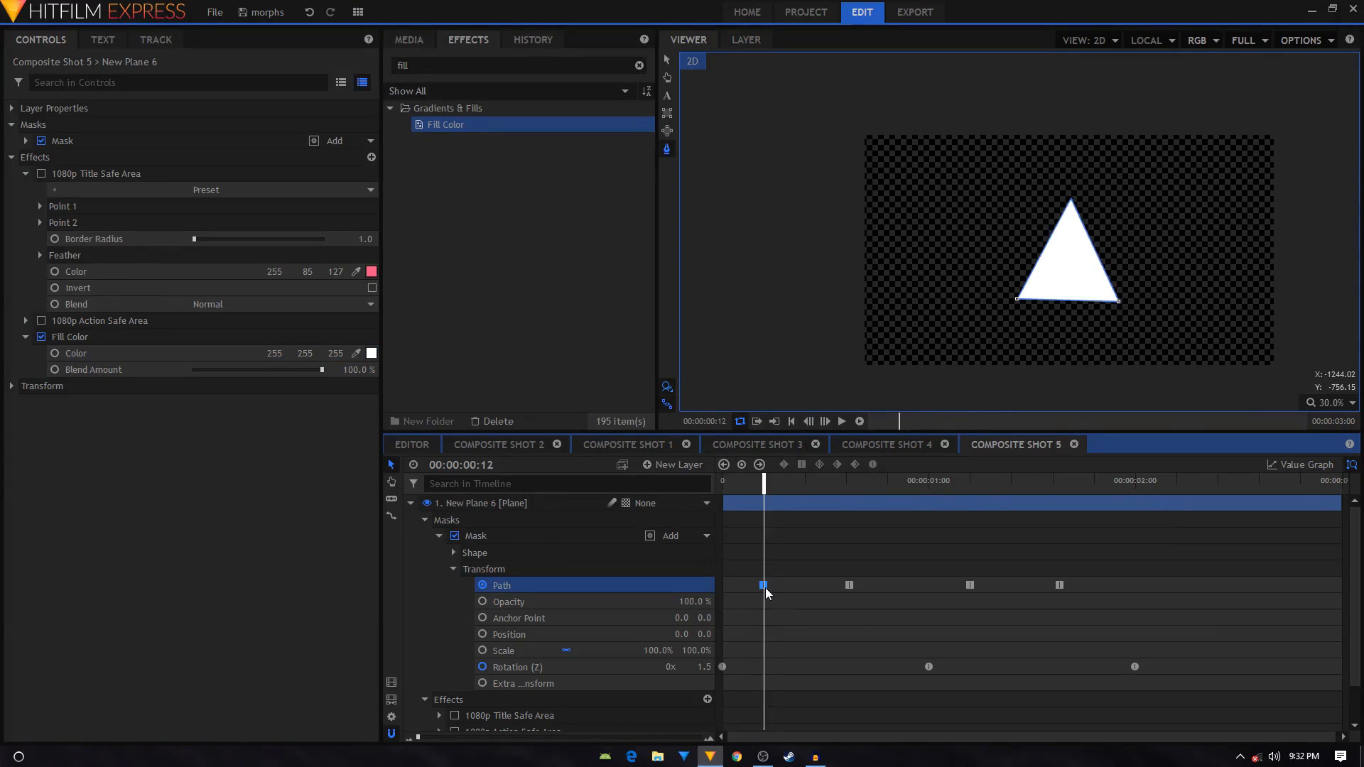
{"action": "right_click", "coordinate": [970, 584]}
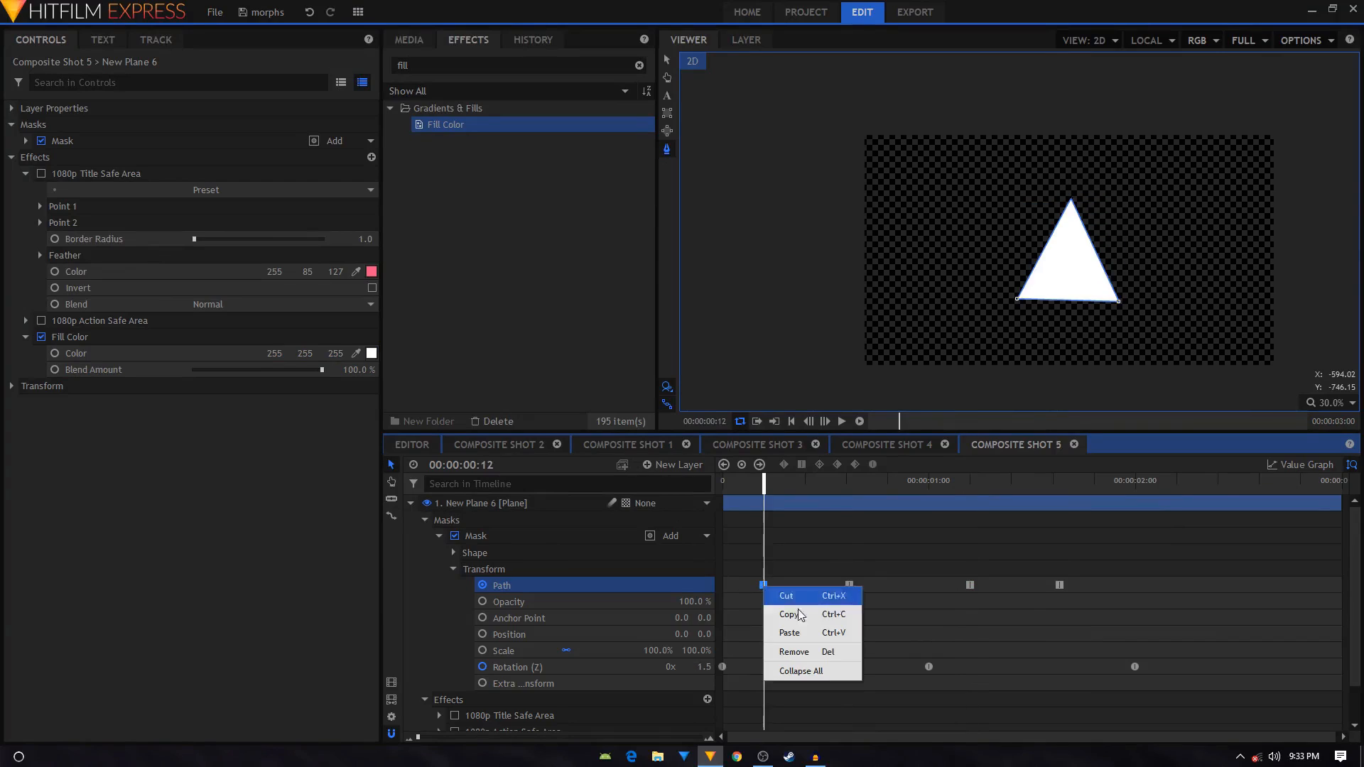
{"action": "left_click", "coordinate": [789, 633]}
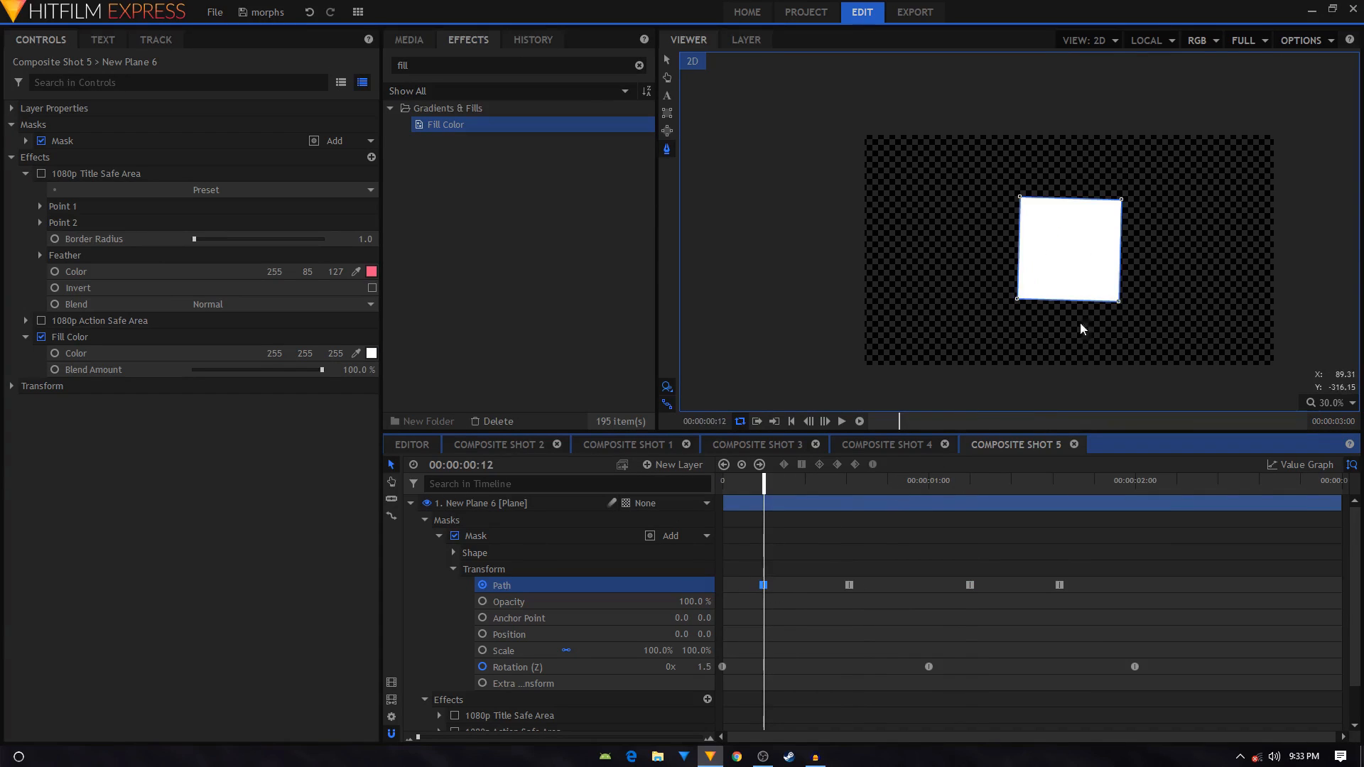
{"action": "double_click", "coordinate": [698, 667]}
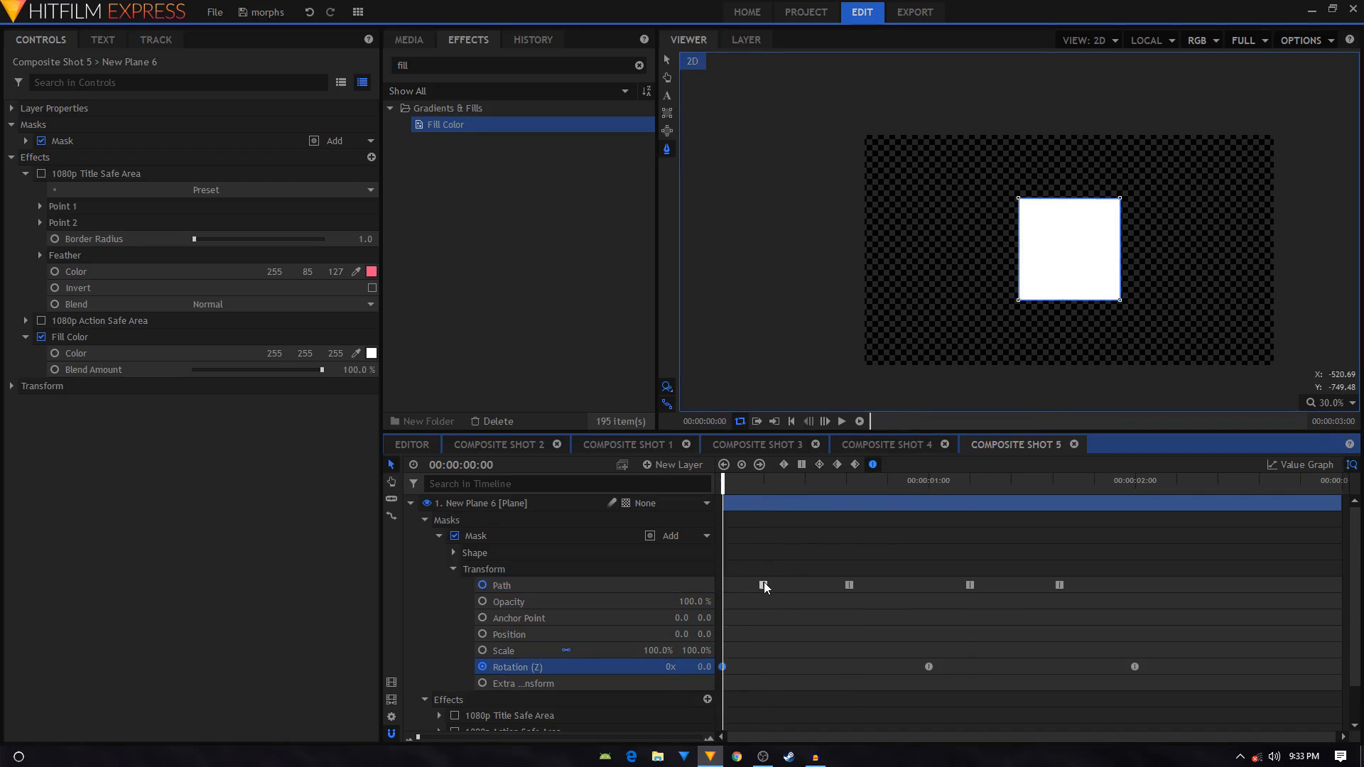
{"action": "left_click", "coordinate": [501, 584]}
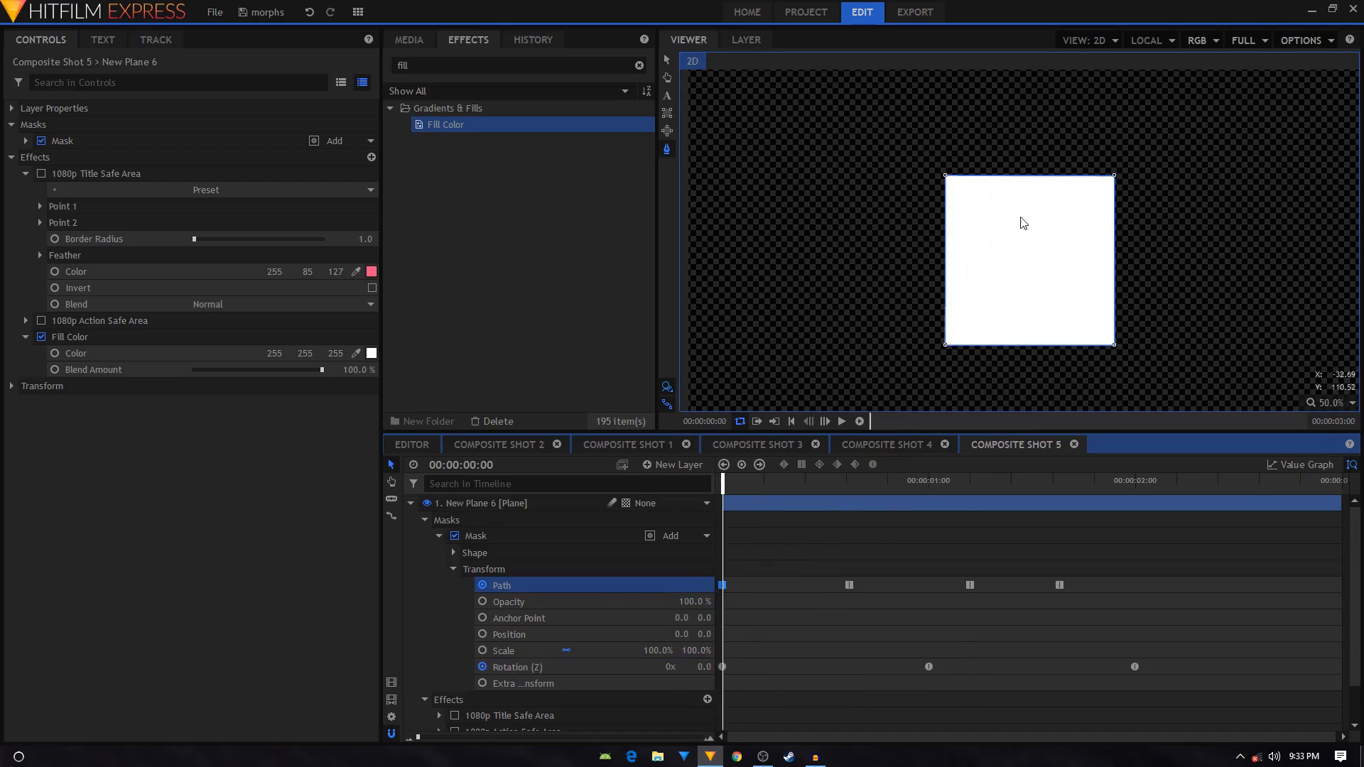
{"action": "mouse_move", "coordinate": [1078, 215]}
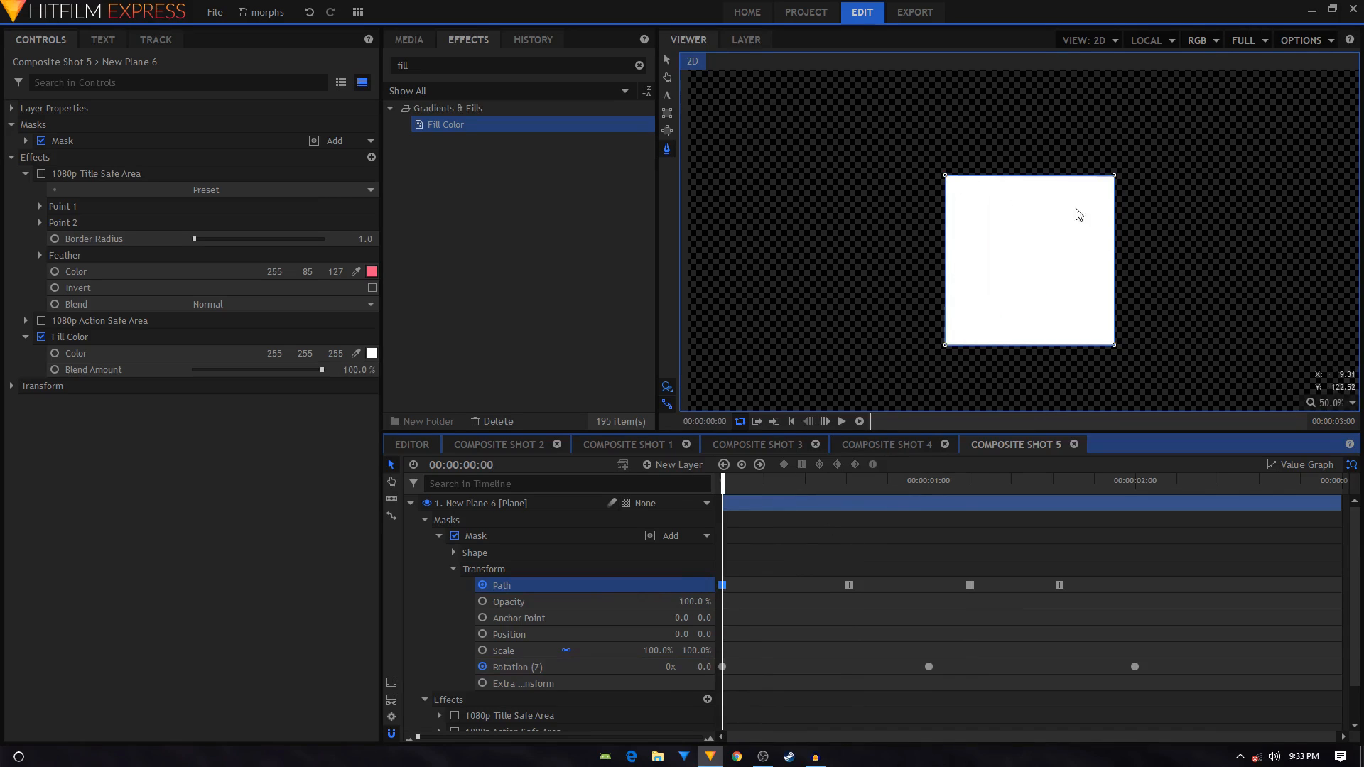
{"action": "mouse_move", "coordinate": [1100, 209]}
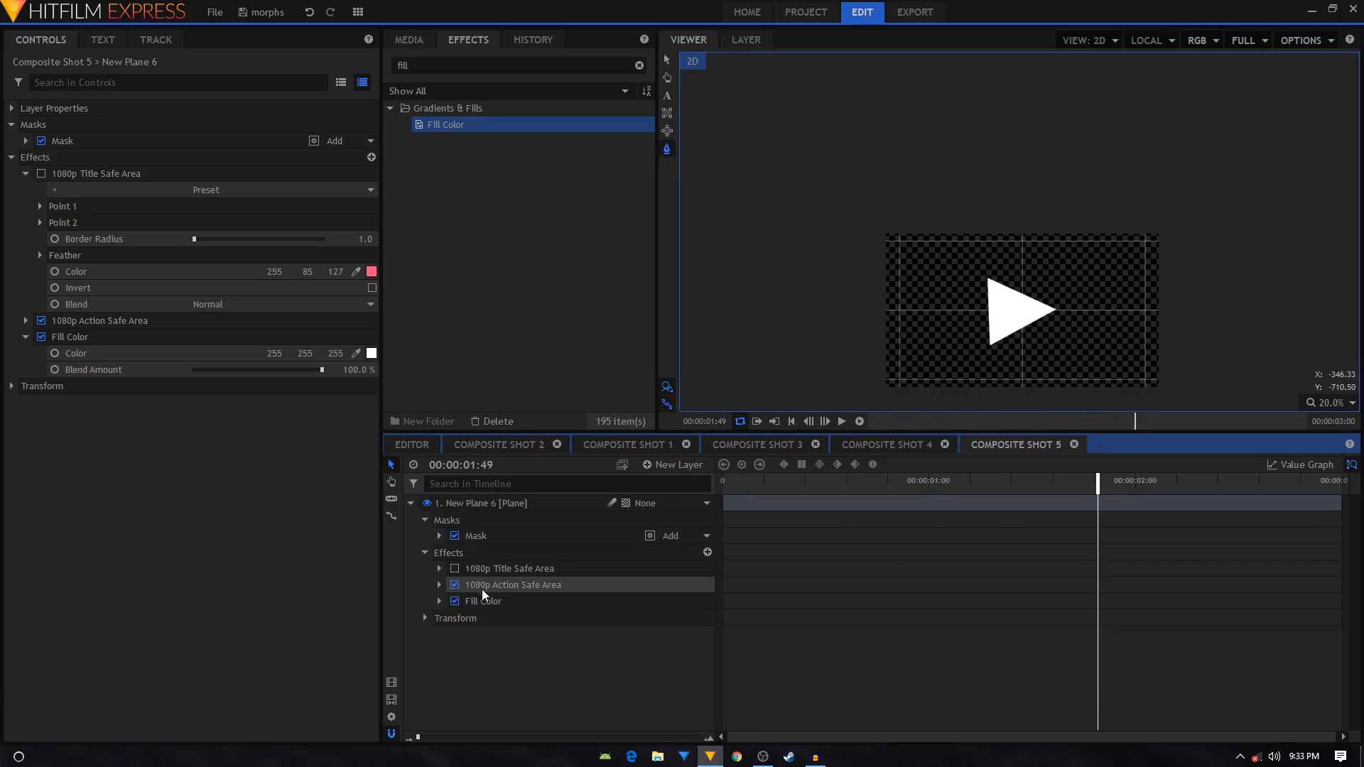
Keyframe Fill Color green at the start and red at the second Path keyframe.
{"action": "left_click", "coordinate": [439, 599]}
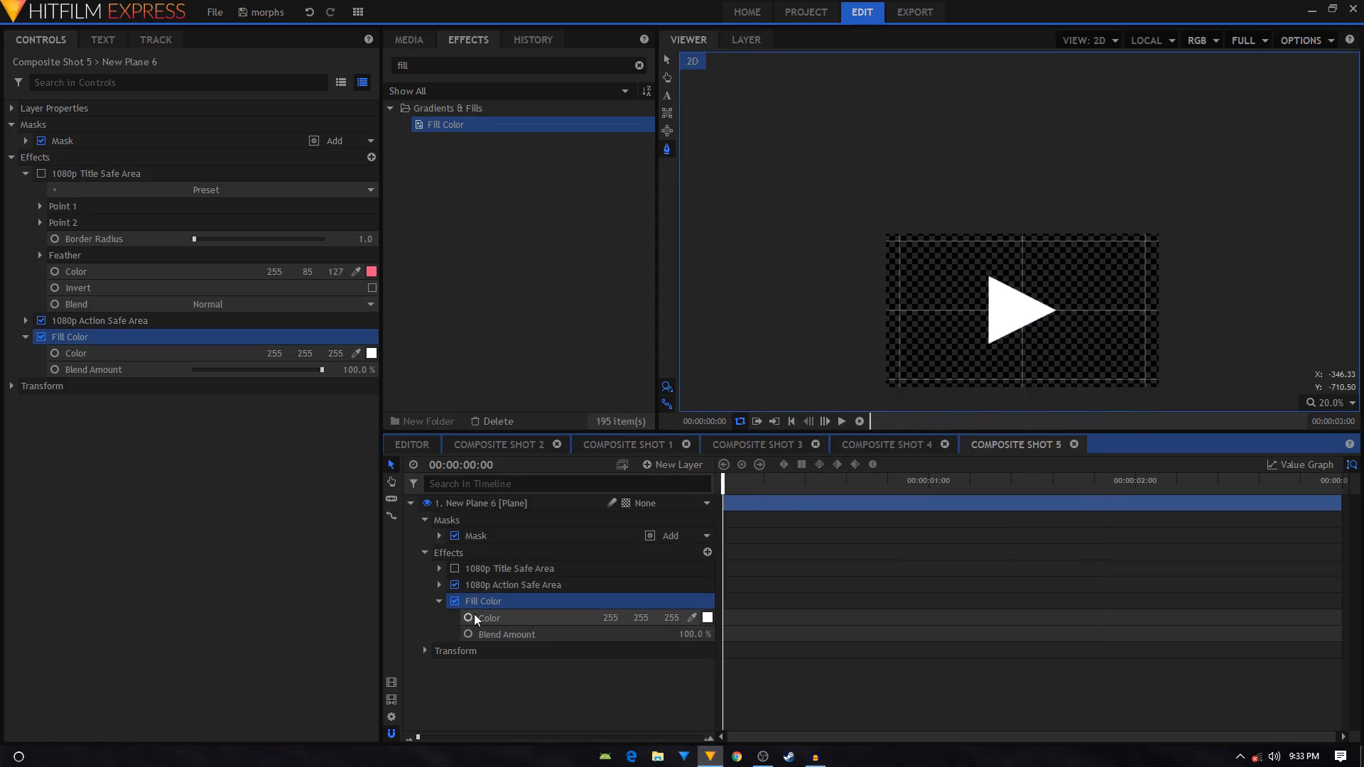
{"action": "left_click", "coordinate": [489, 618]}
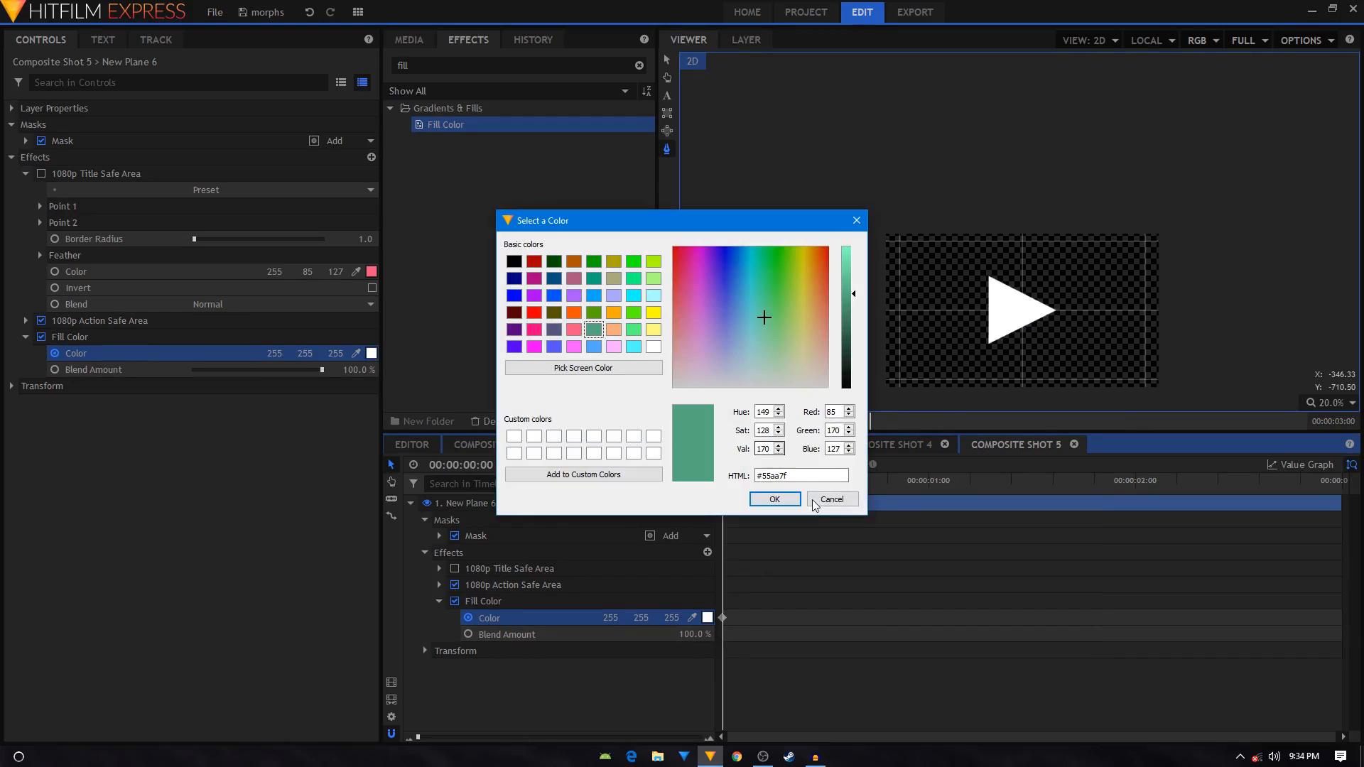
{"action": "left_click", "coordinate": [772, 498]}
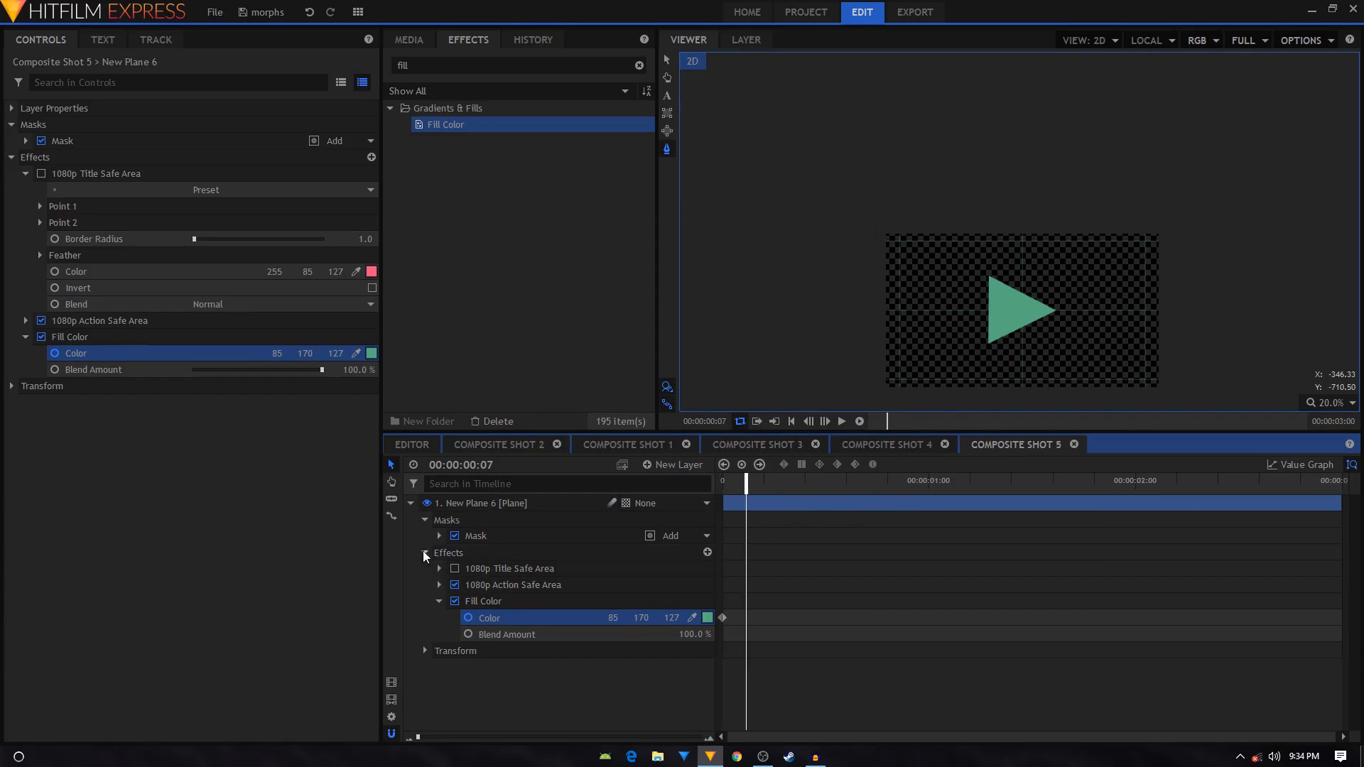
{"action": "left_click", "coordinate": [439, 536]}
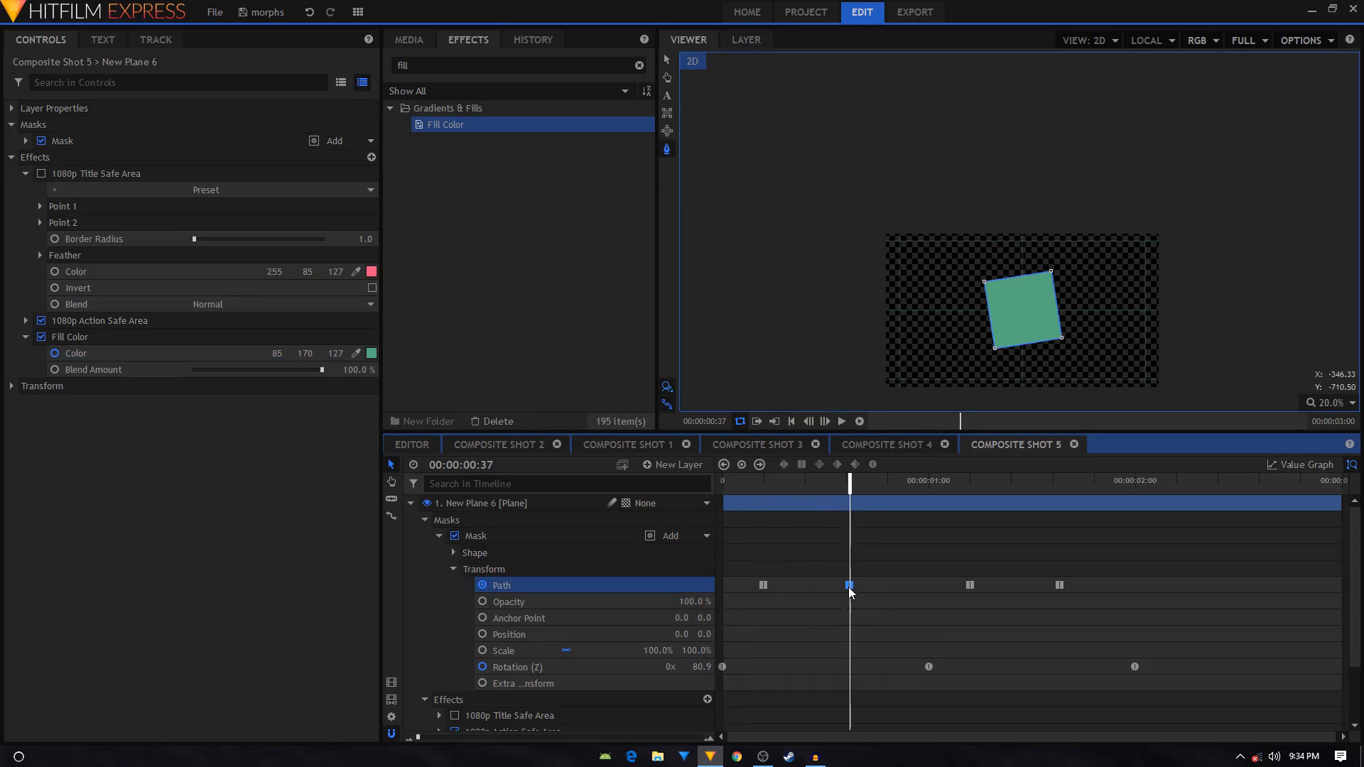
{"action": "scroll", "scroll_direction": "down", "scroll_amount": 3}
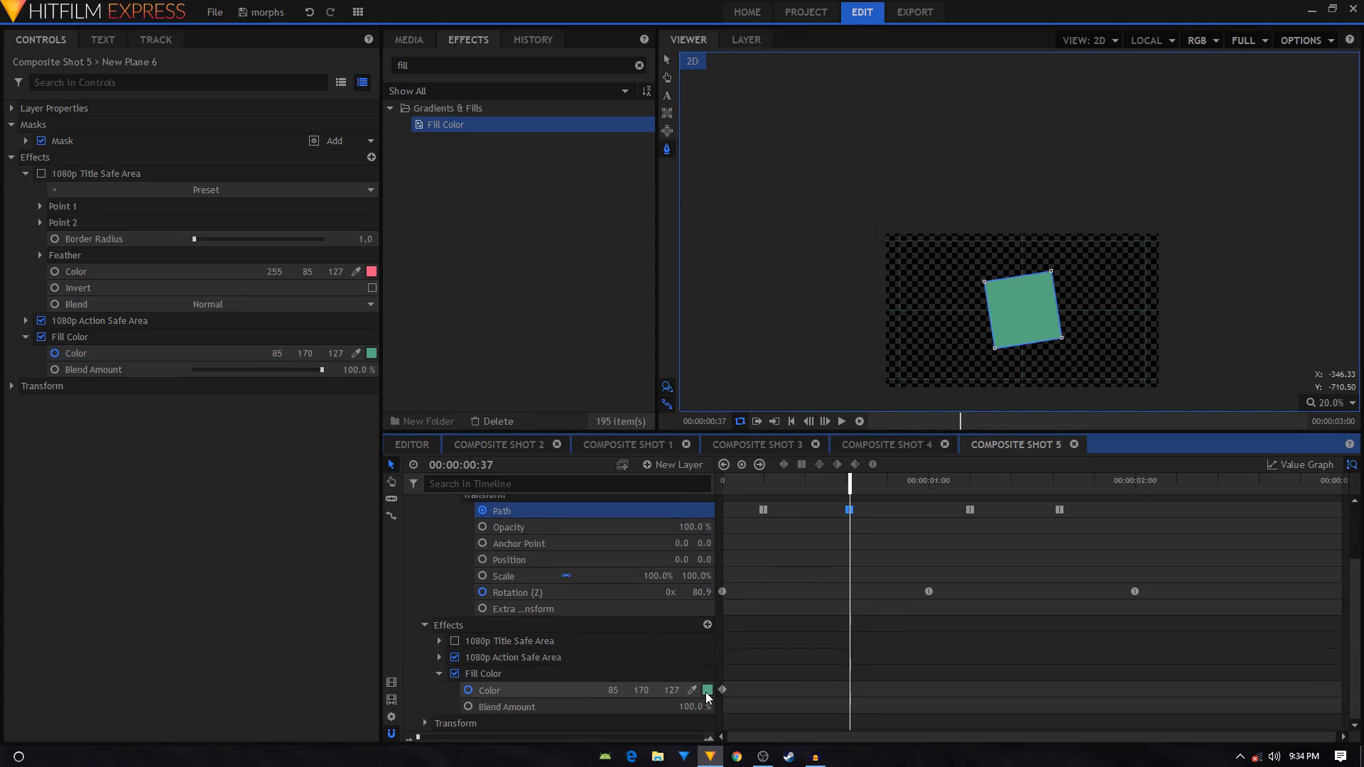
{"action": "left_click", "coordinate": [706, 691]}
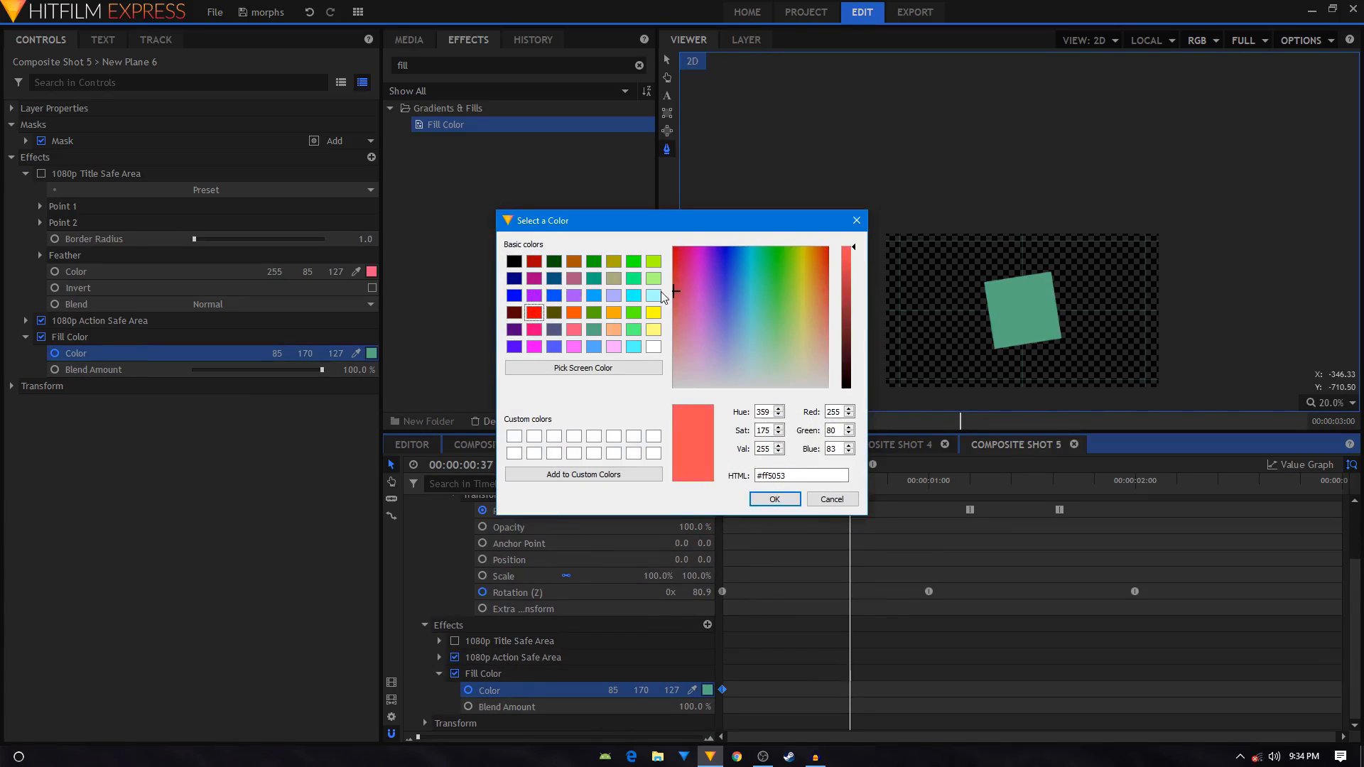
{"action": "left_click", "coordinate": [773, 499]}
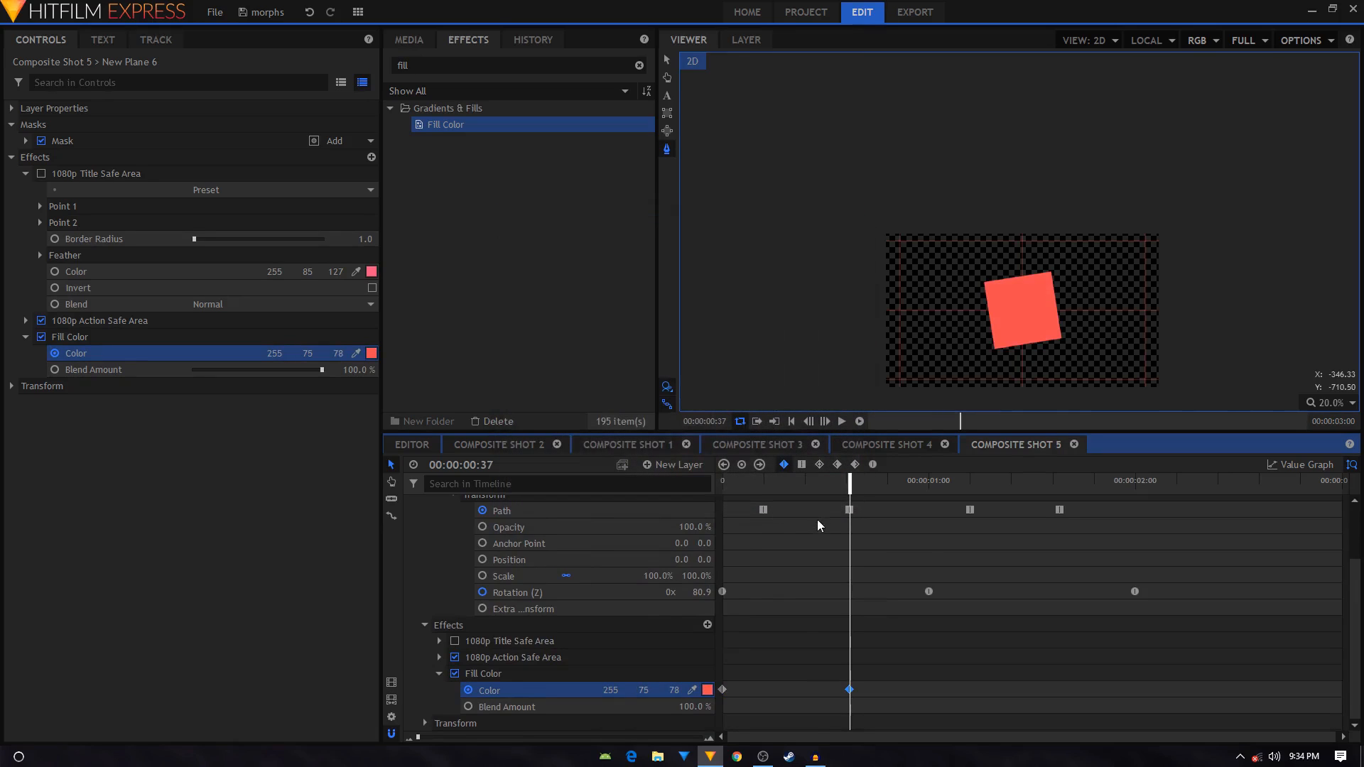
Hold red at the third Path keyframe, return to green at the last, and preview the animation.
{"action": "left_click", "coordinate": [939, 478]}
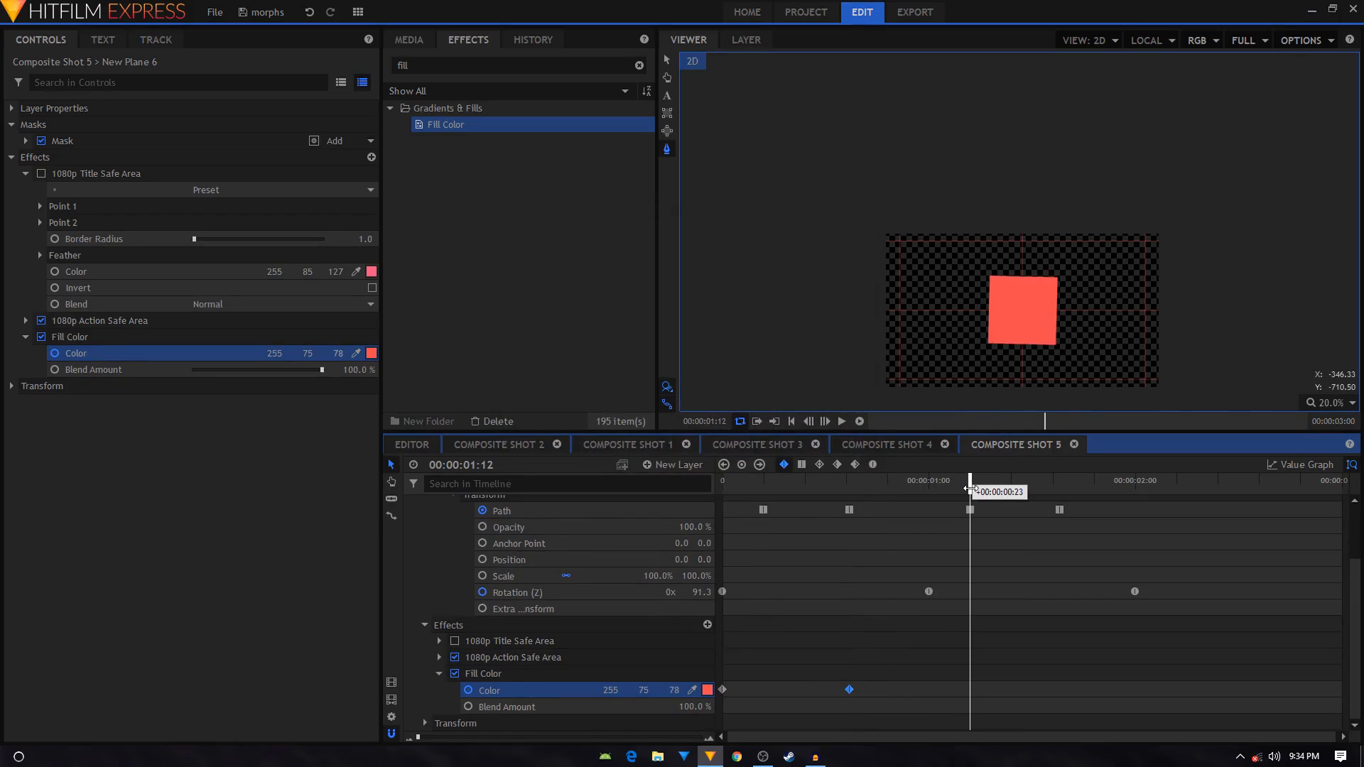
{"action": "right_click", "coordinate": [850, 690]}
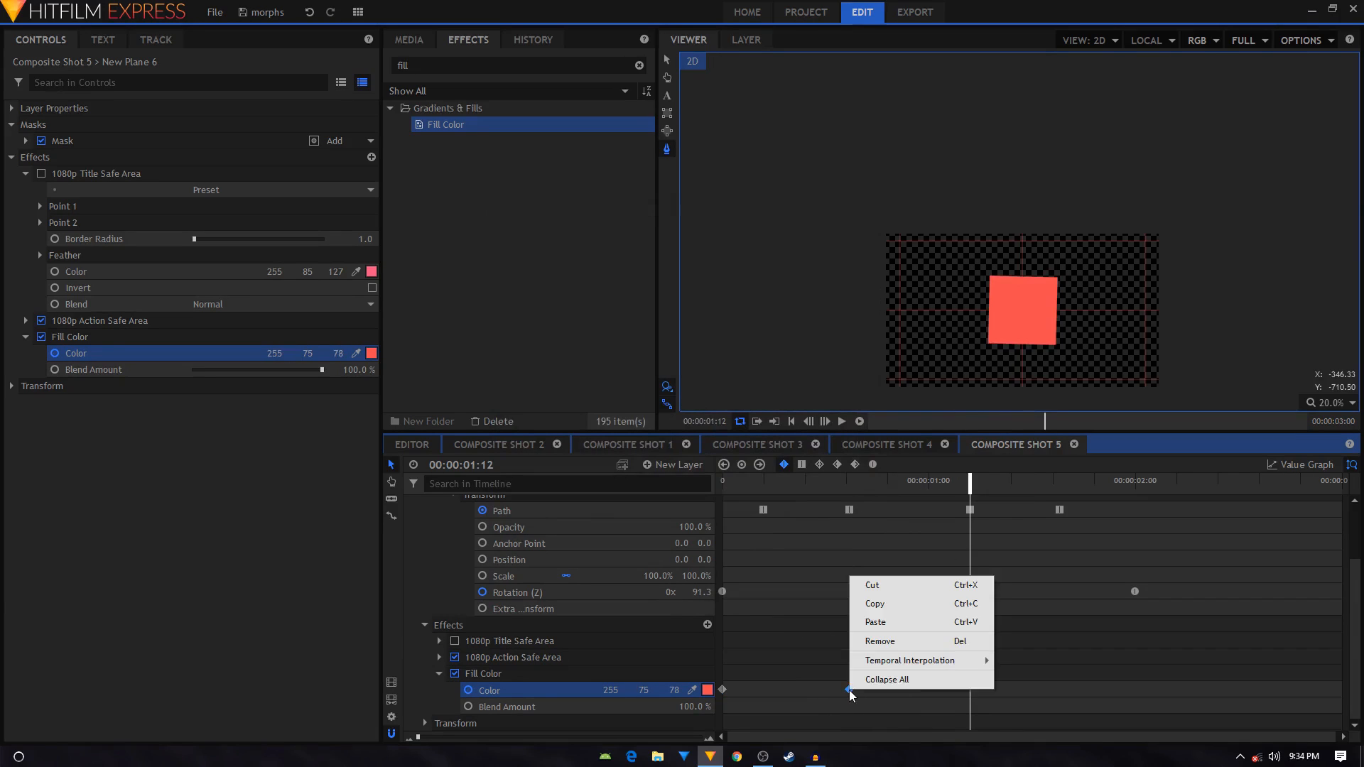
{"action": "left_click", "coordinate": [873, 620]}
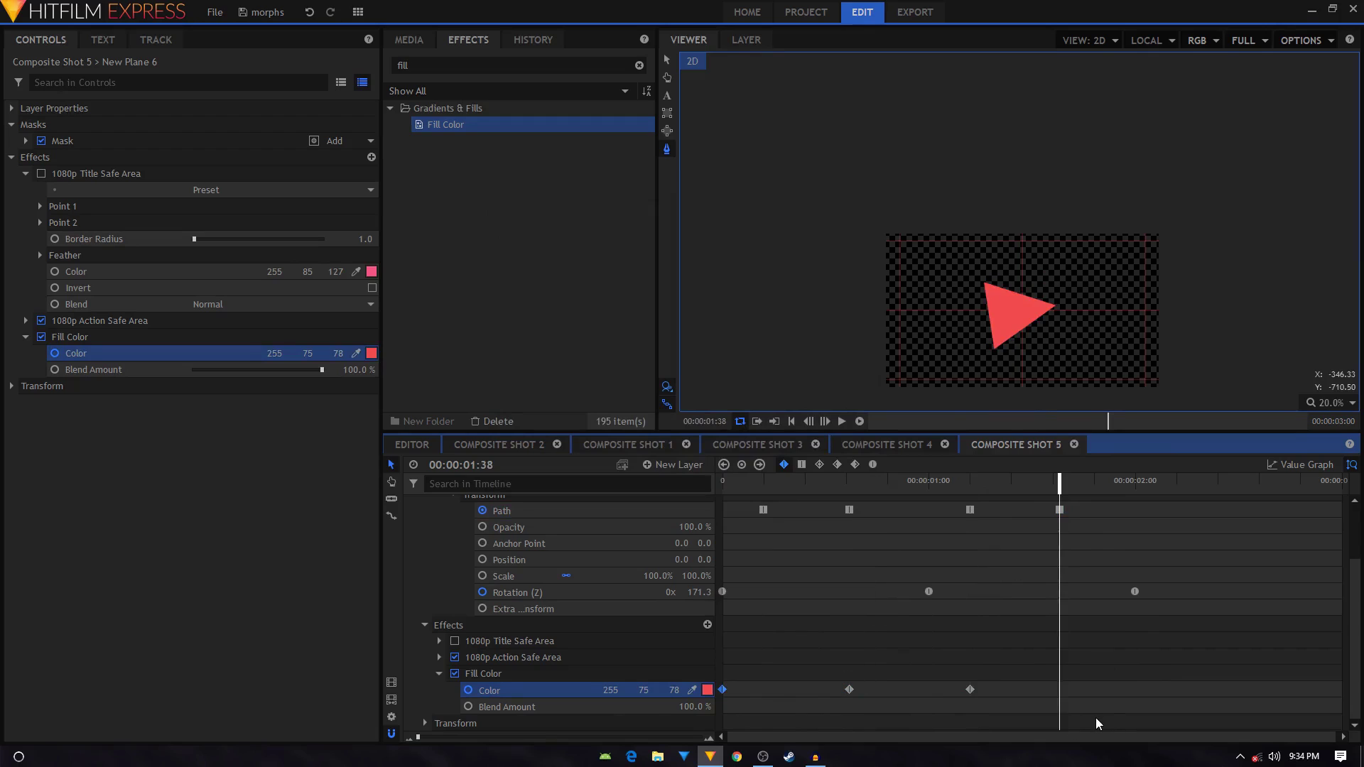
{"action": "left_click", "coordinate": [790, 479]}
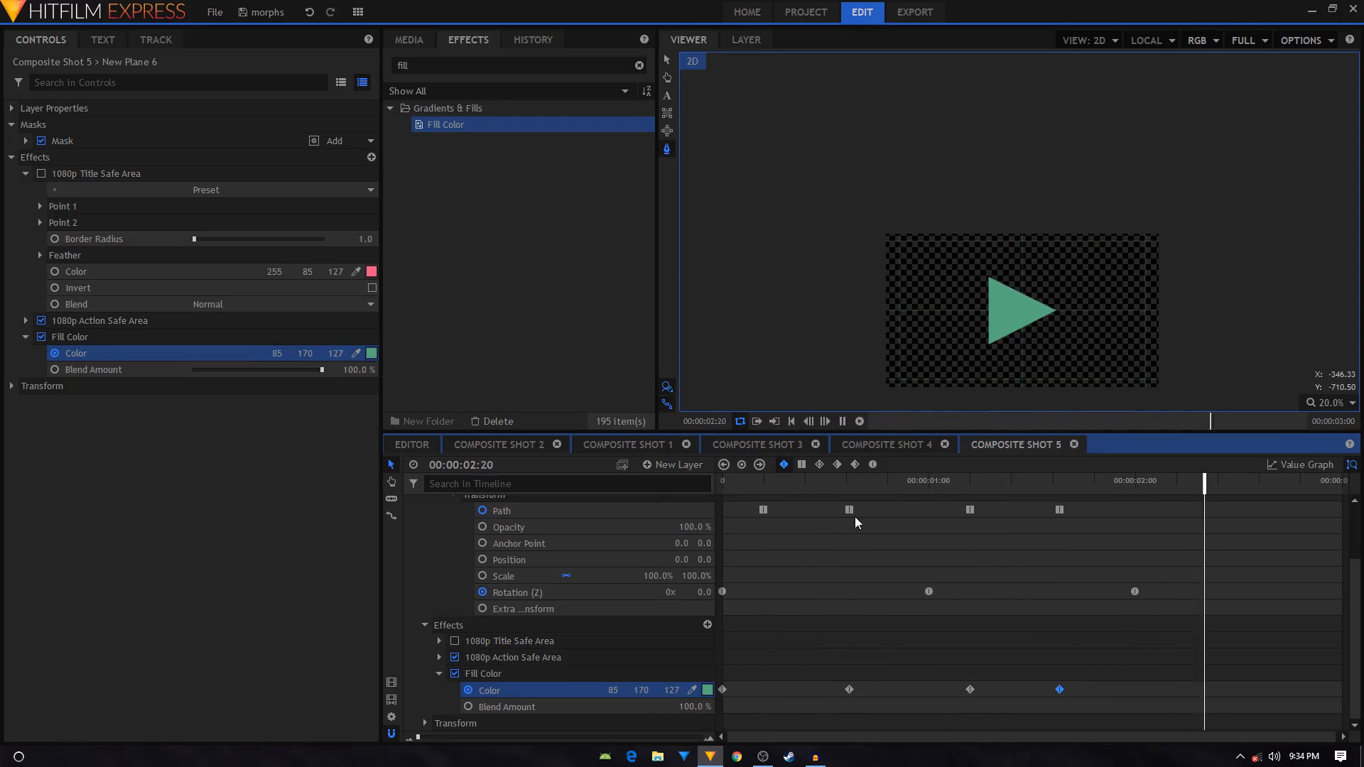
{"action": "left_click", "coordinate": [870, 479]}
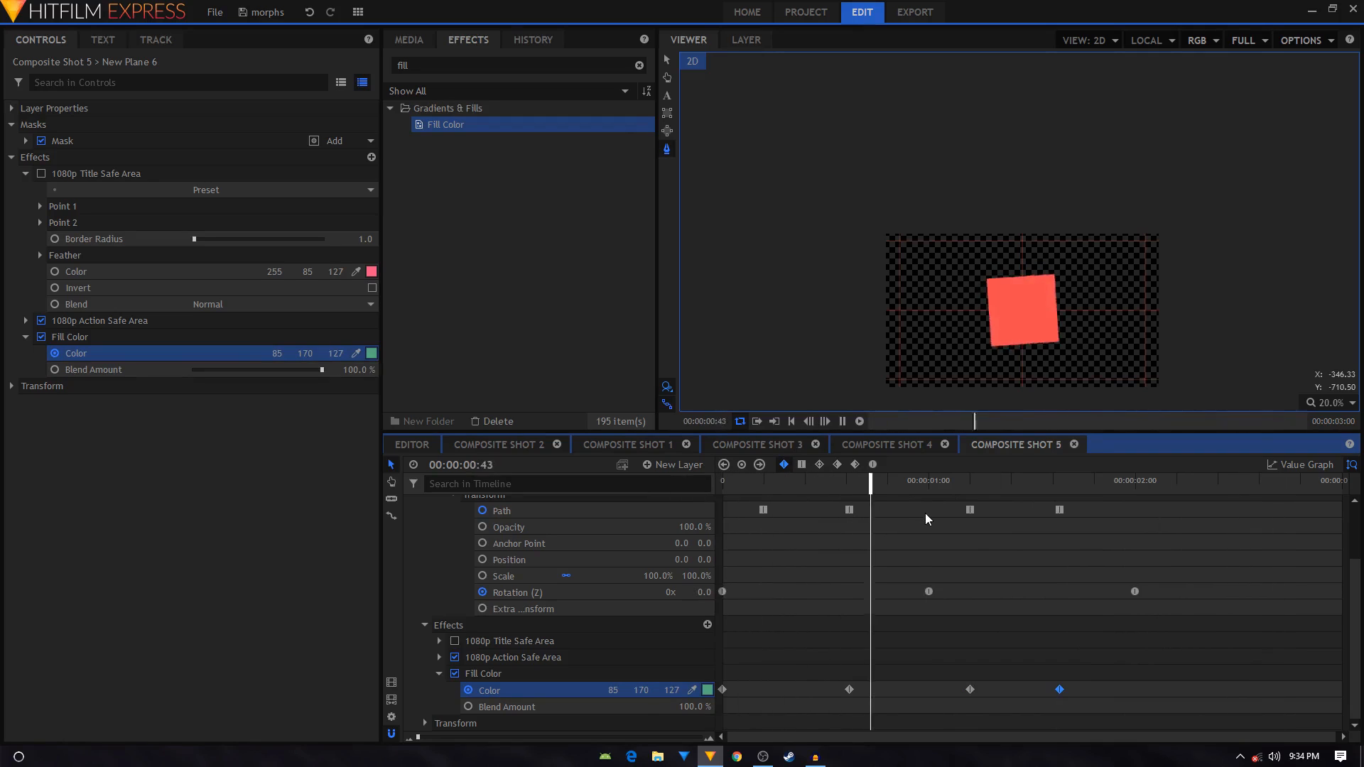